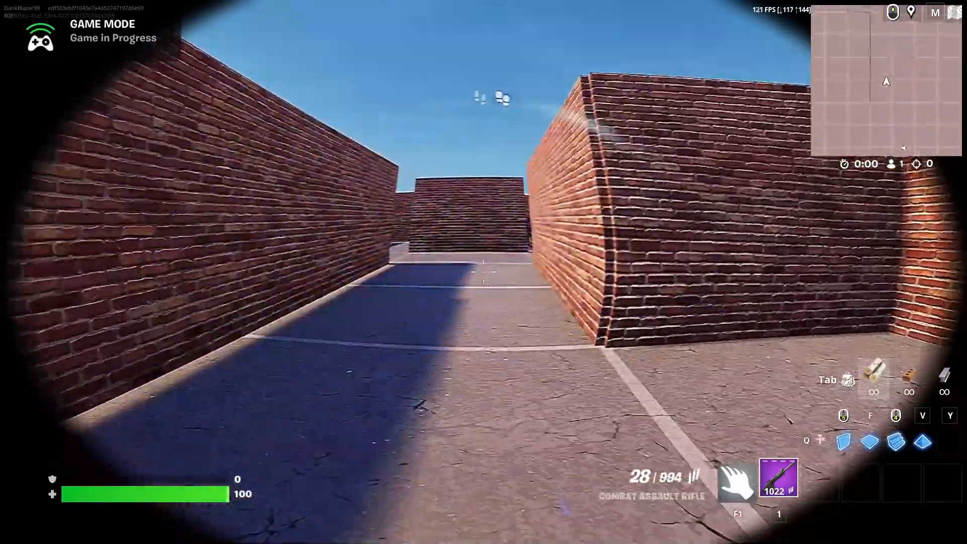
- Preview the finished body cam vignette in the running Fortnite session
left_click(483, 266)
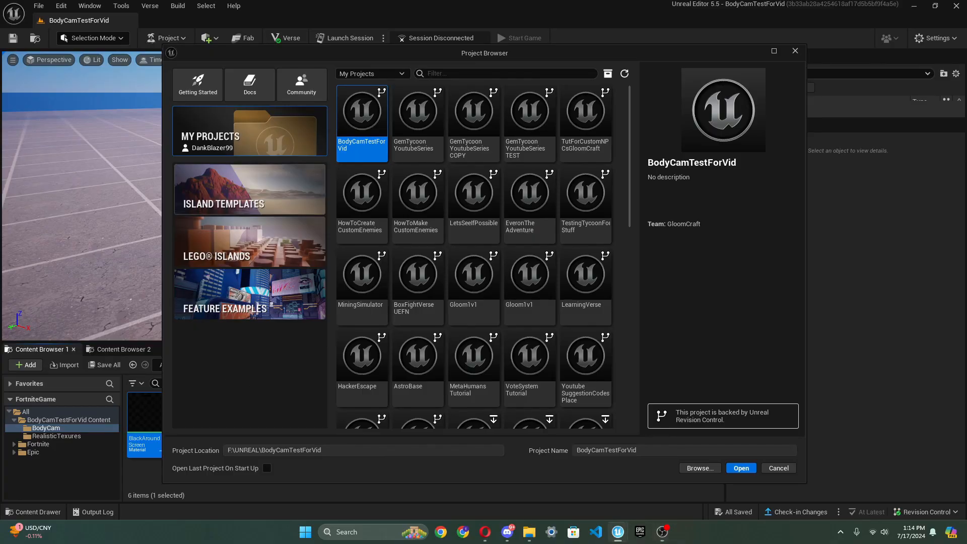
- Create a Blank island project named BodyCamEffectMap from Island Templates
left_click(250, 190)
type("BodyCam")
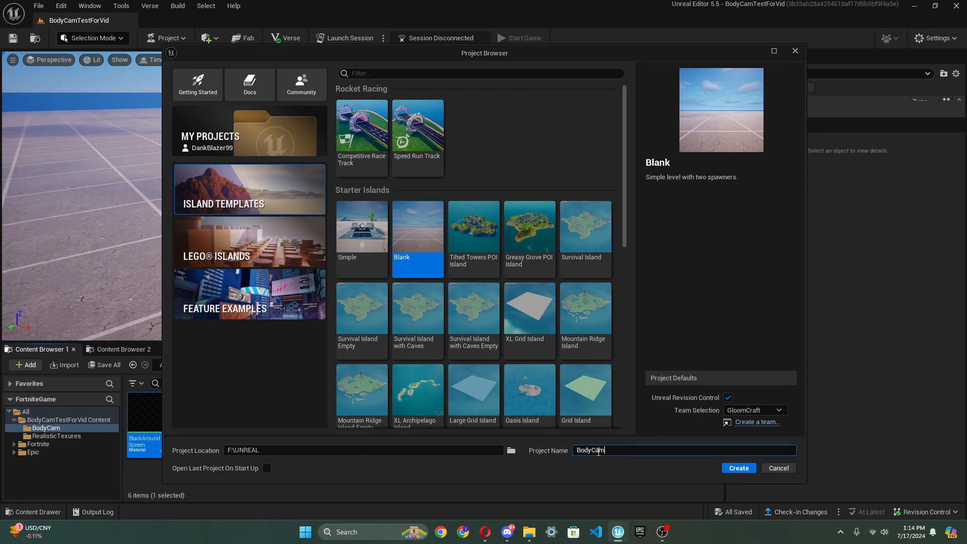
type("EffectMap")
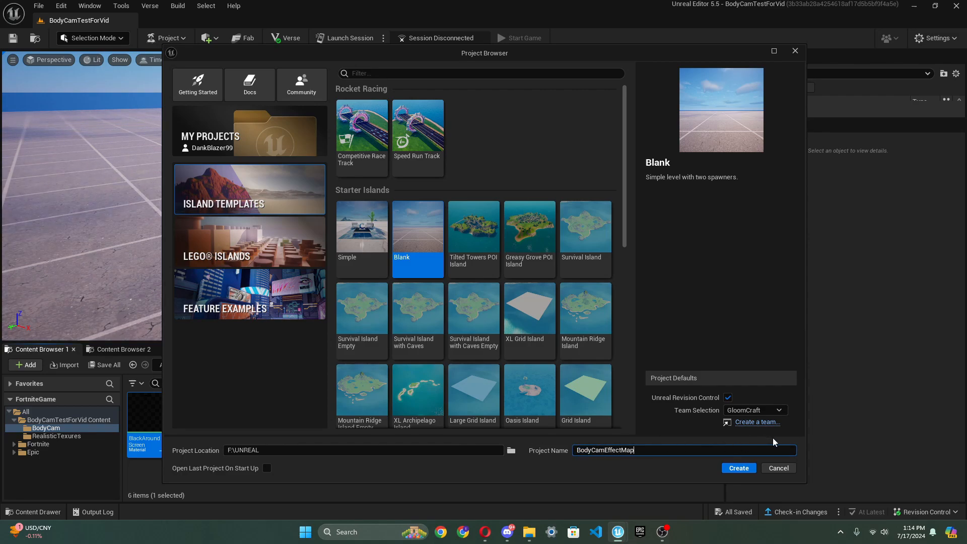
left_click(738, 467)
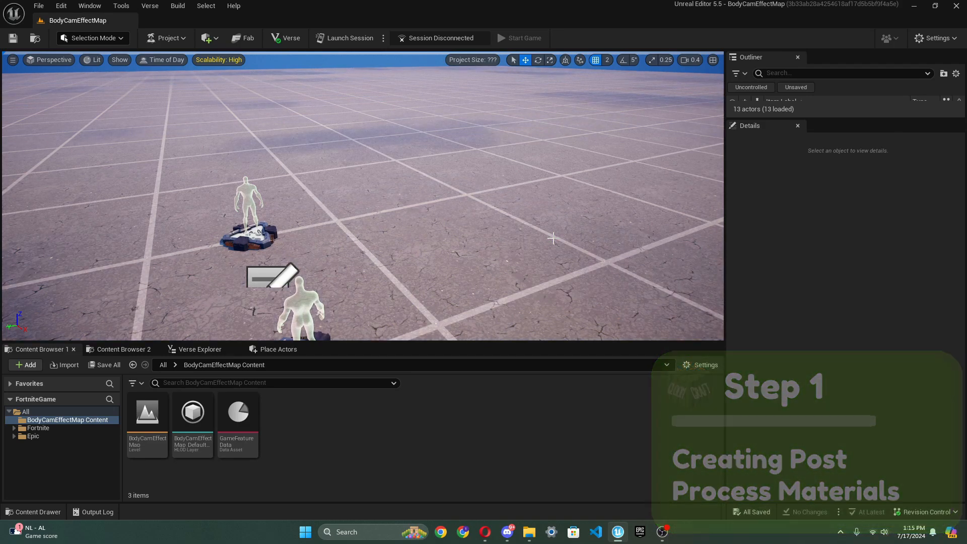
mouse_move(66, 364)
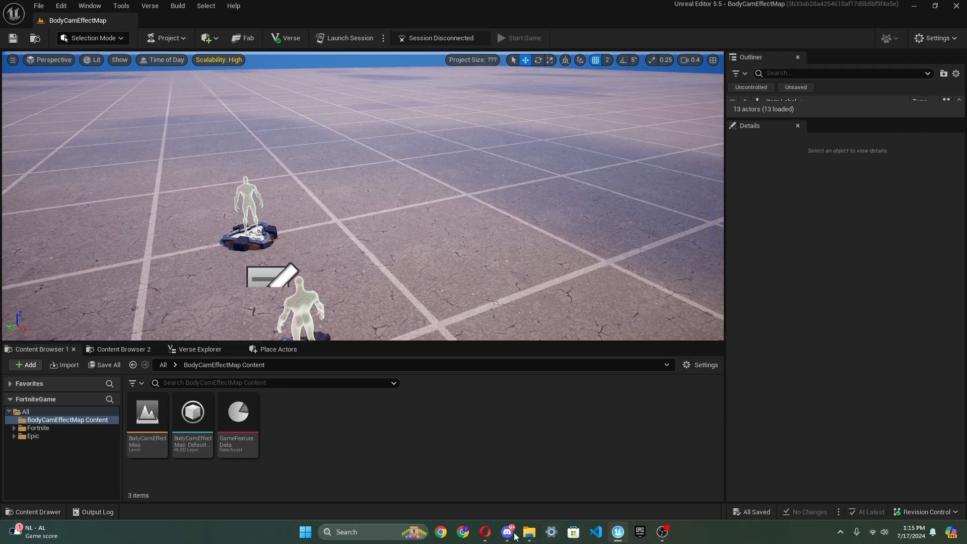
- Switch to Discord to view the BodyCam Downloadables post
left_click(507, 532)
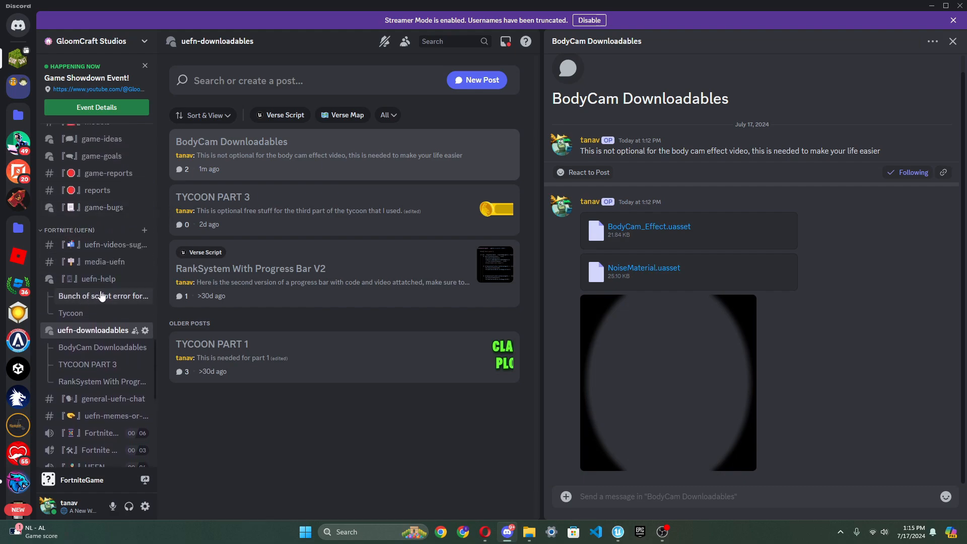
mouse_move(182, 151)
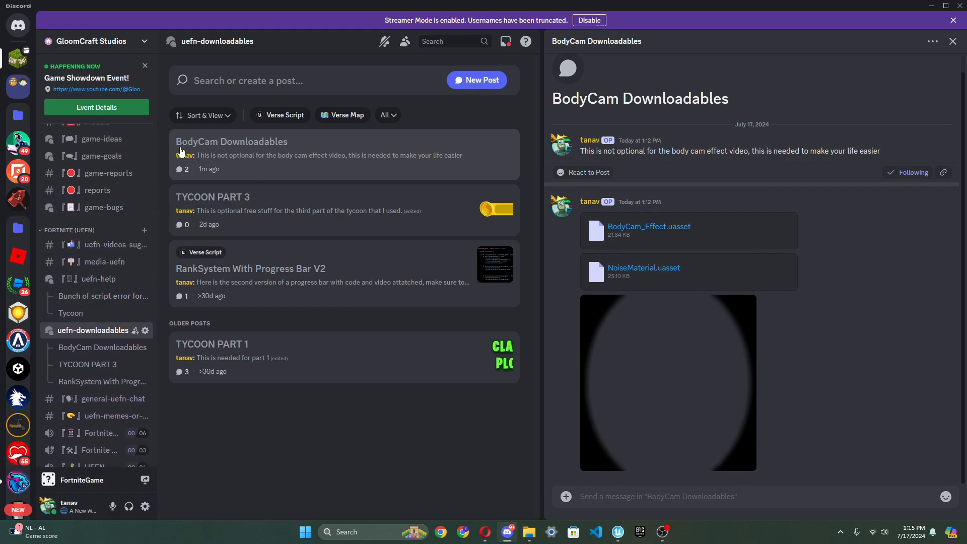
mouse_move(102, 155)
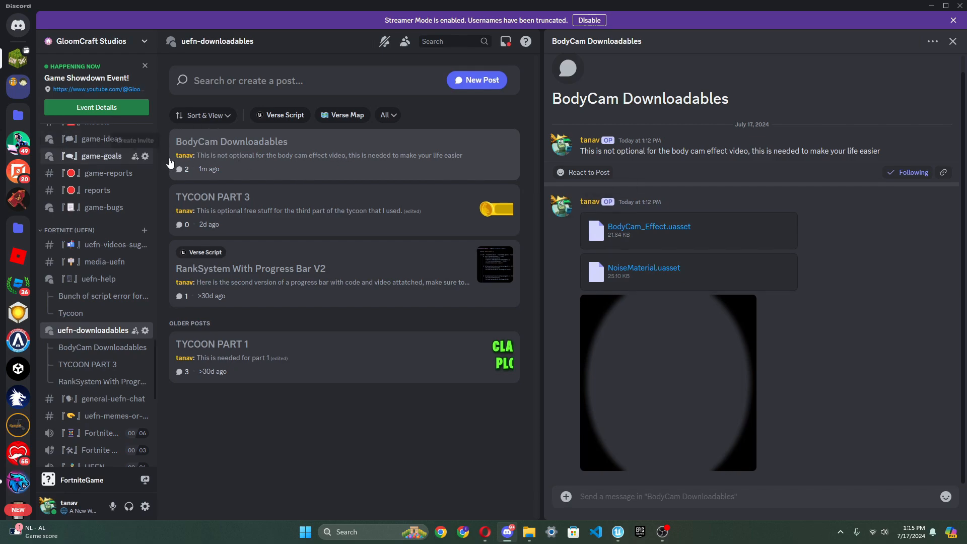
mouse_move(660, 404)
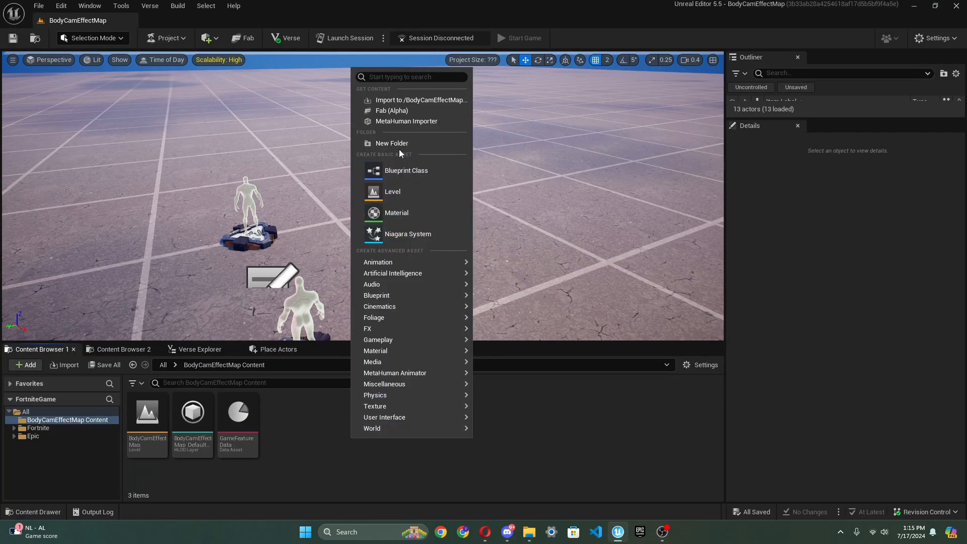
- Make a BodyCamMain folder and import BodyCamthingBlack (1).png from Downloads into it
left_click(392, 143)
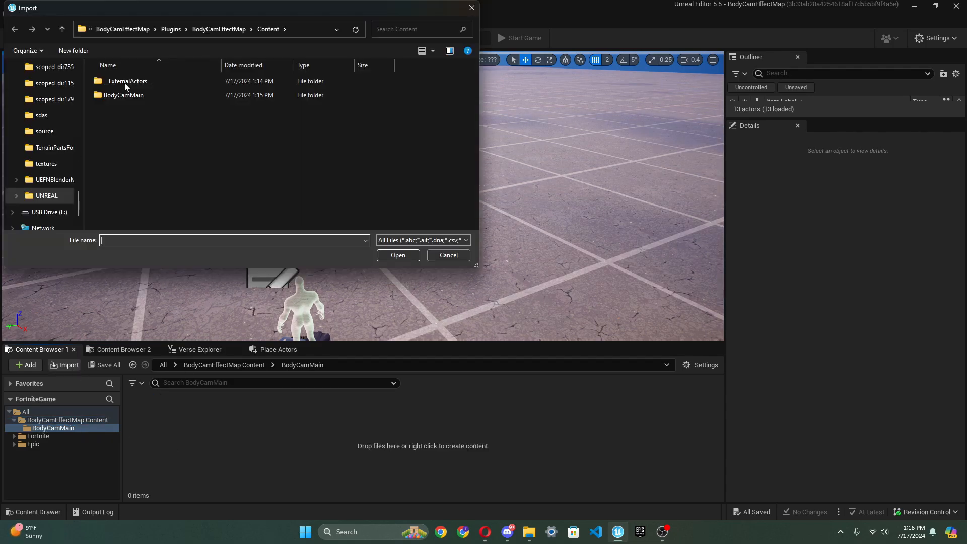
scroll("up", 3)
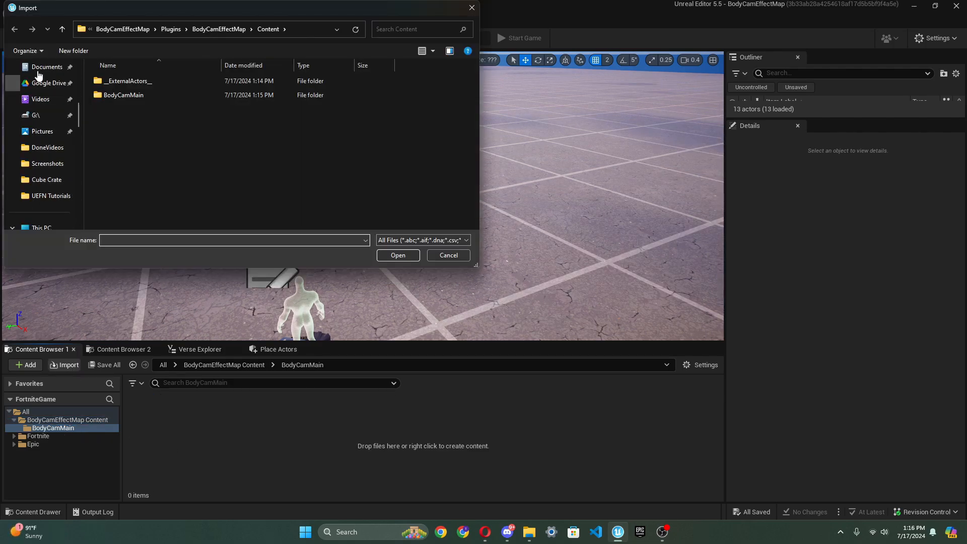
left_click(46, 147)
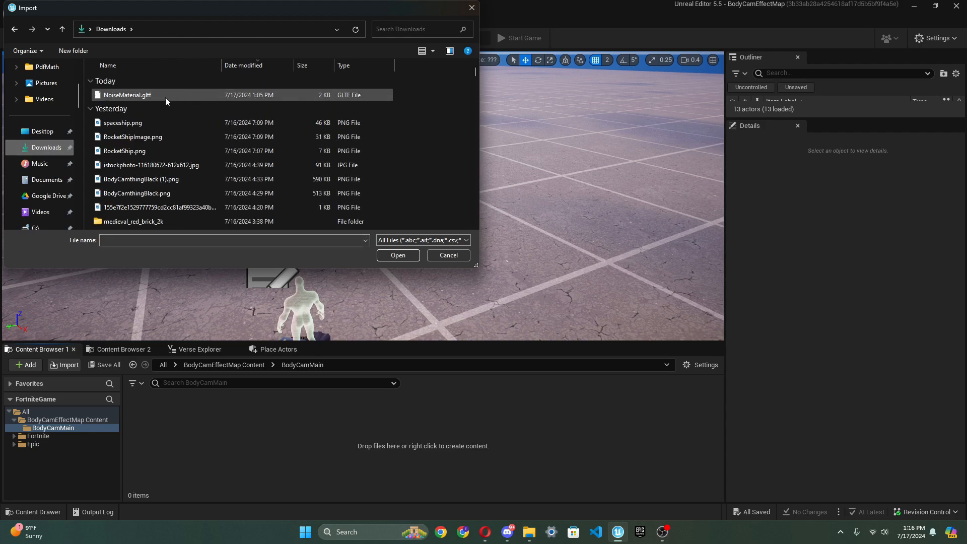
left_click(132, 136)
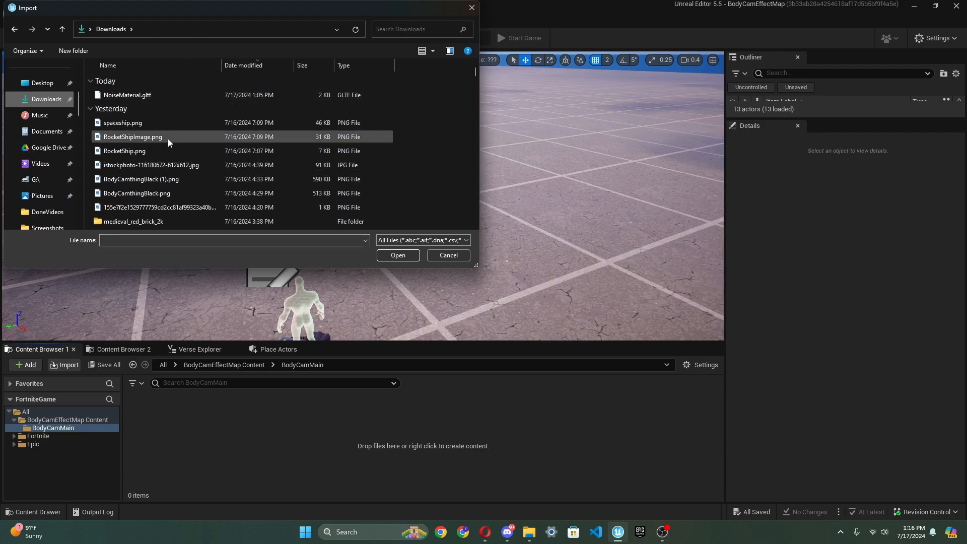
left_click(140, 179)
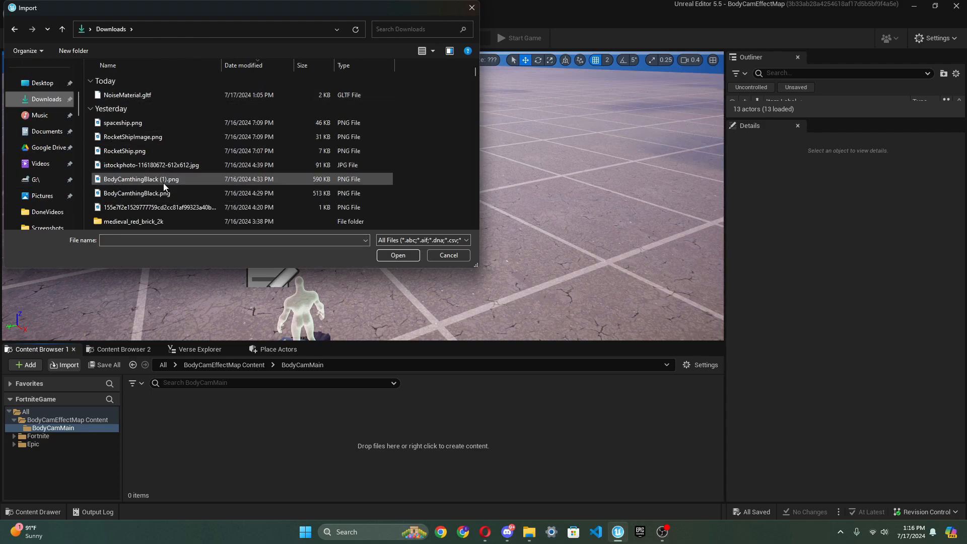
left_click(448, 254)
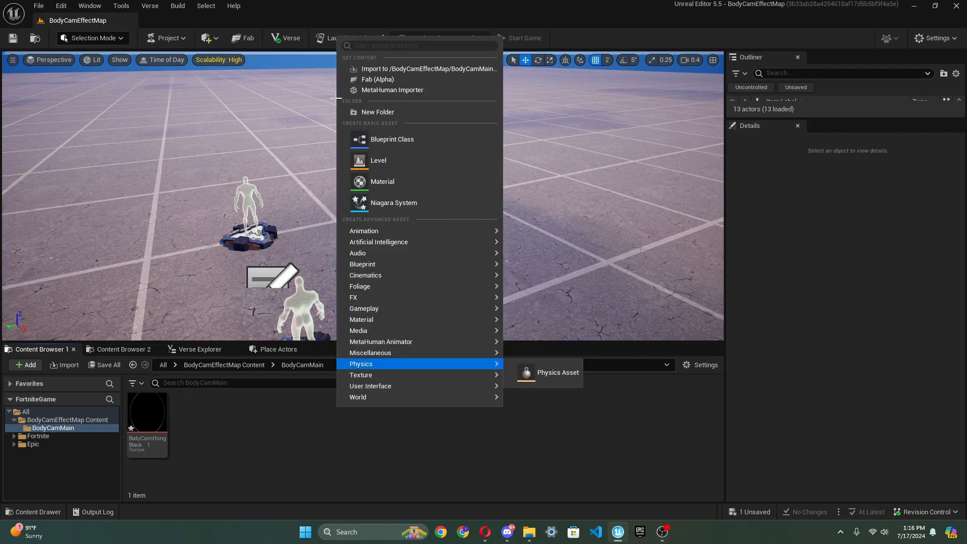
mouse_move(376, 79)
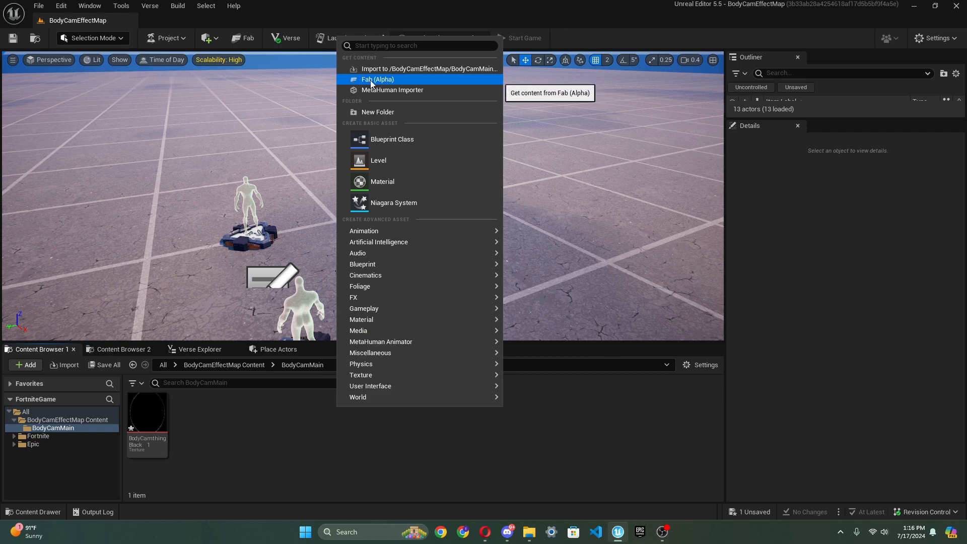
left_click(429, 68)
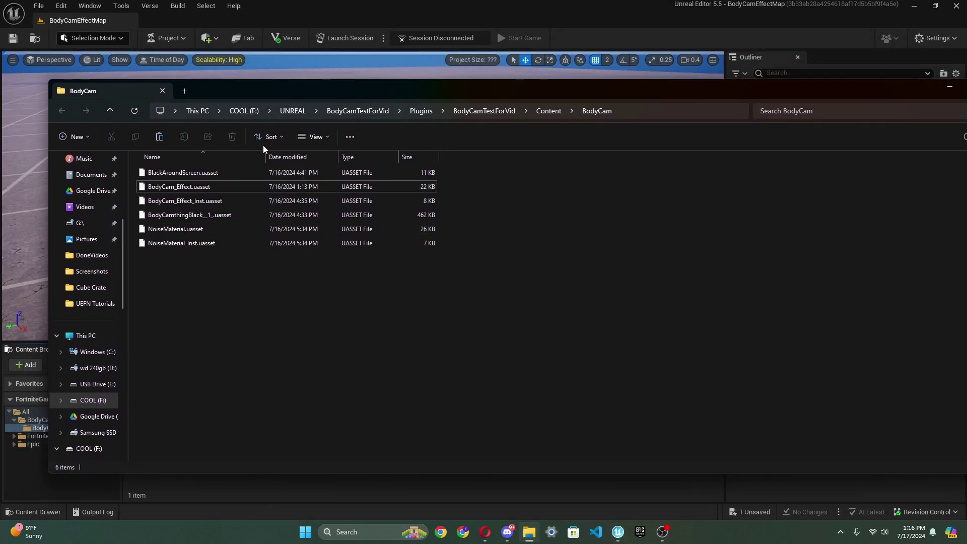
- Navigate Explorer to BodyCamEffectMap > Plugins > BodyCamEffectMap > Content > BodyCamMain
left_click(292, 111)
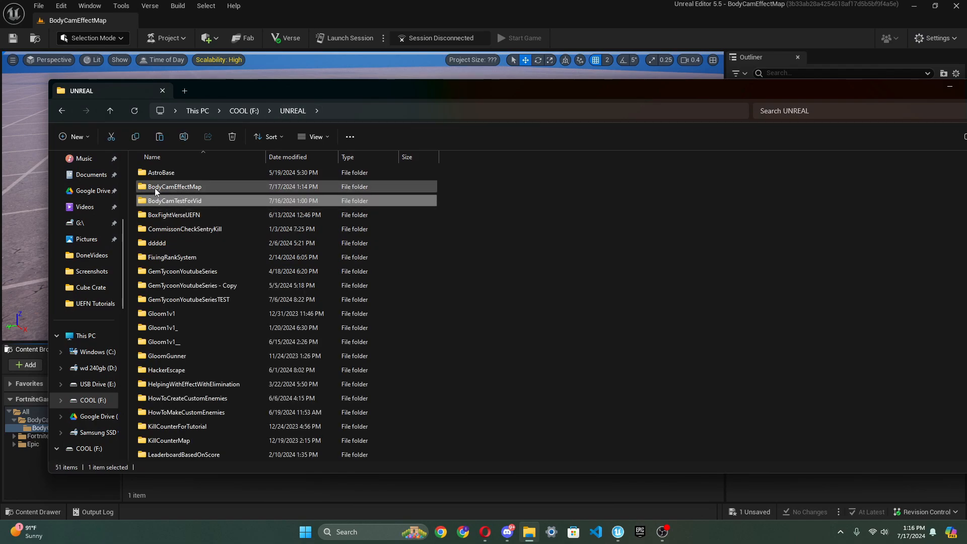
double_click(173, 187)
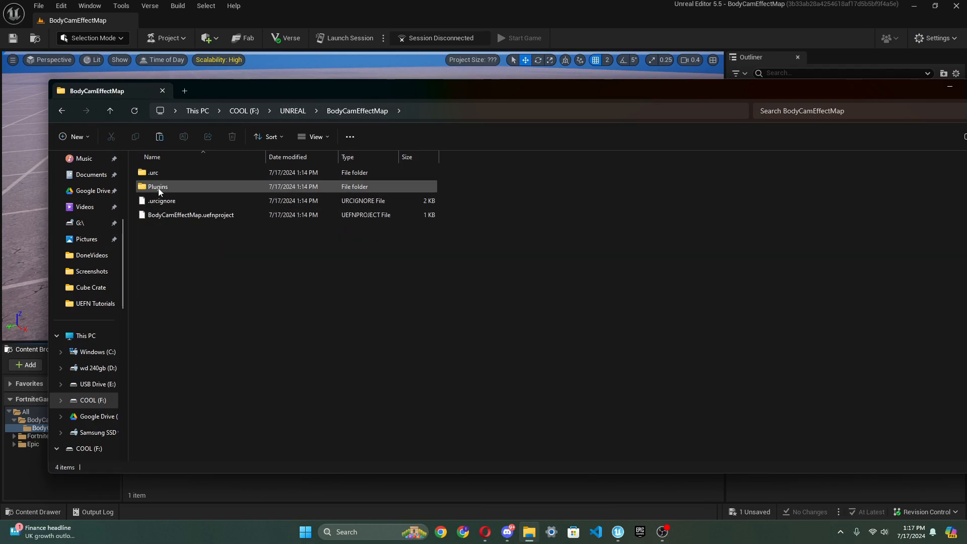
double_click(158, 186)
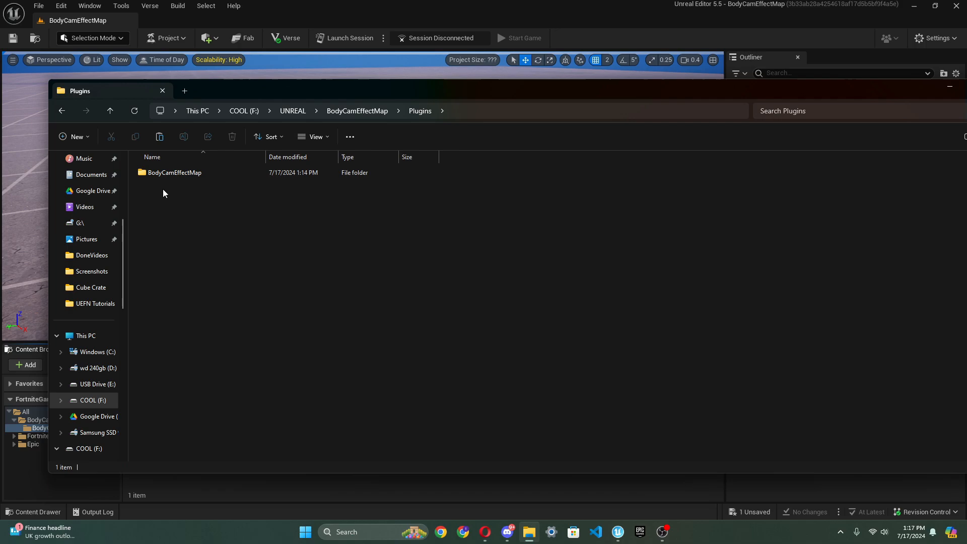
double_click(175, 172)
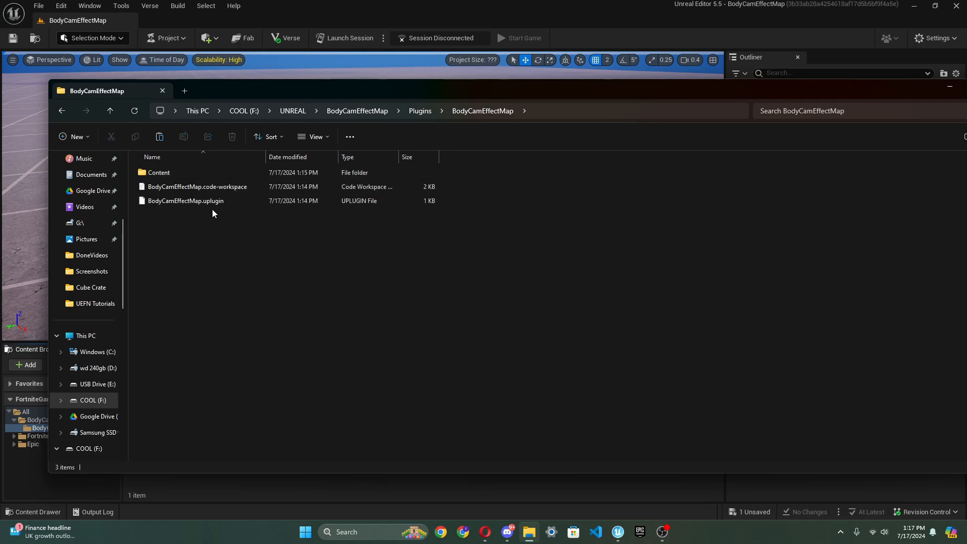
double_click(159, 172)
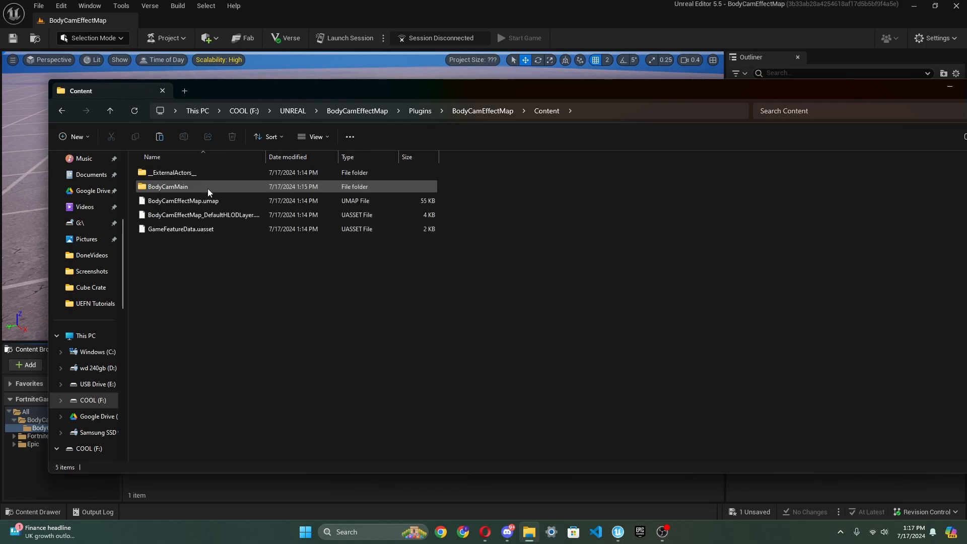
double_click(167, 186)
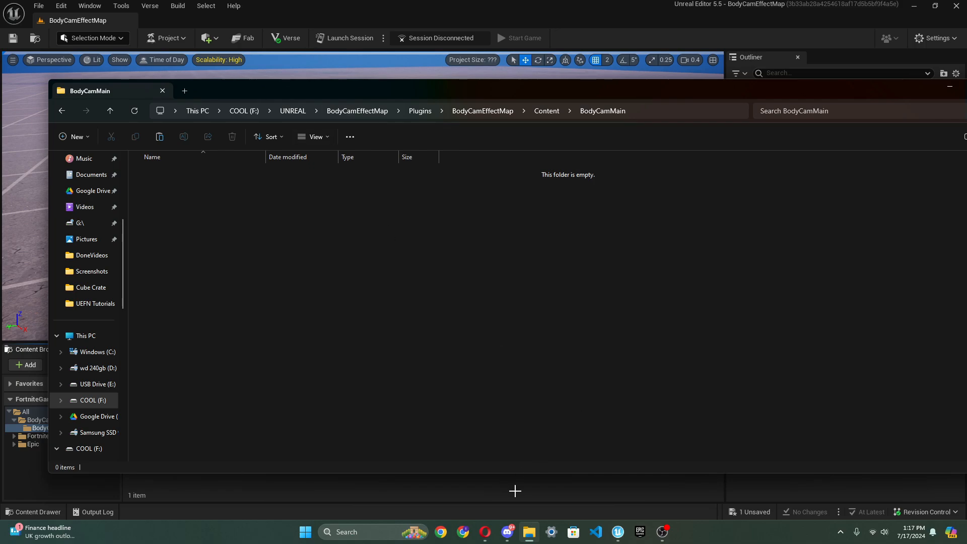
scroll("down", 3)
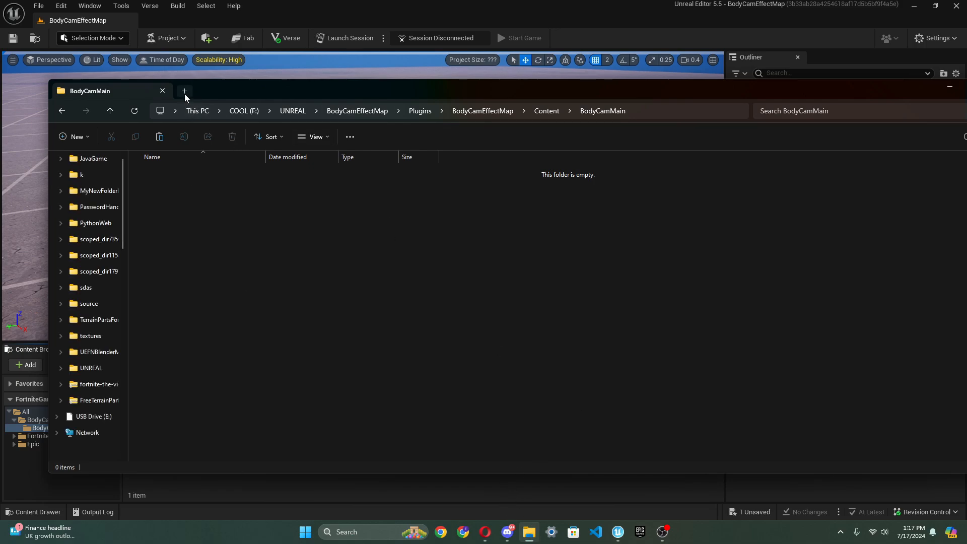
- Copy NoiseMaterial and BodyCam_Effect uasset files from Downloads into BodyCamMain
left_click(184, 91)
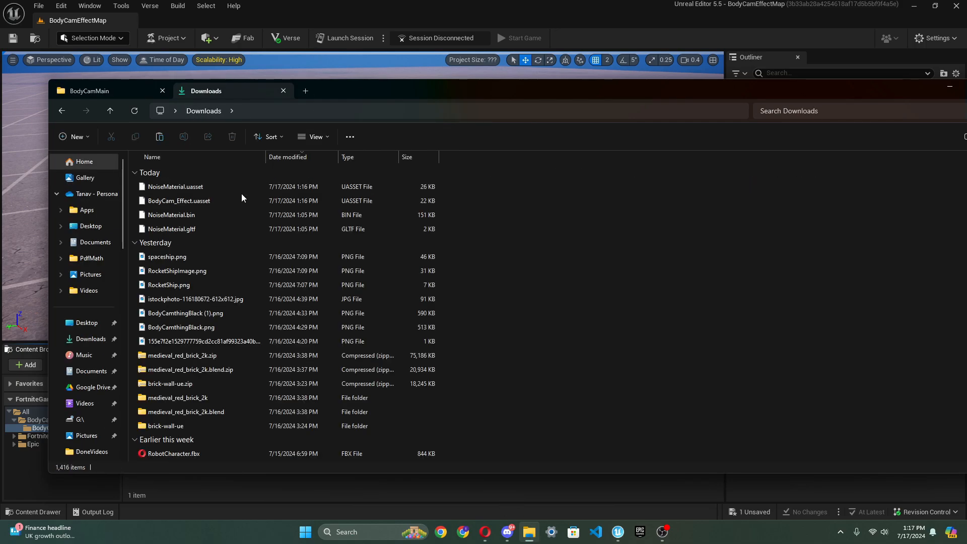
left_click(176, 187)
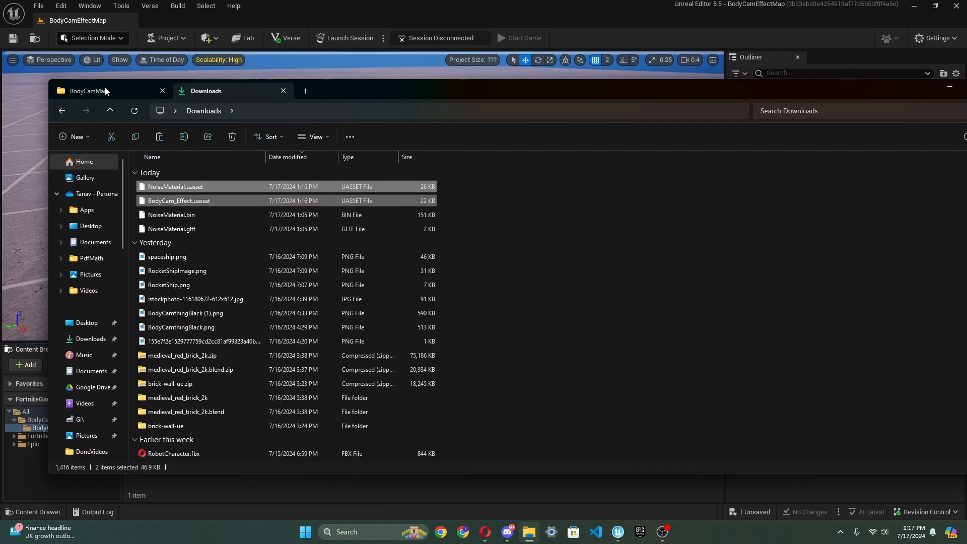
left_click(93, 91)
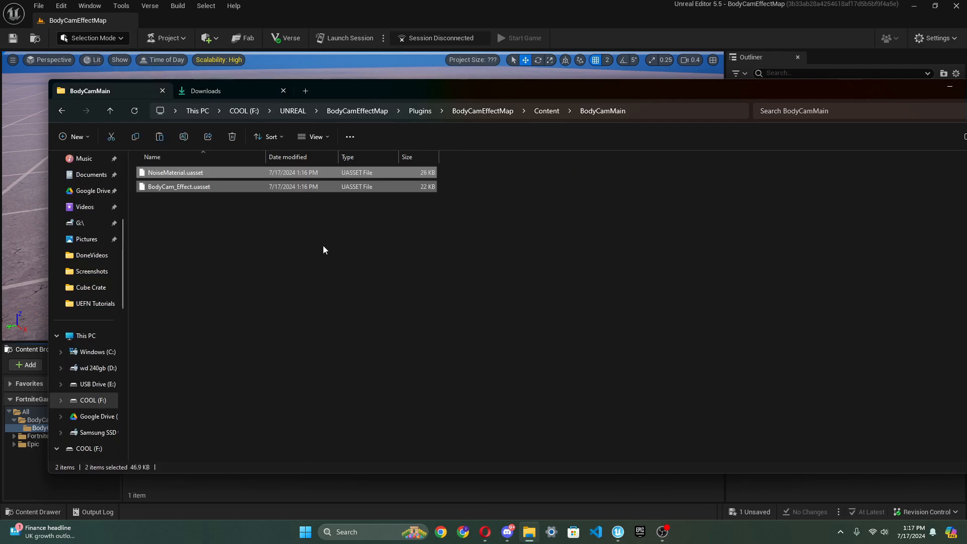
left_click(325, 250)
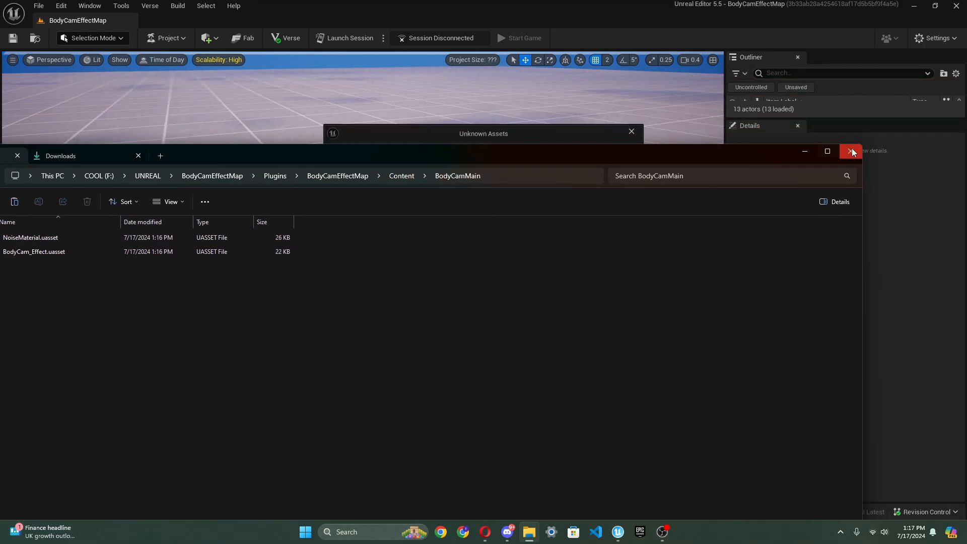
- Allow the imported body cam assets, then create and open a NoiseMaterial instance
left_click(852, 151)
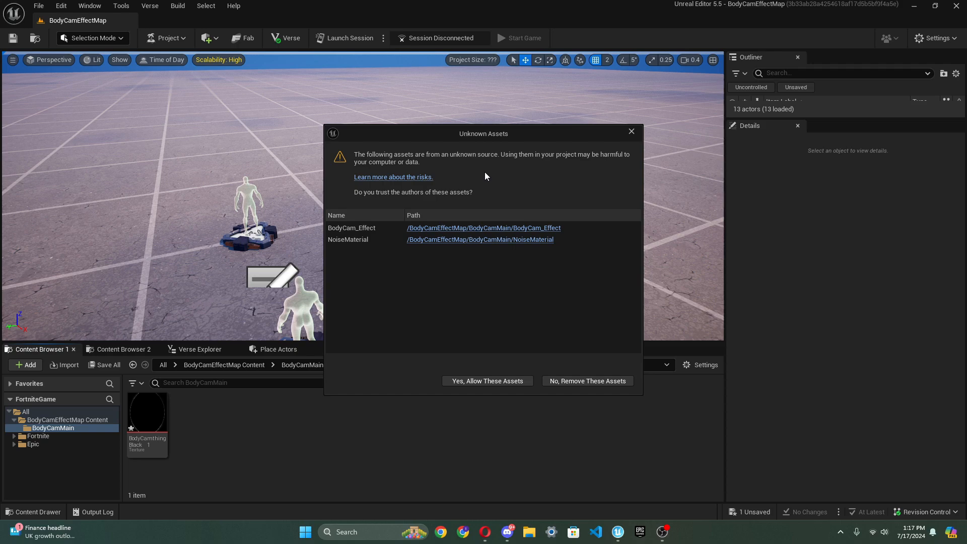
mouse_move(591, 160)
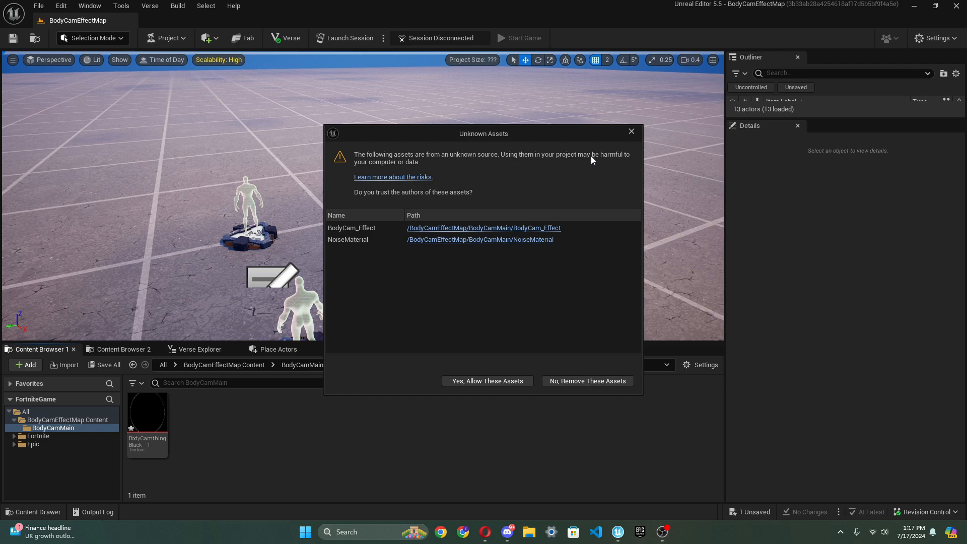
mouse_move(563, 176)
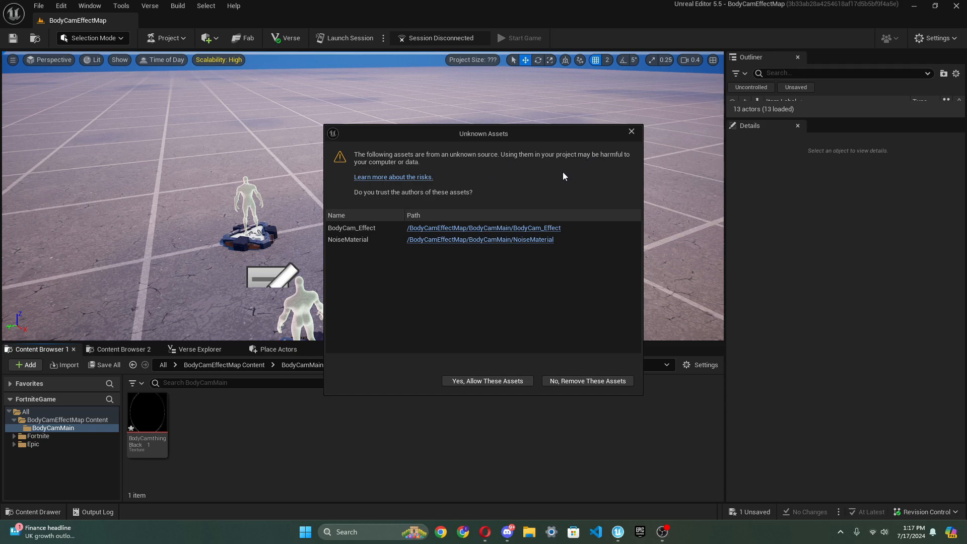
mouse_move(509, 394)
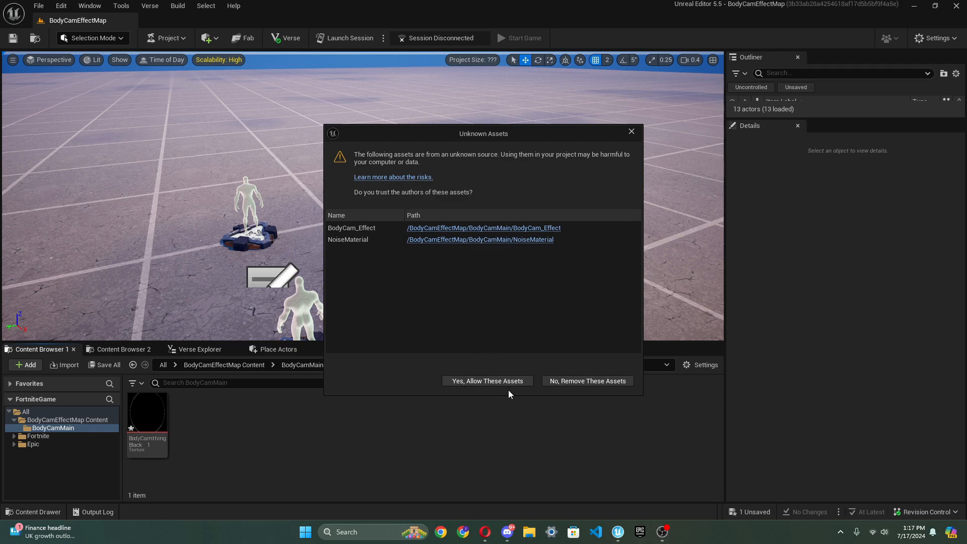
left_click(39, 6)
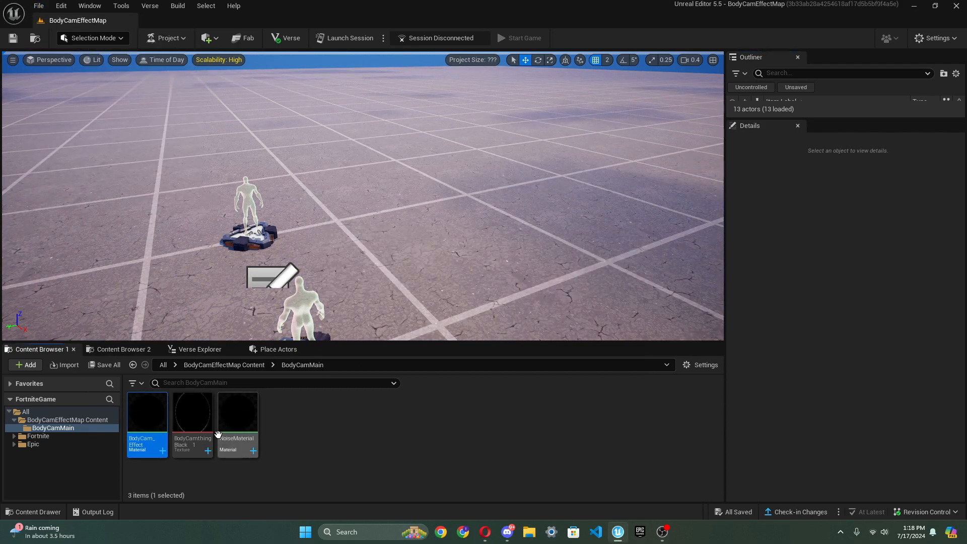
right_click(237, 420)
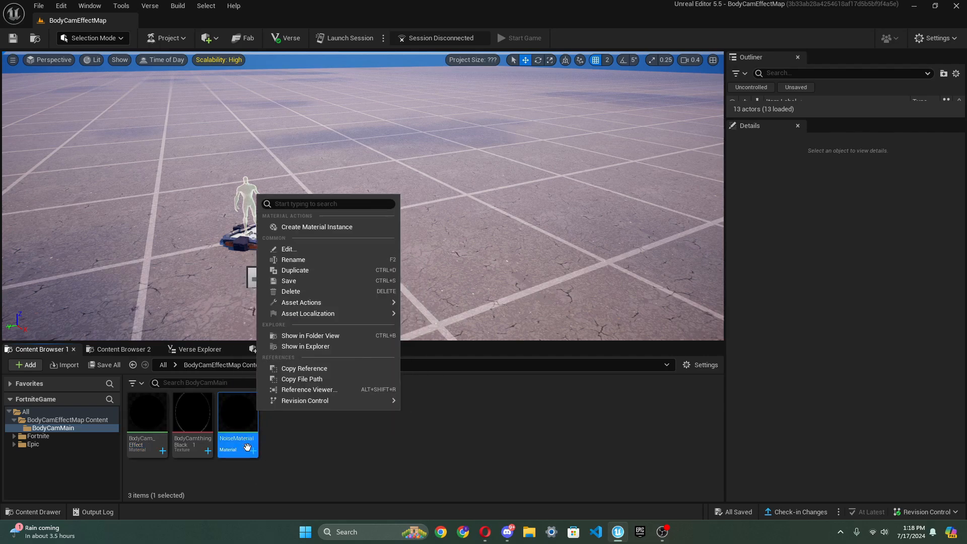
left_click(317, 226)
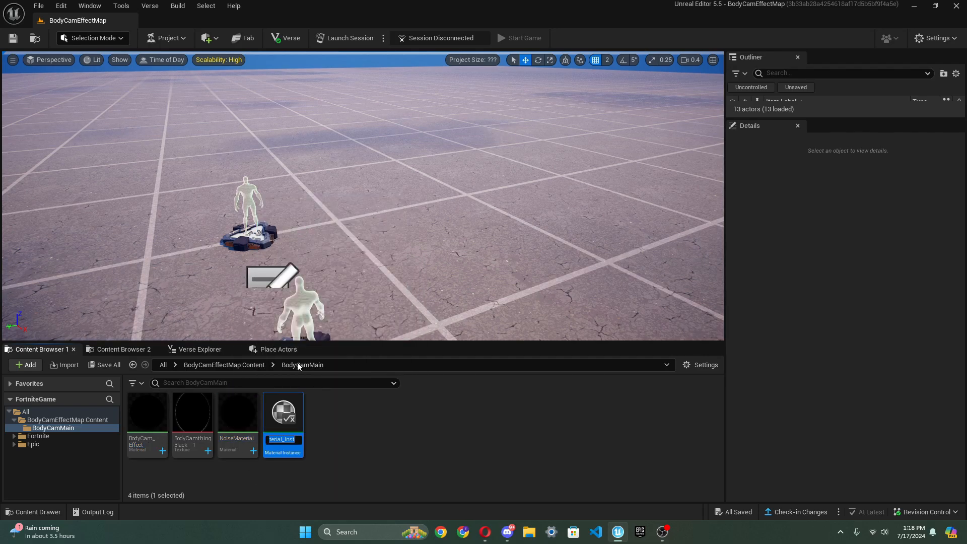
double_click(283, 412)
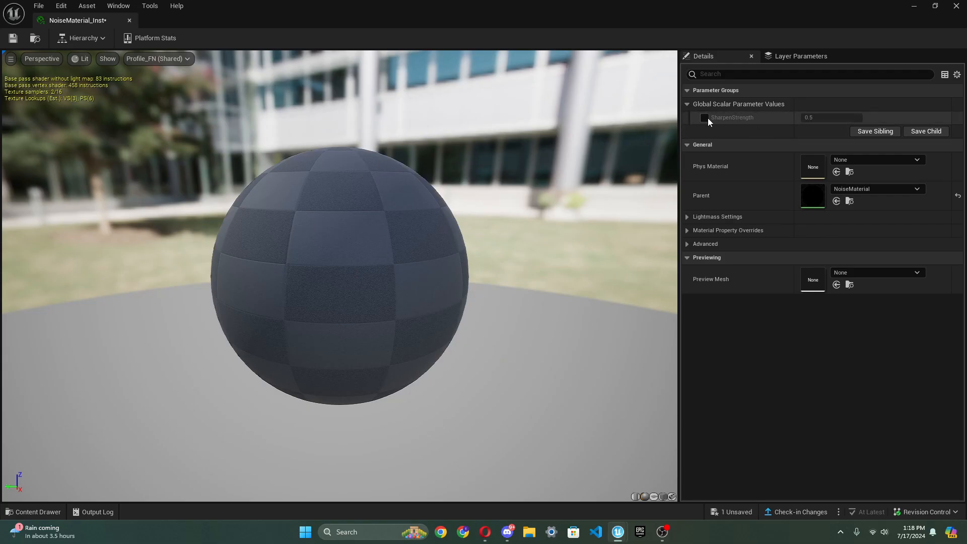
- Enable SharpenStrength on the NoiseMaterial instance and raise it to about 10.6
left_click(705, 118)
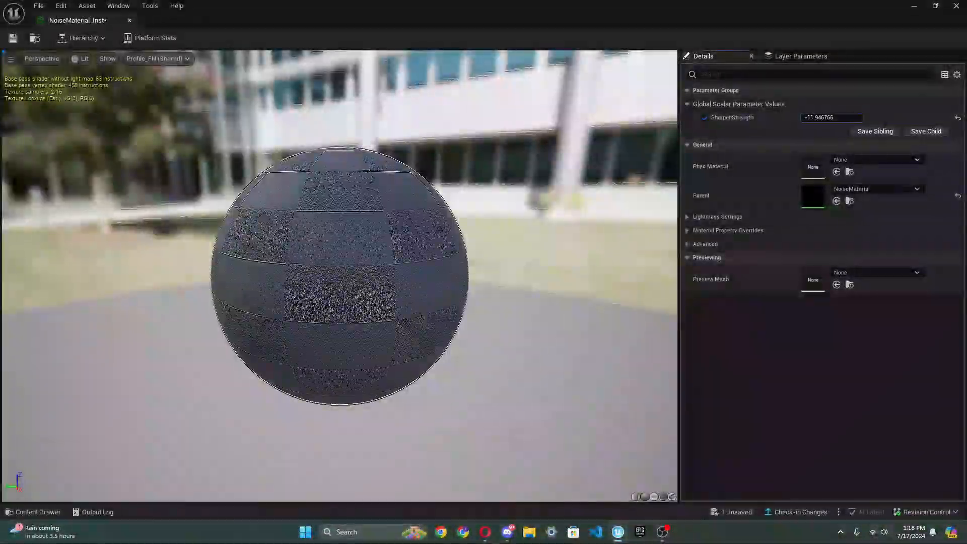
type("1.089563")
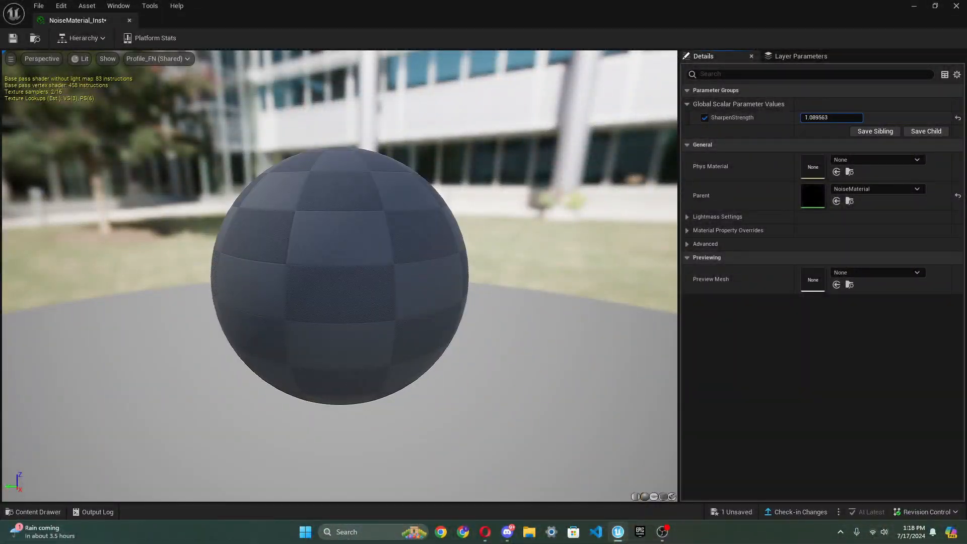
type("10.603853")
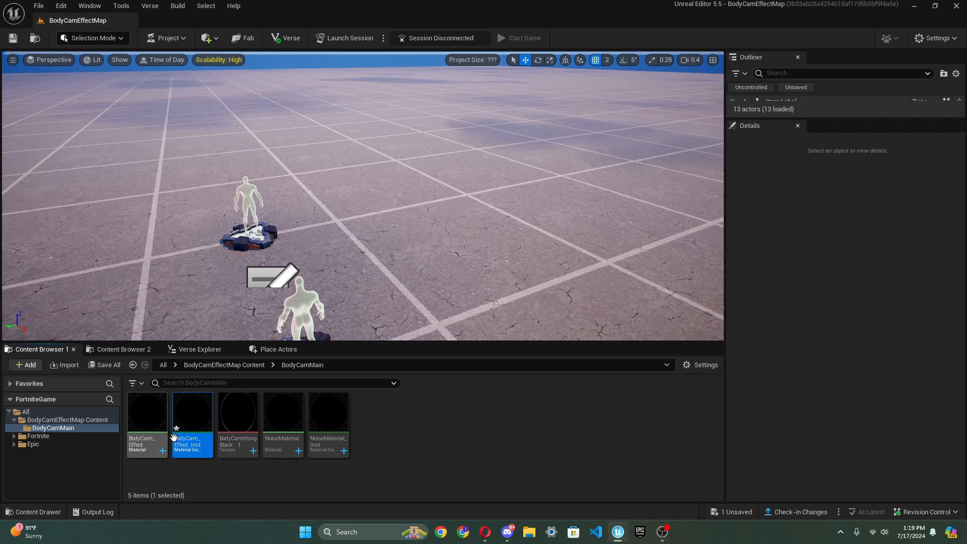
- Open BodyCam_Effect_Inst and tune its AreaFallOff, AreaRadius and LensDistortion values
double_click(192, 412)
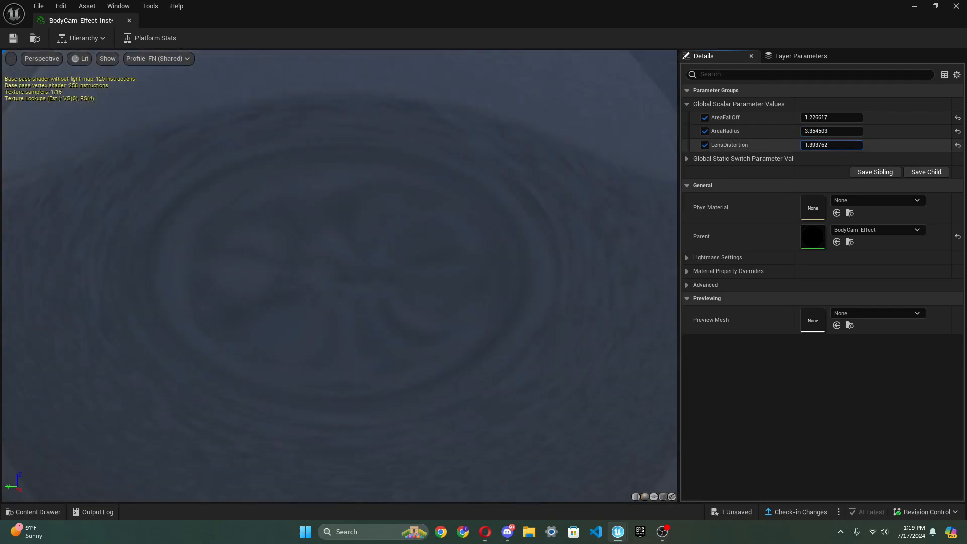
type("2.140912")
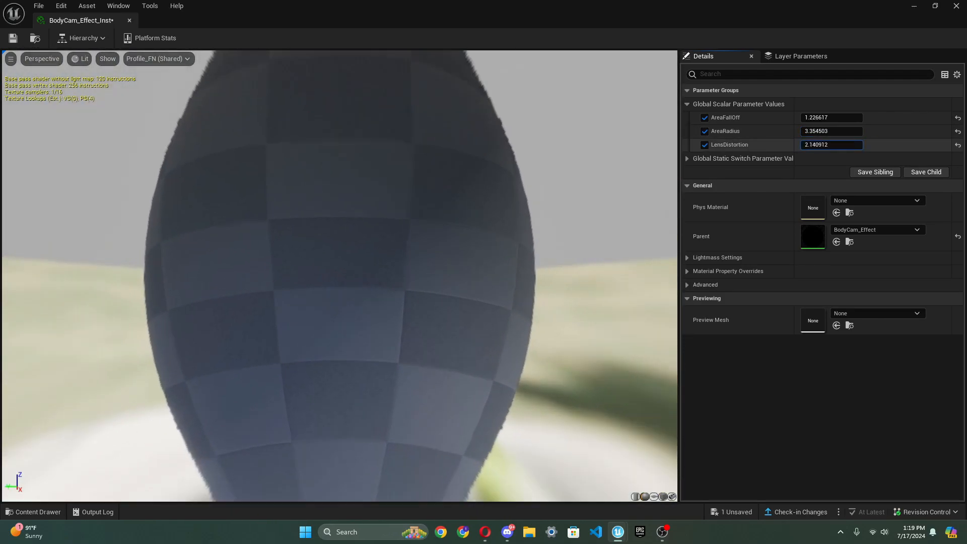
type("0.358177")
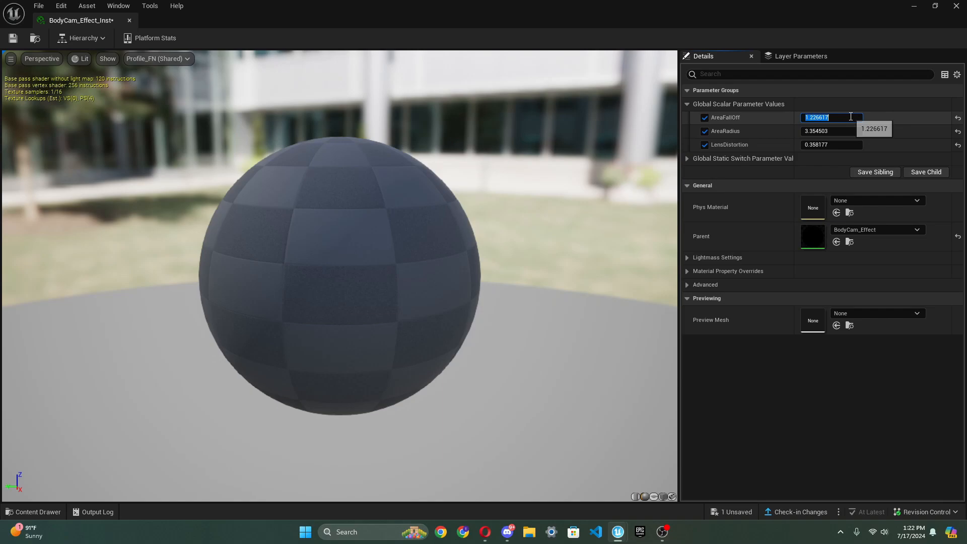
type("2")
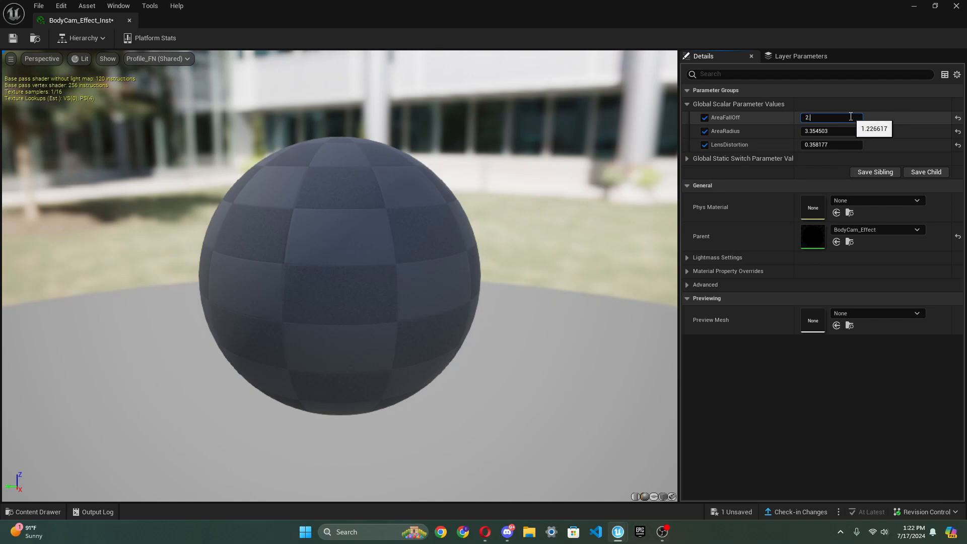
type(".1")
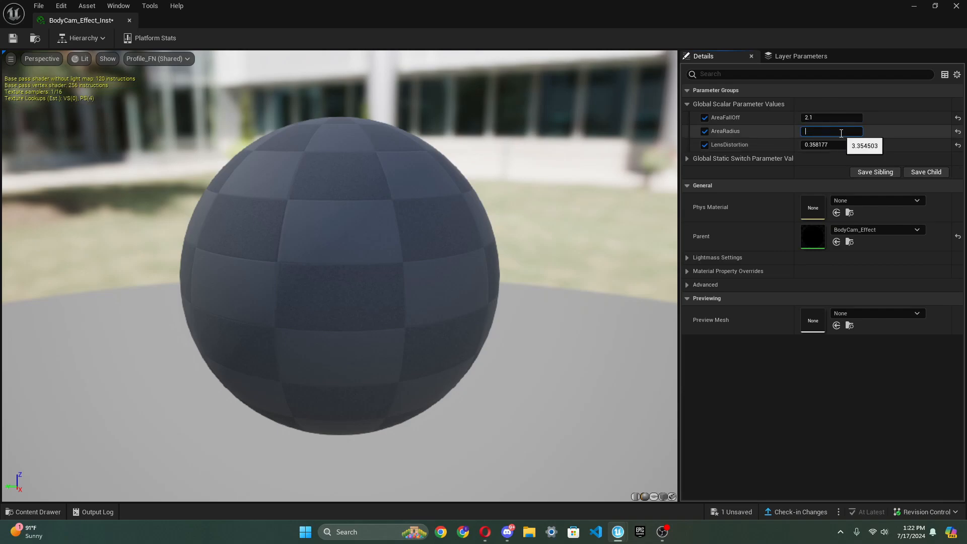
type("0.93")
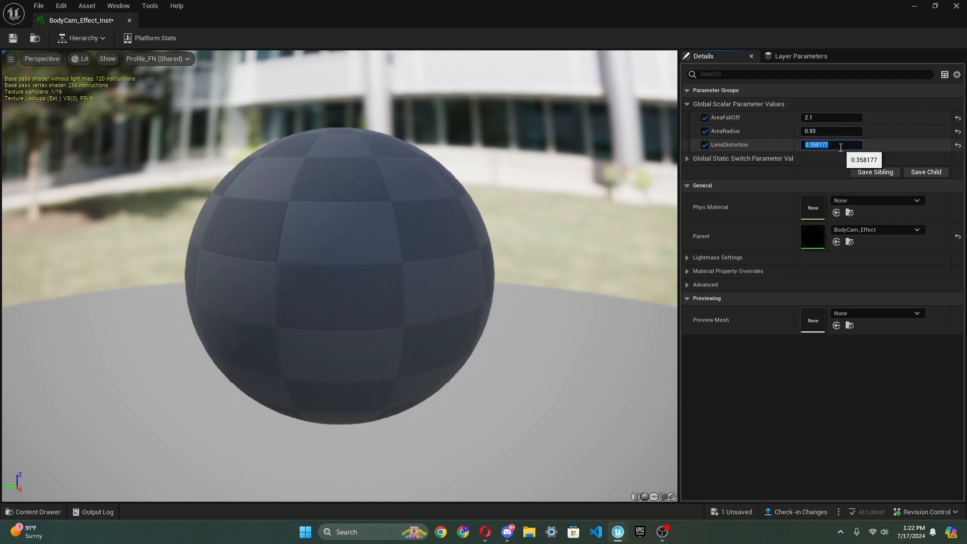
type("0.33")
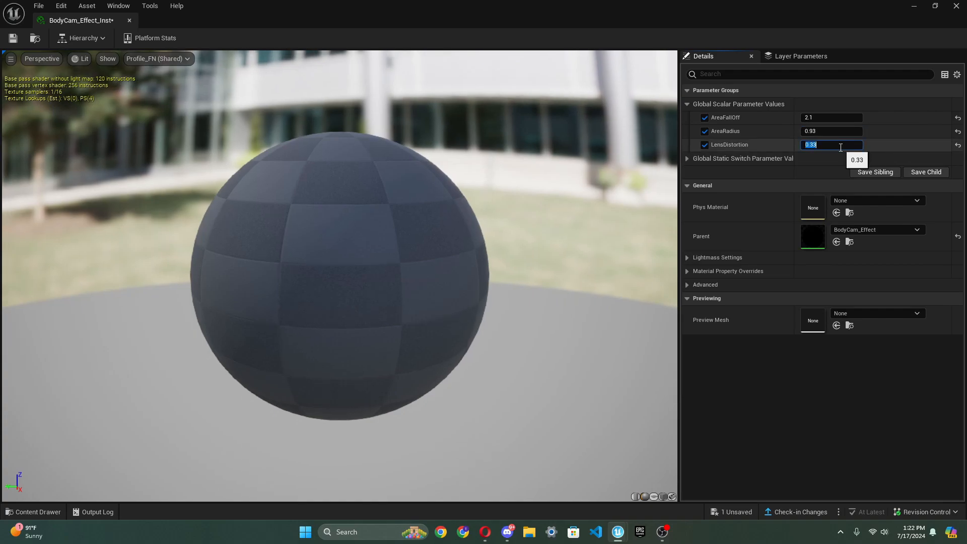
type("0.338")
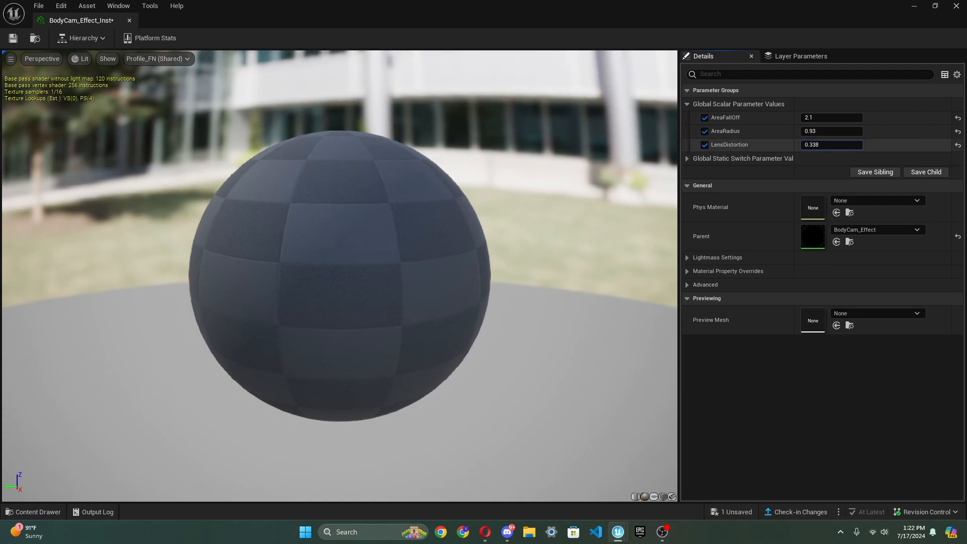
type("0.41")
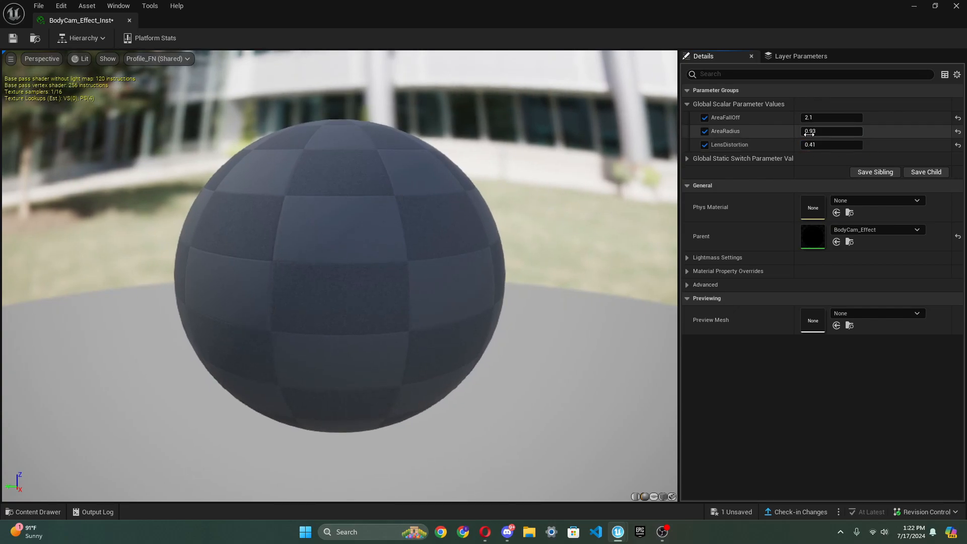
type("0.848331")
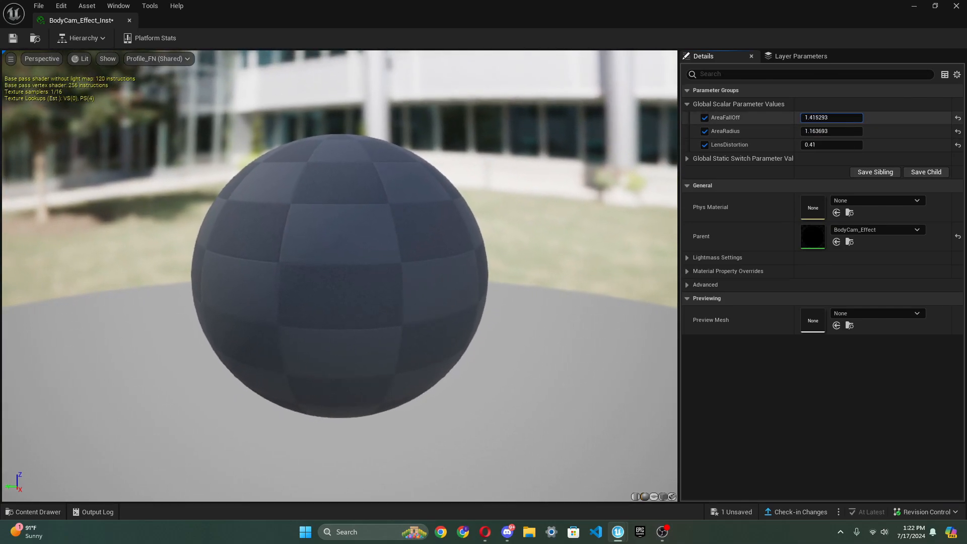
type("1.897906")
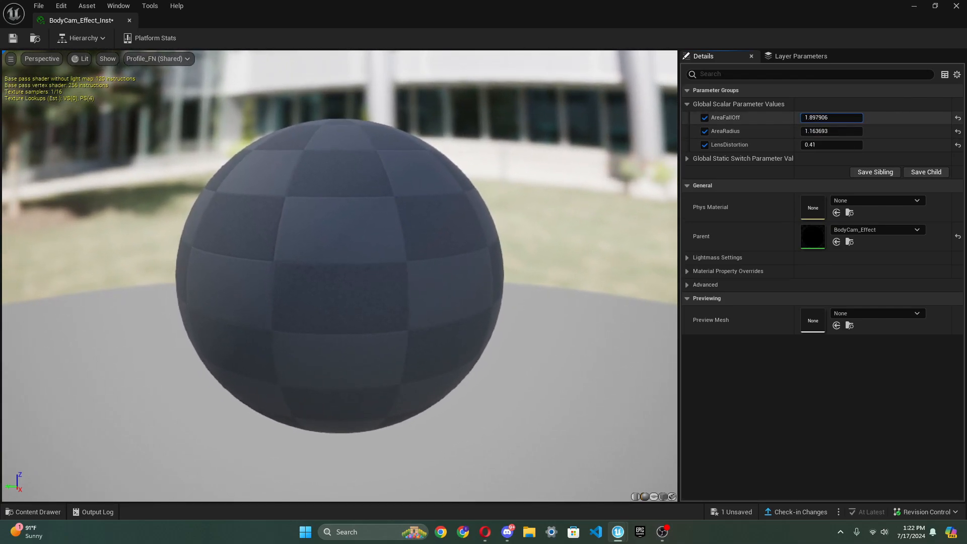
type("1.311631")
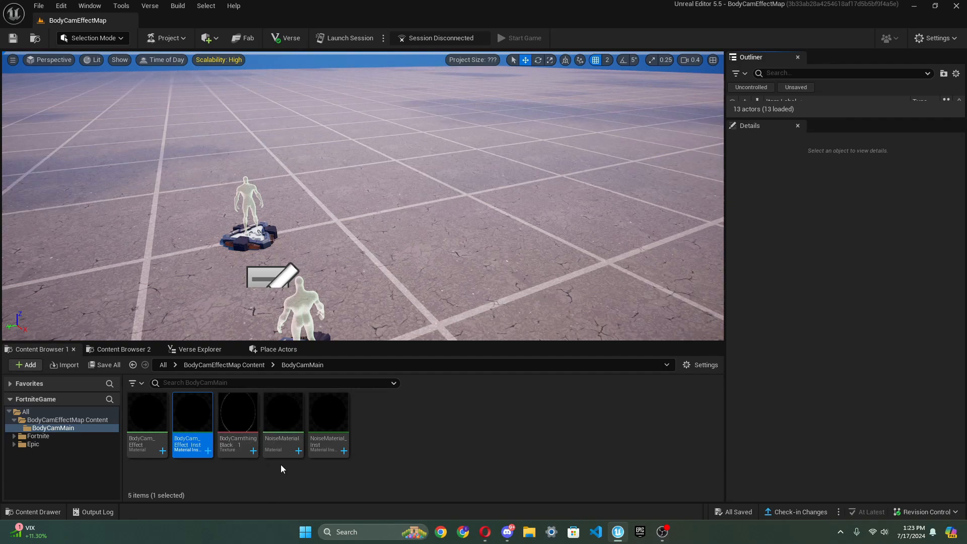
- Create the BodyCamImageMat material and set its Material Domain to Post Process
left_click(366, 410)
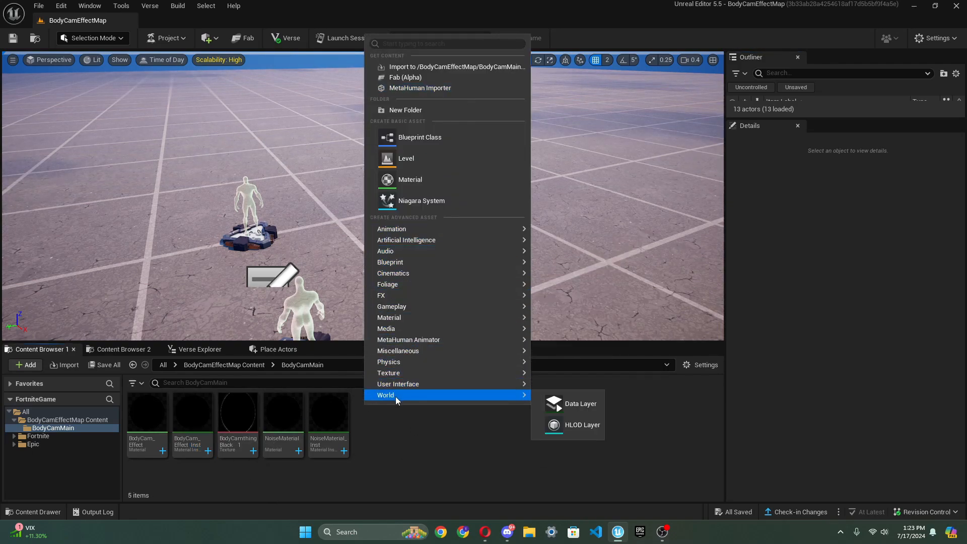
mouse_move(388, 317)
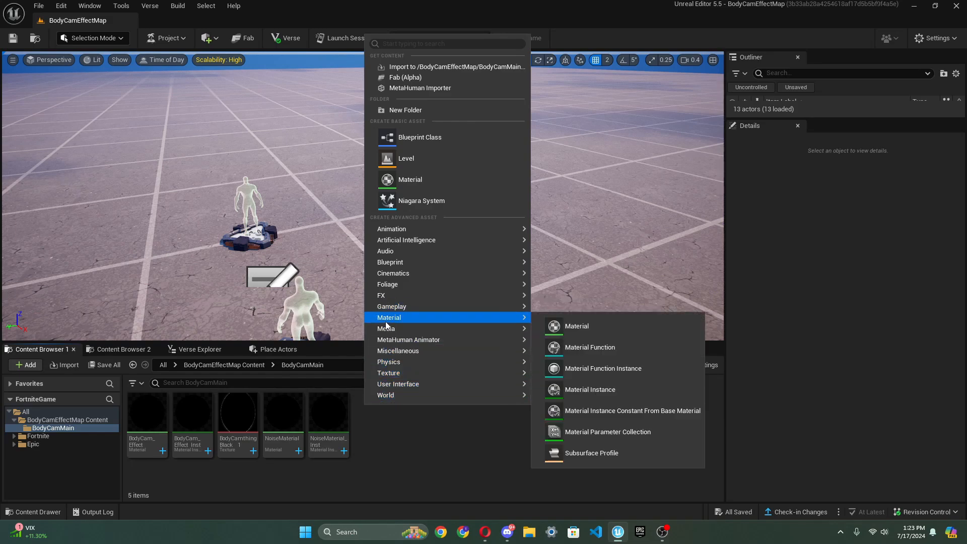
left_click(577, 326)
type("mImageM")
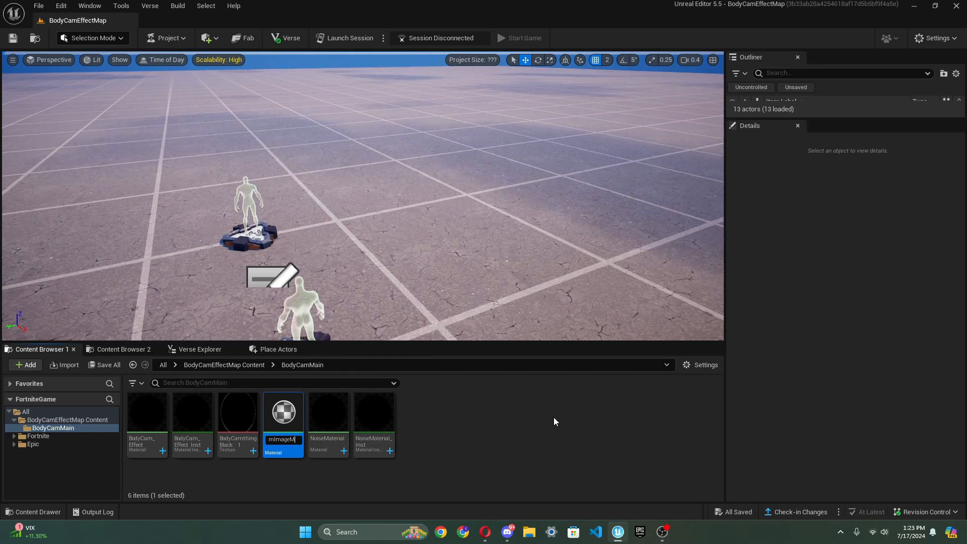
double_click(283, 412)
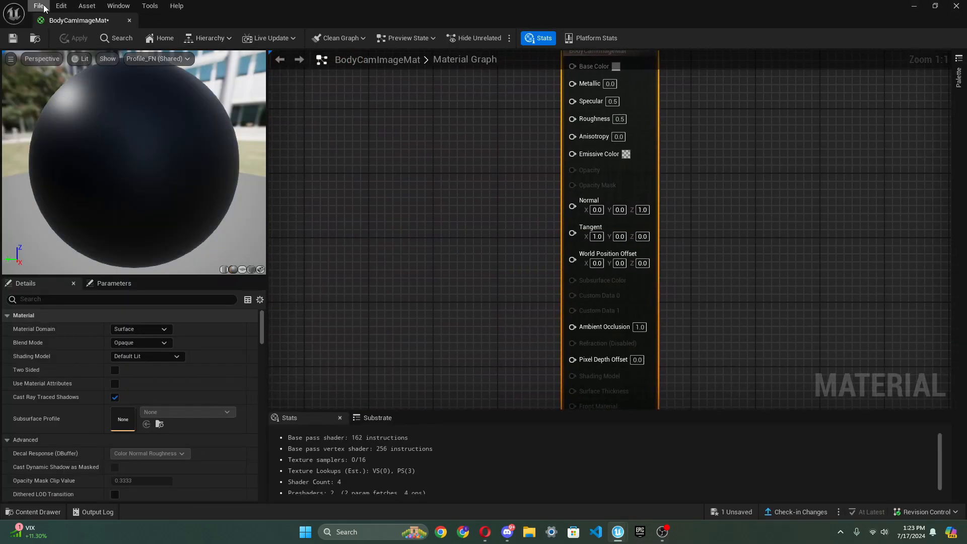
left_click(140, 329)
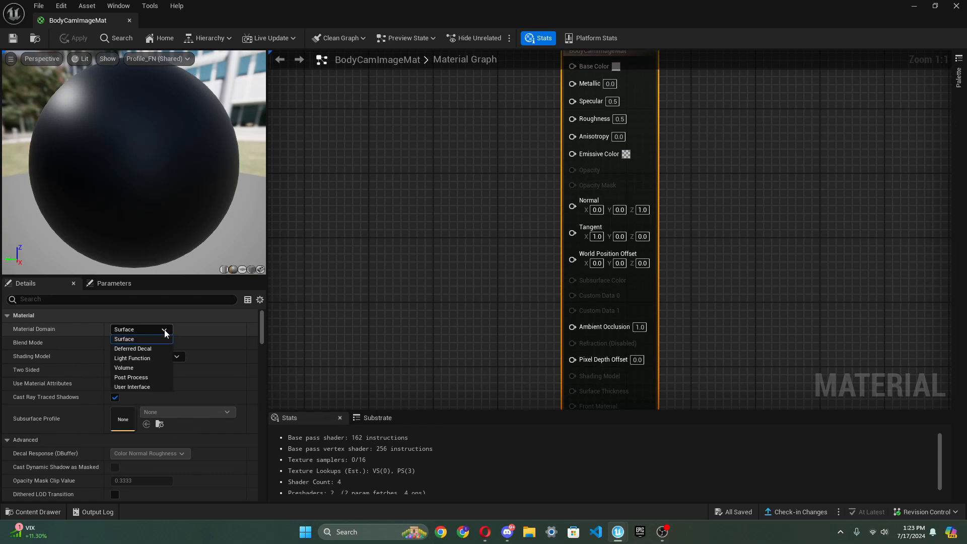
left_click(131, 377)
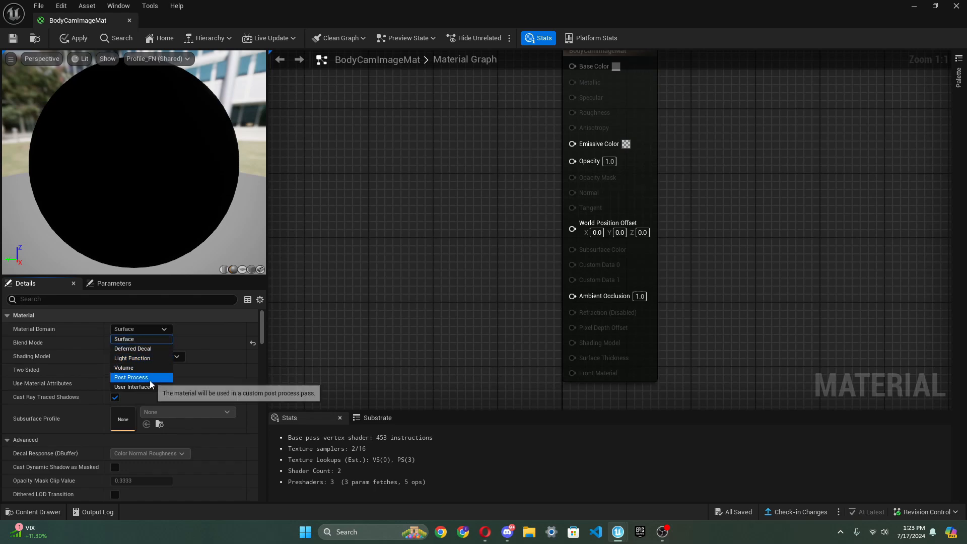
left_click(131, 377)
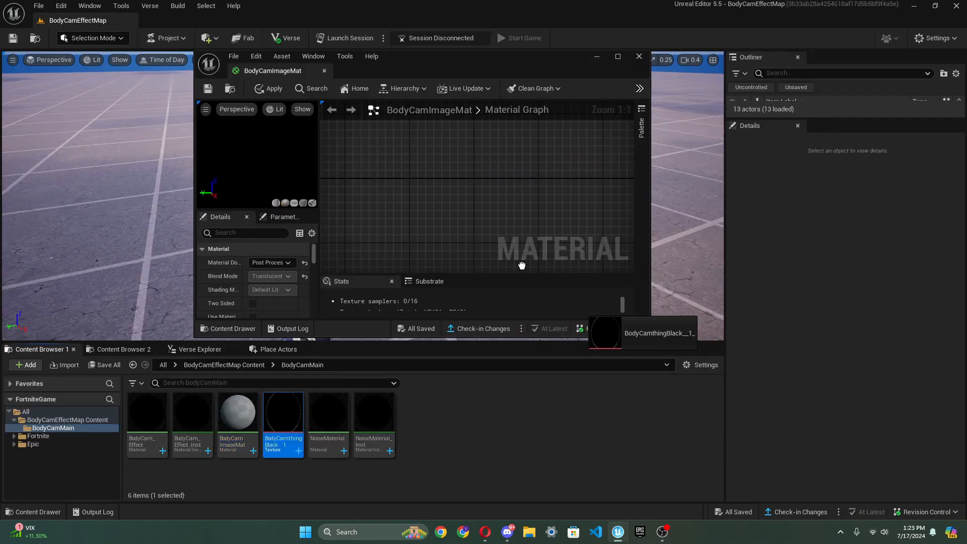
- Wire the BodyCamthingBlack texture into Emissive and Opacity and enable Output Alpha
left_click(617, 56)
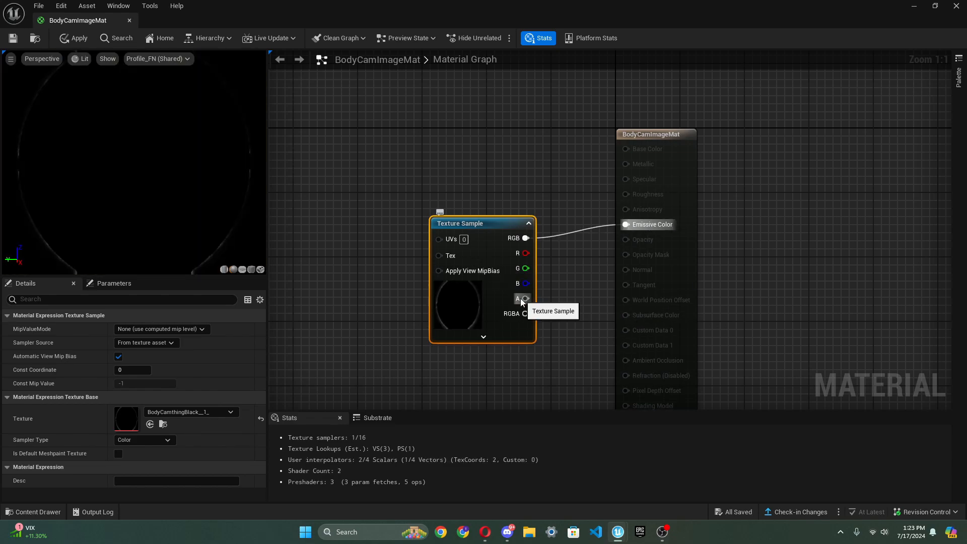
mouse_move(182, 224)
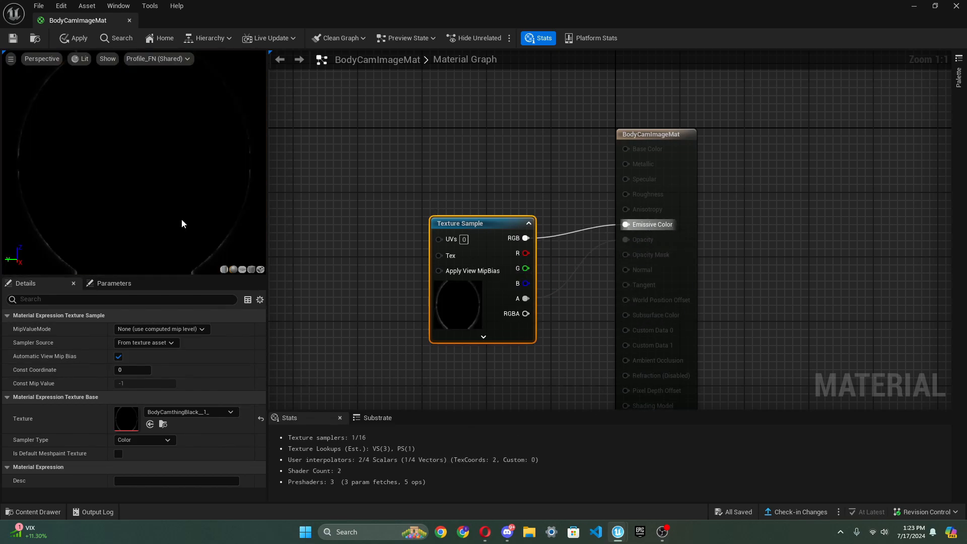
mouse_move(643, 180)
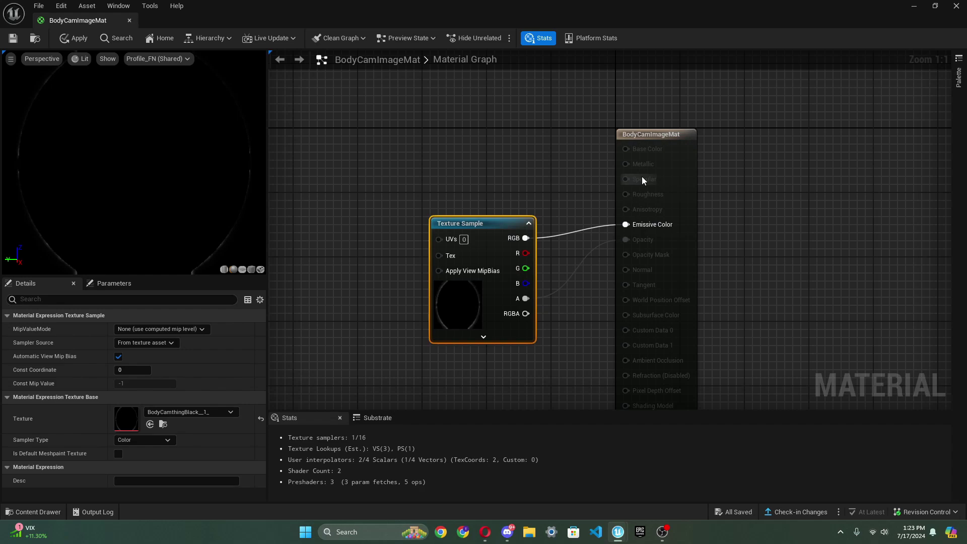
left_click(655, 134)
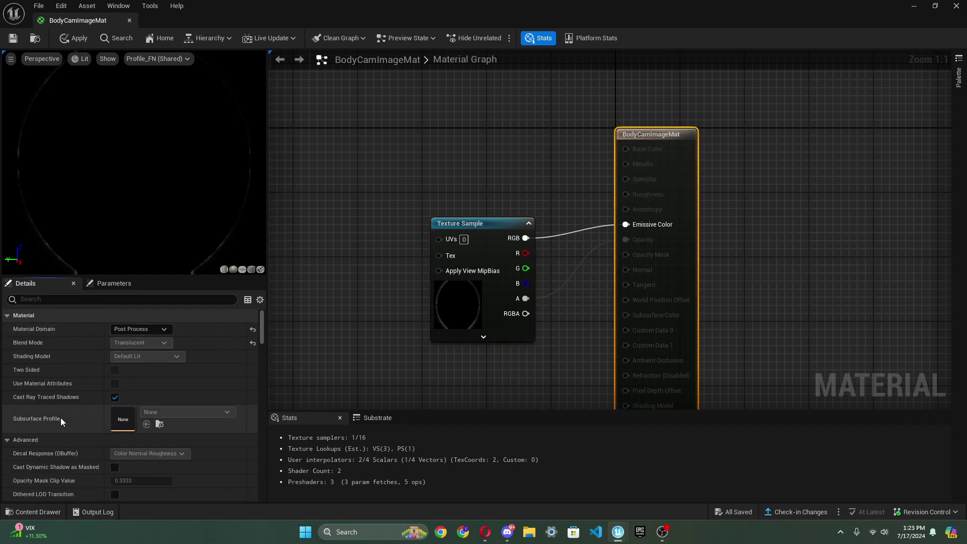
type("alpha")
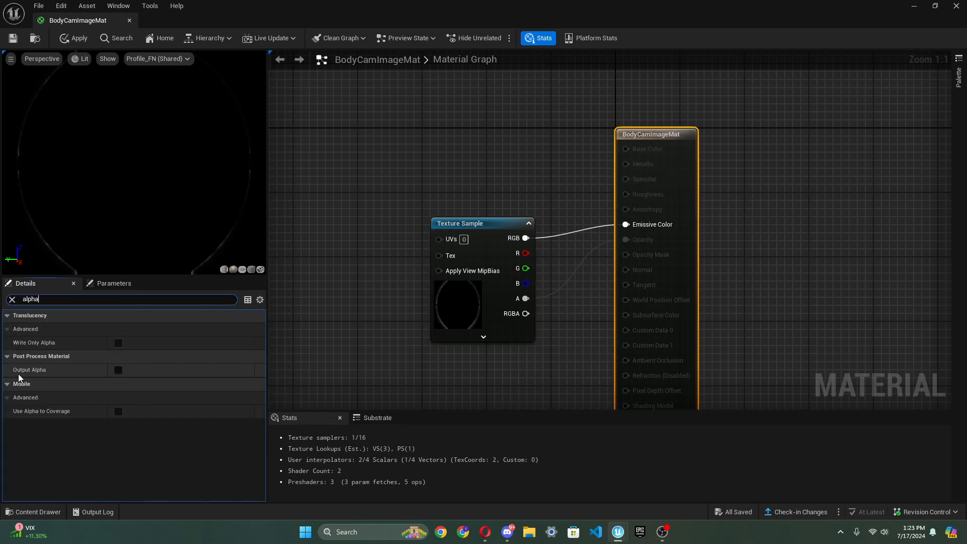
left_click(118, 371)
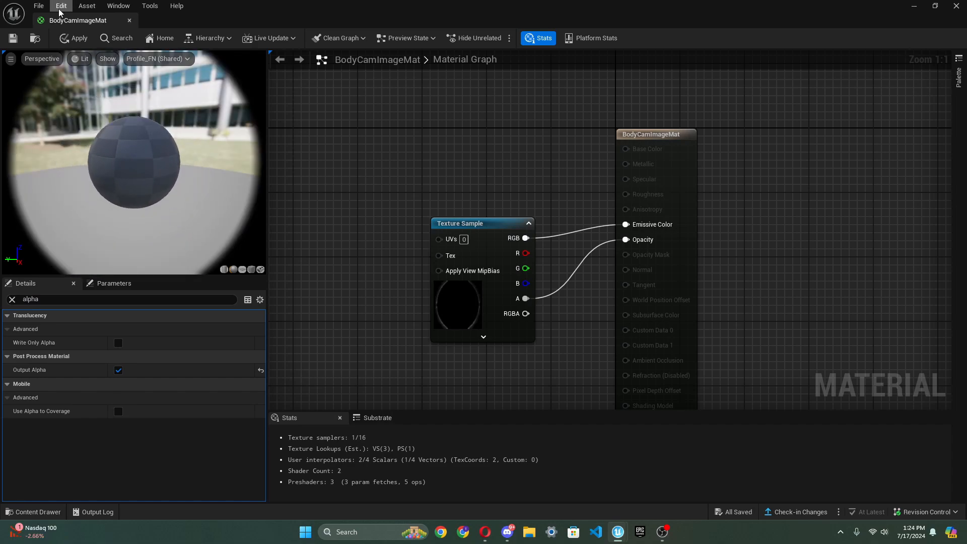
left_click(432, 339)
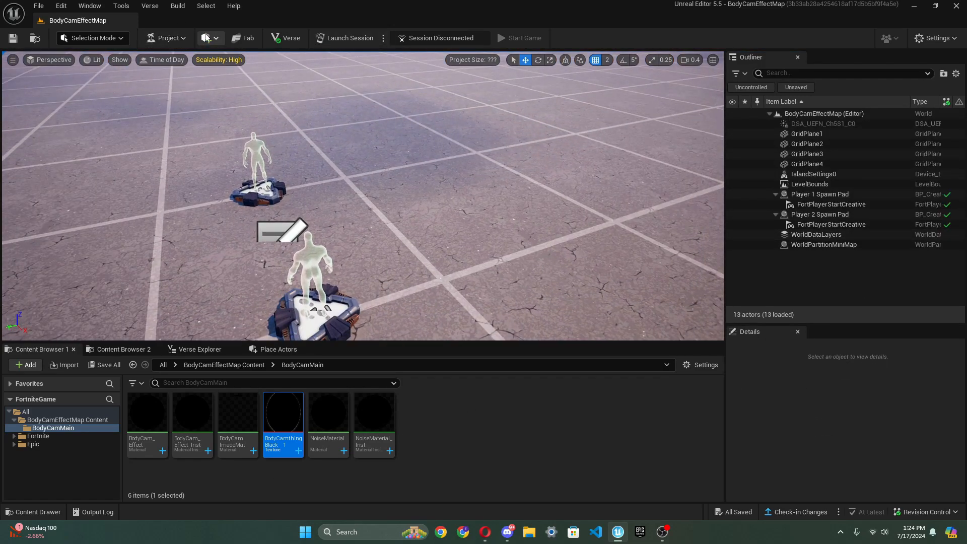
- Place a Post Process Volume in the level
left_click(207, 38)
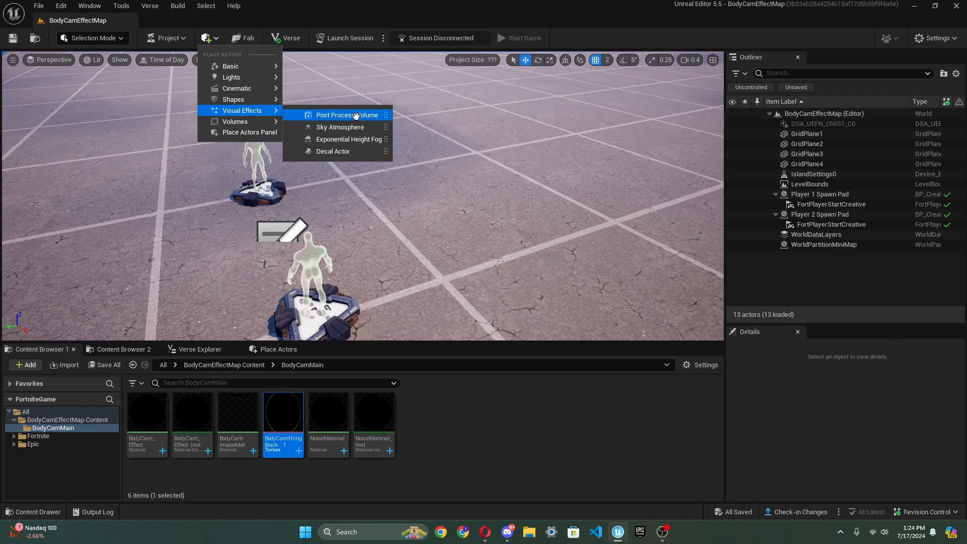
left_click(347, 115)
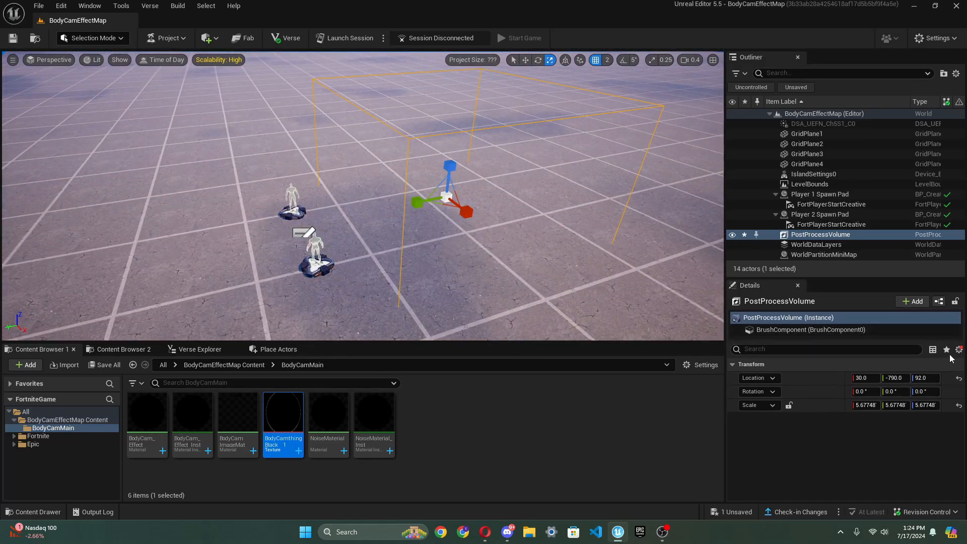
scroll("down", 3)
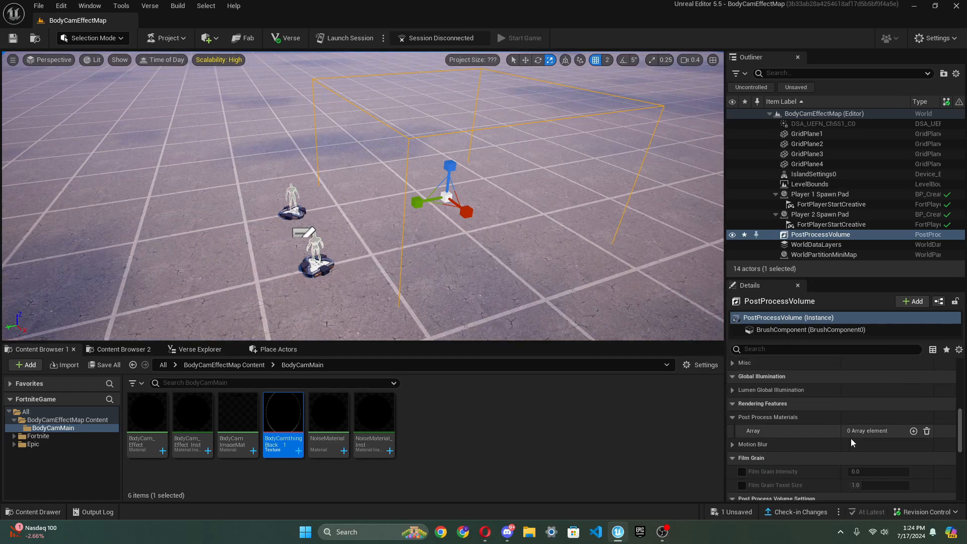
- Add Post Process Materials entries as asset references and assign BodyCam_Effect_Inst
left_click(913, 430)
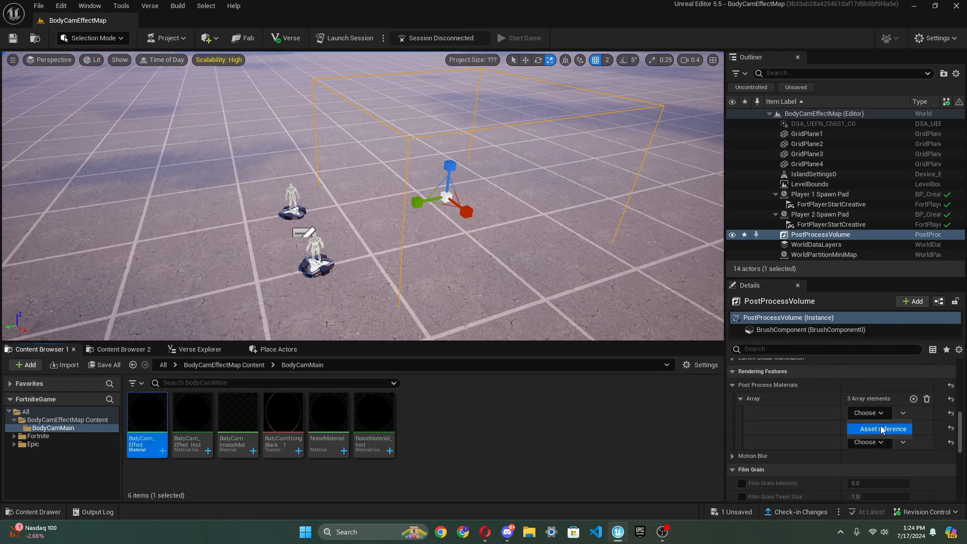
left_click(883, 429)
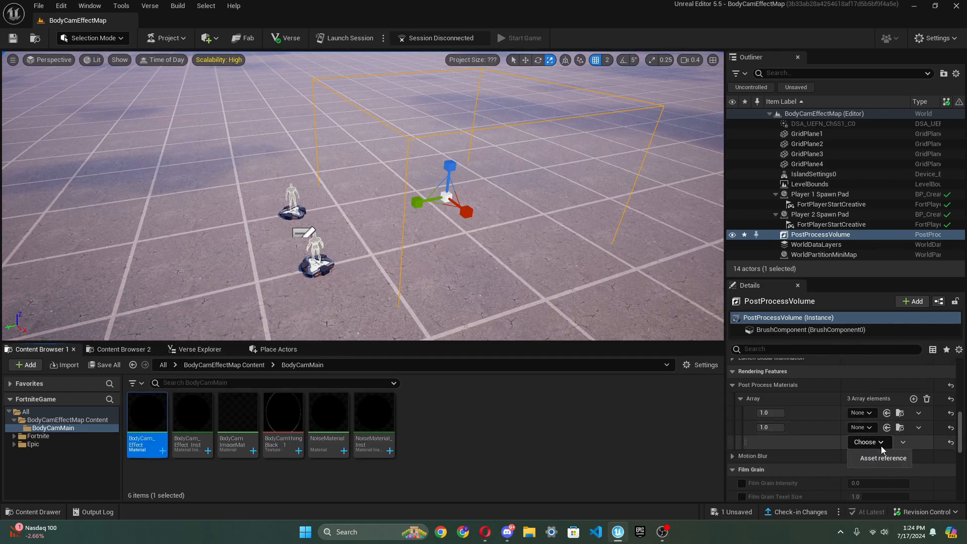
left_click(147, 410)
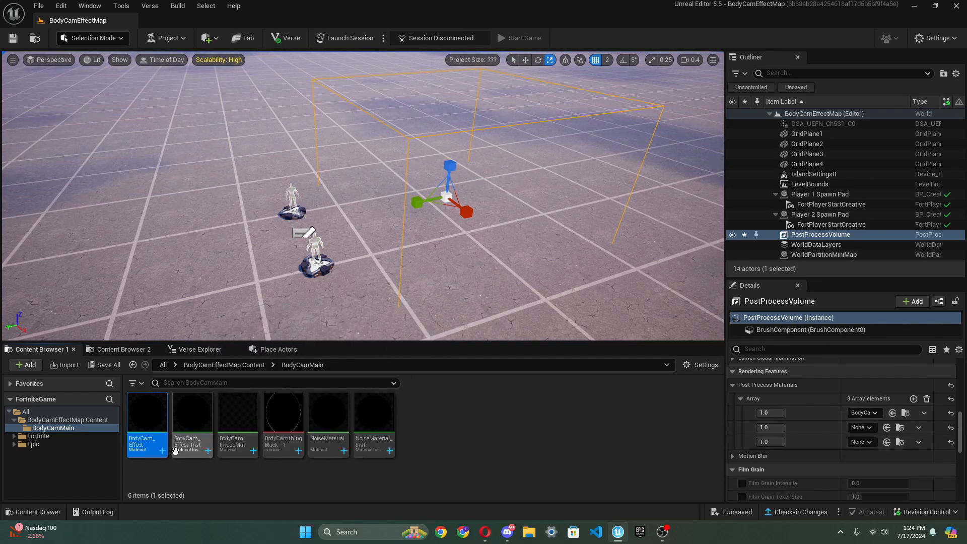
key("ctrl+z")
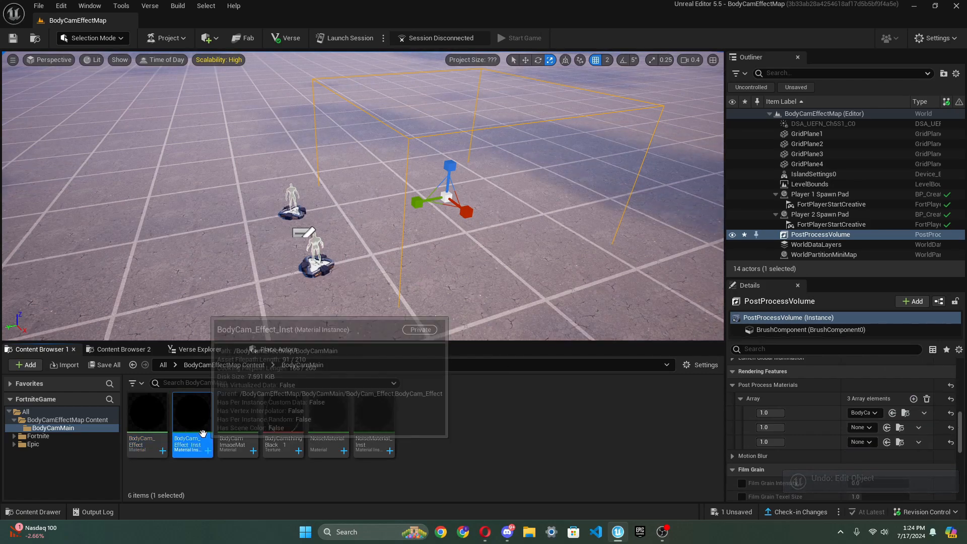
left_click(374, 413)
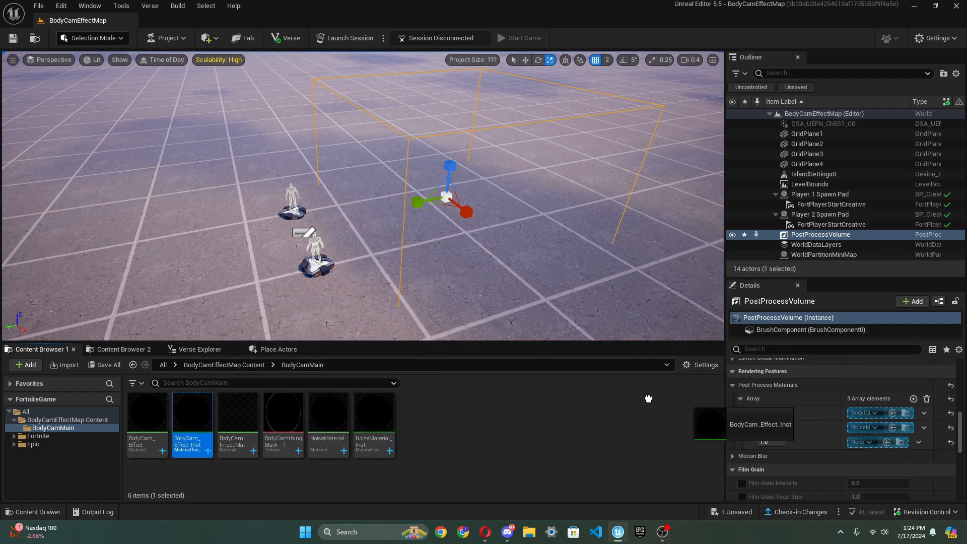
left_click(238, 414)
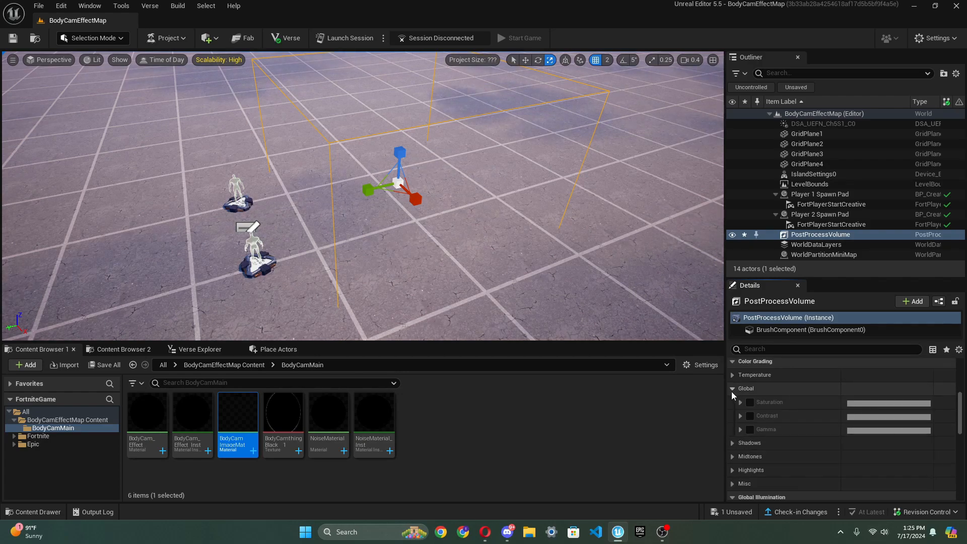
- Tick the PostProcessVolume's Motion Blur Amount override, then deselect the volume
scroll("down", 3)
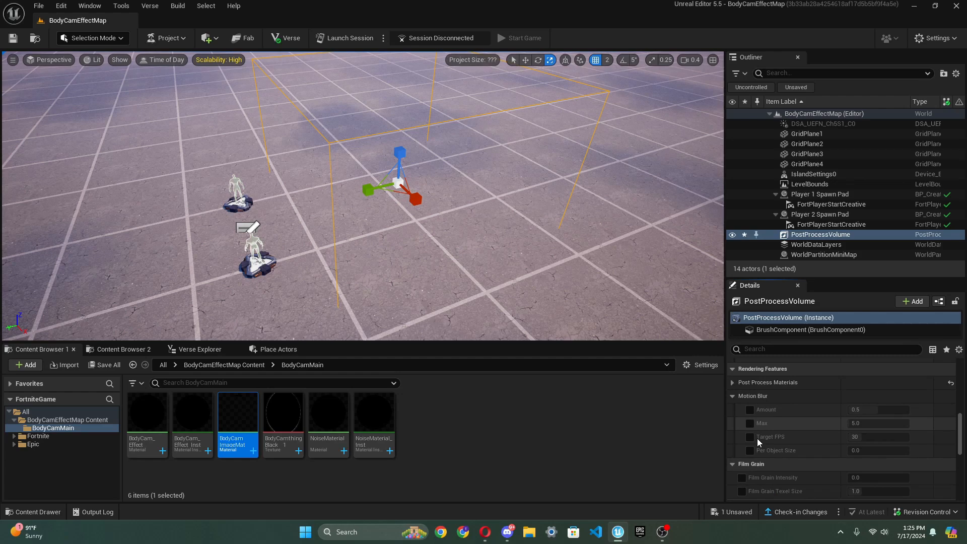
left_click(750, 409)
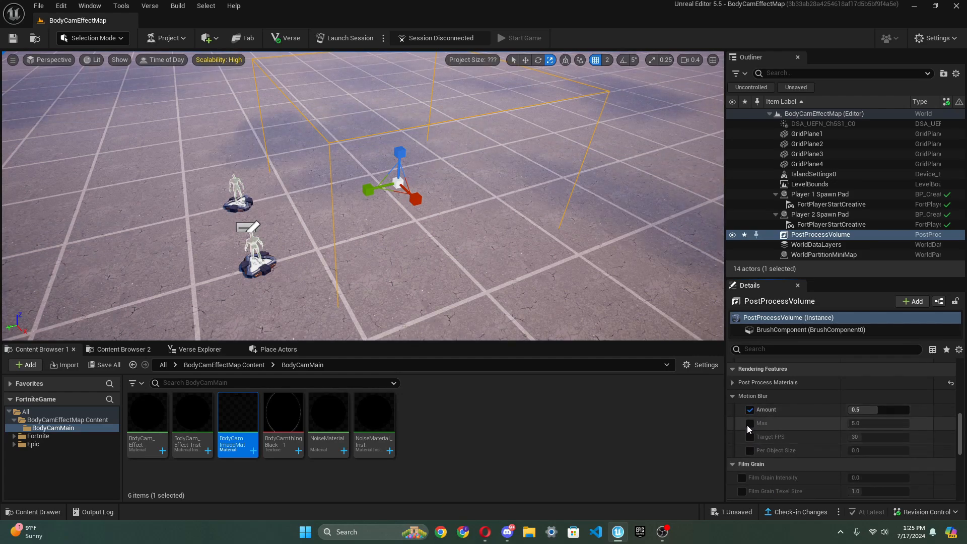
left_click(751, 423)
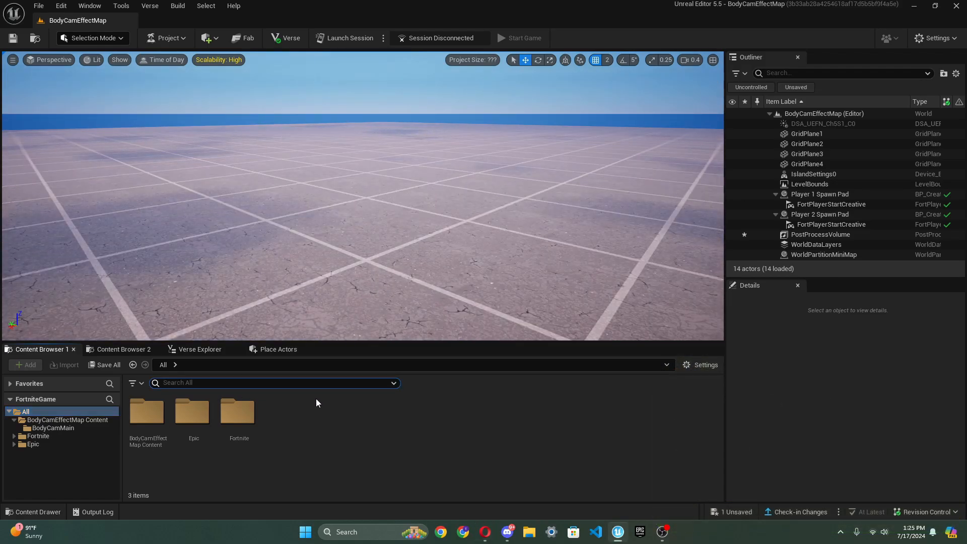
- Find the Camera: Orbit device and limit its vertical rotation
type("camera orbit")
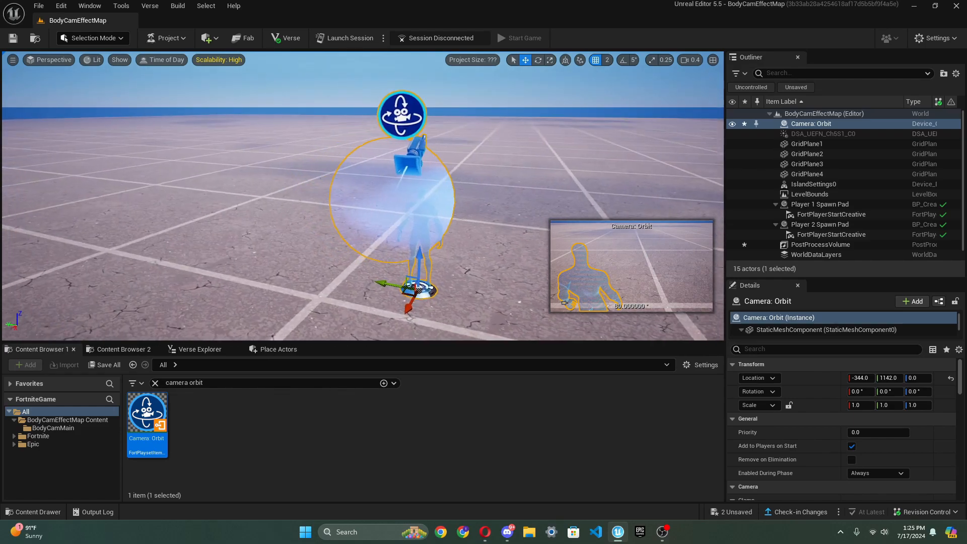
scroll("down", 3)
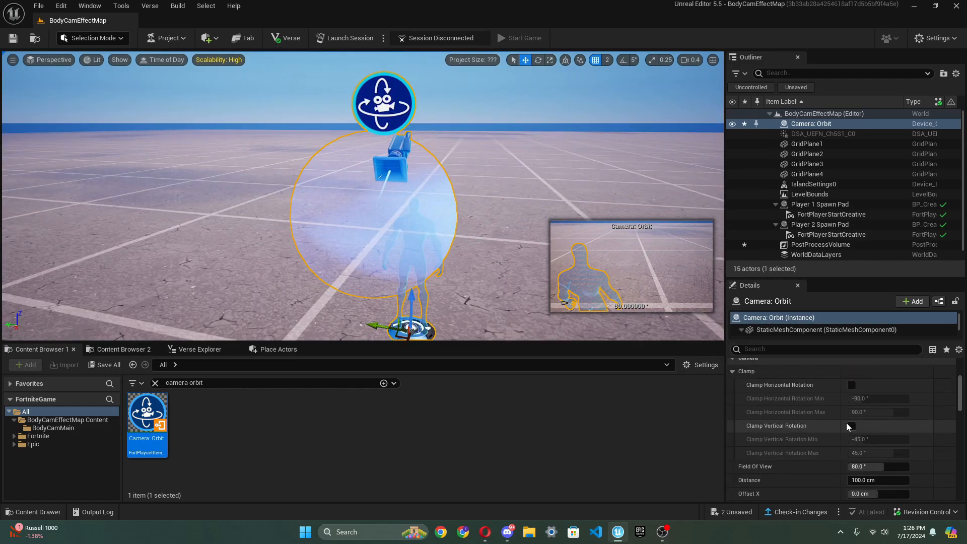
left_click(852, 425)
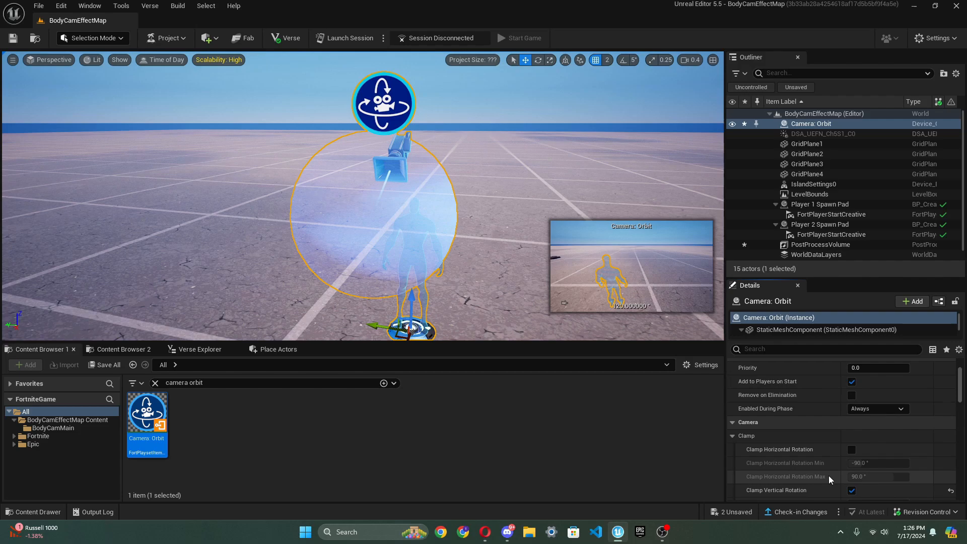
- Set the orbit camera's Offset X to 30 and edit its distance value
scroll("down", 3)
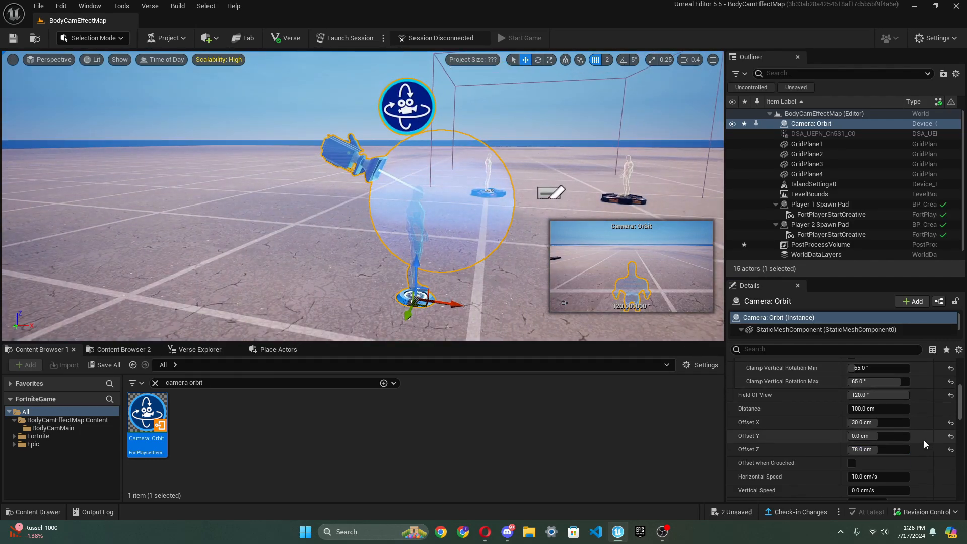
scroll("up", 3)
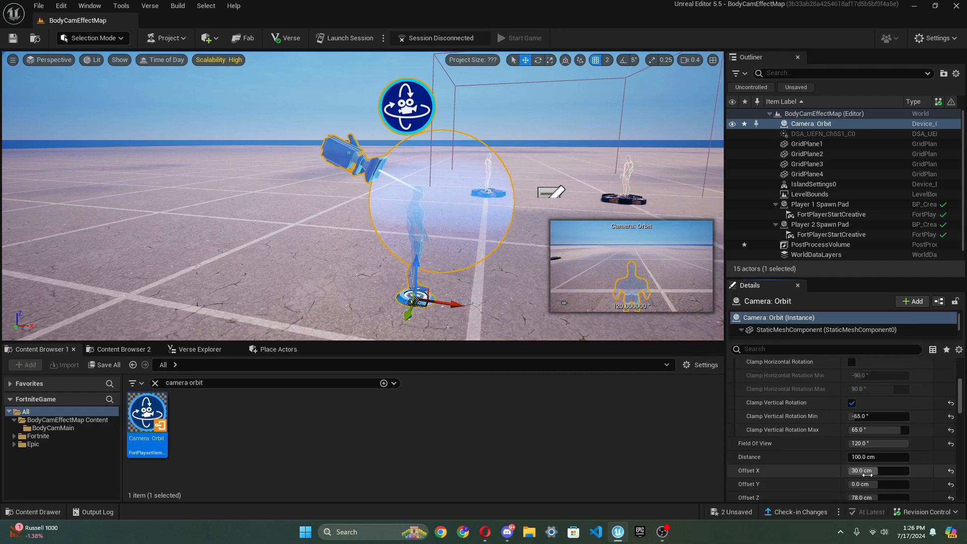
scroll("down", 3)
type("1000")
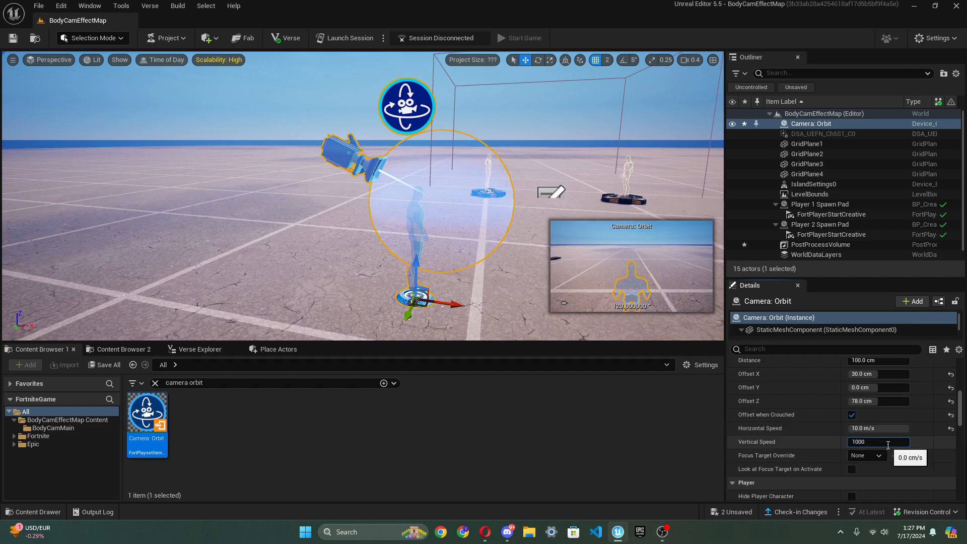
scroll("down", 3)
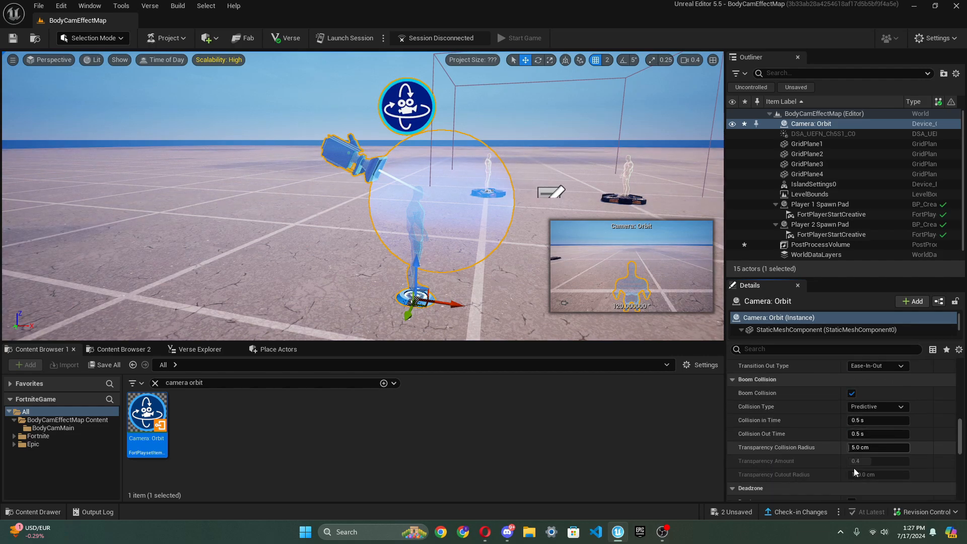
scroll("up", 3)
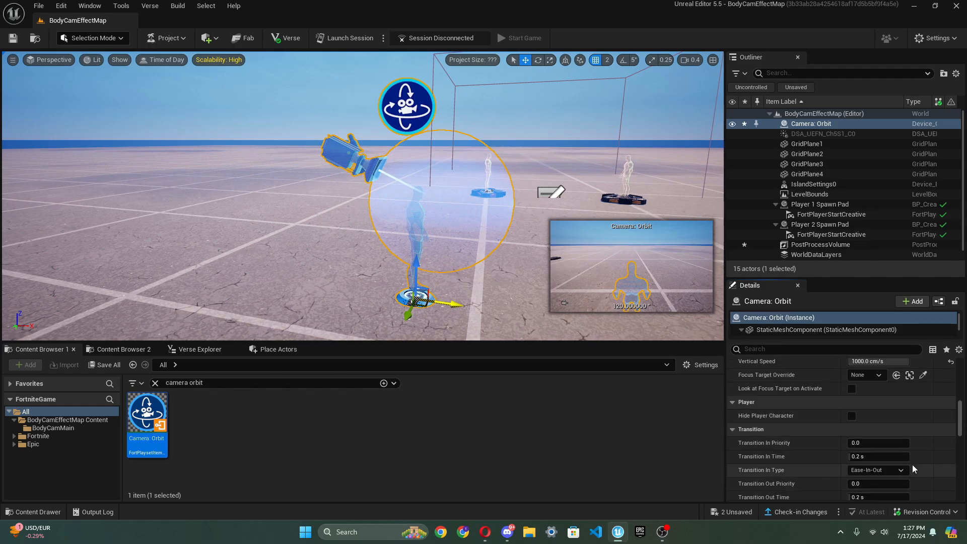
scroll("up", 3)
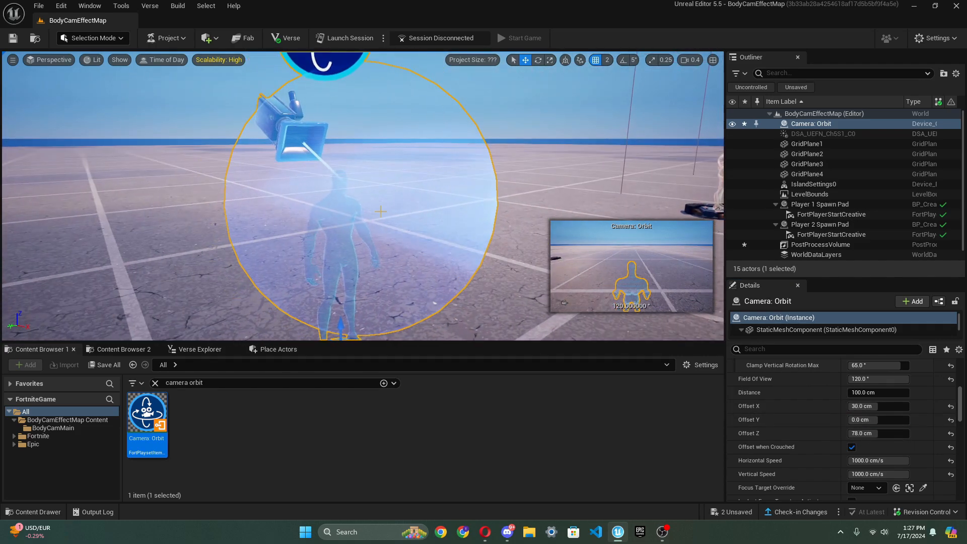
double_click(879, 406)
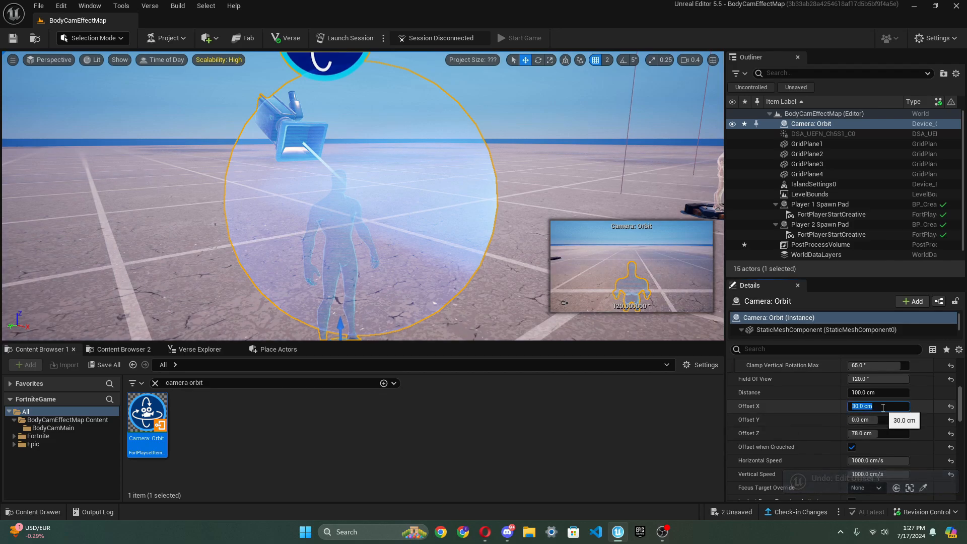
key("Return")
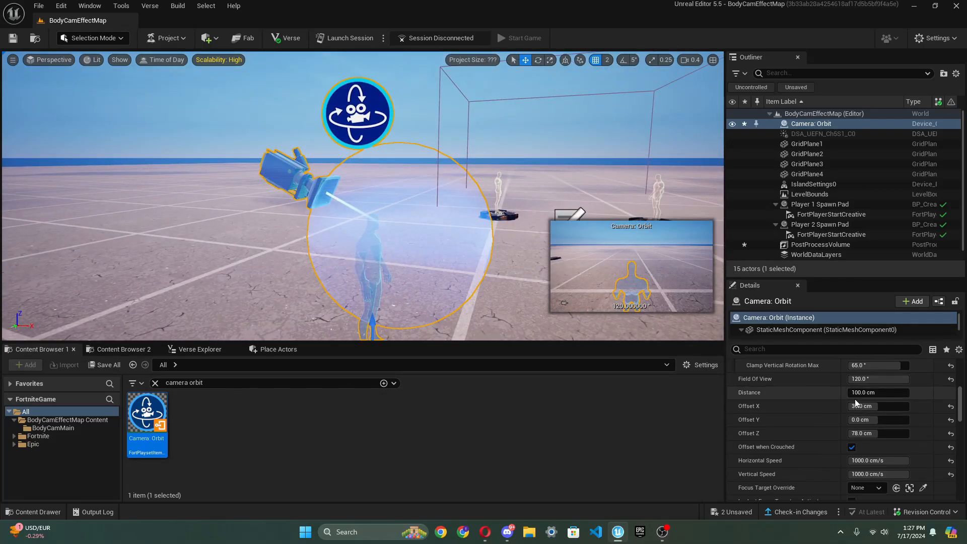
triple_click(877, 392)
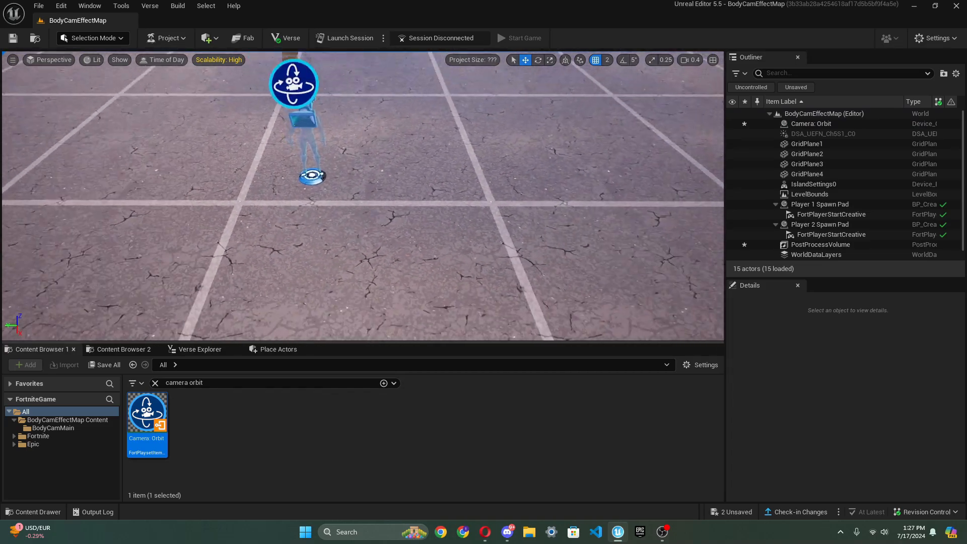
- Duplicate the NormalFPS camera, rename the copy AimInFPS, and search Content Browser for input
right_click(811, 123)
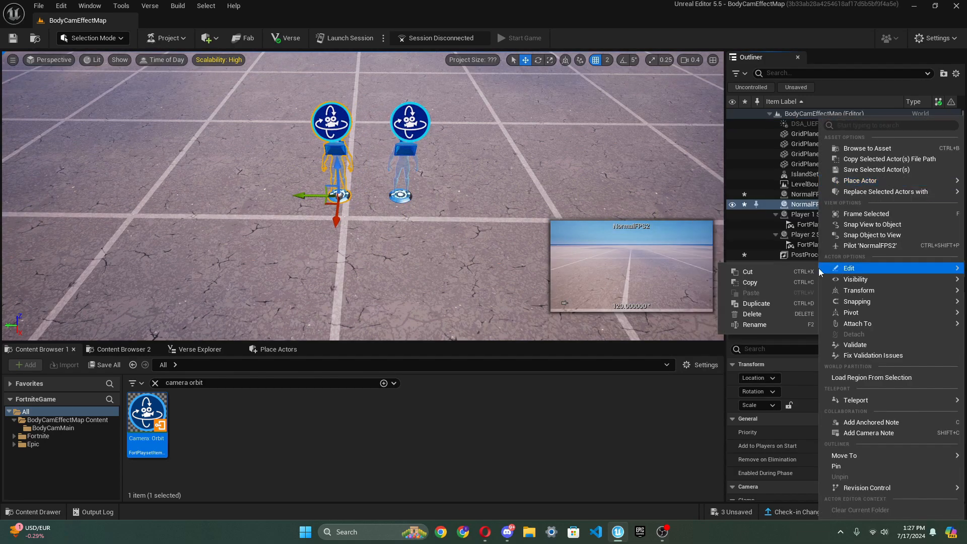
left_click(756, 324)
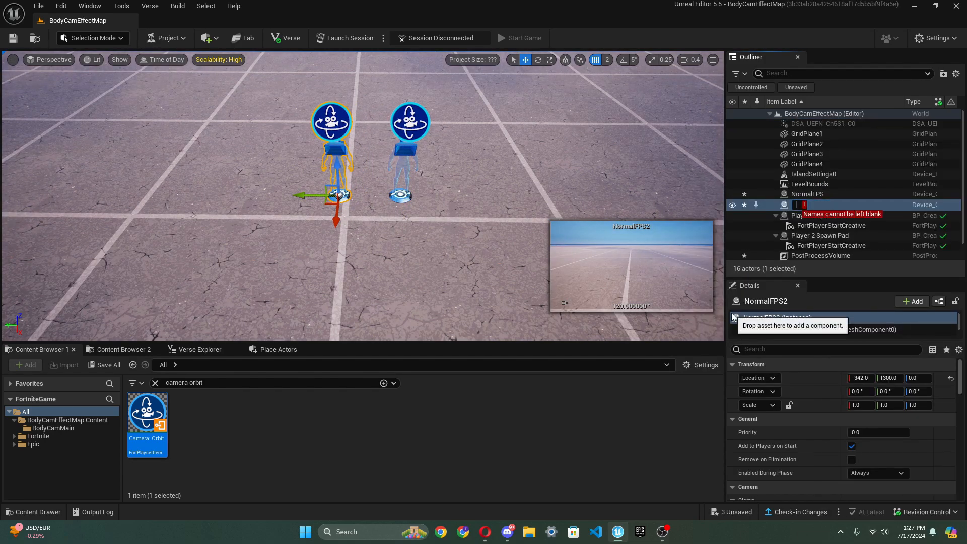
type("AimInFPX")
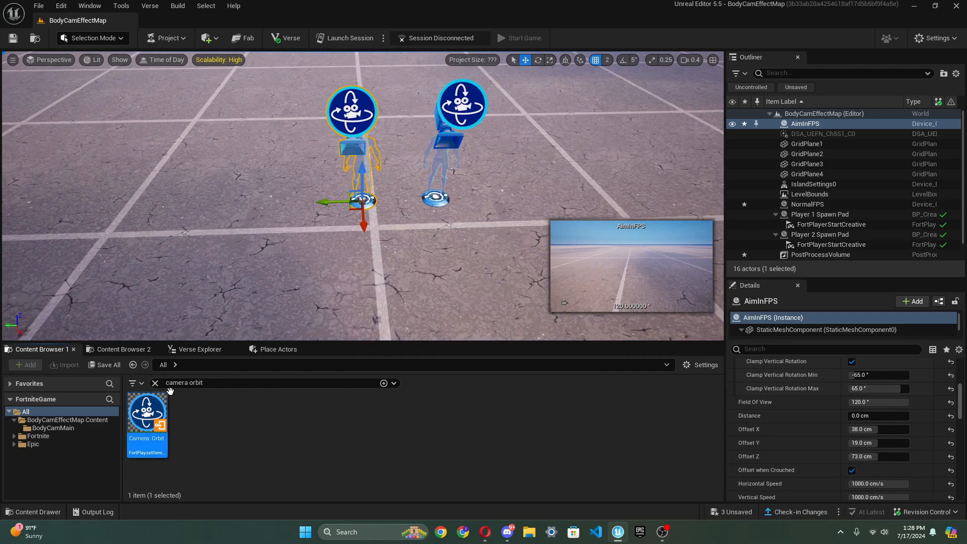
left_click(156, 382)
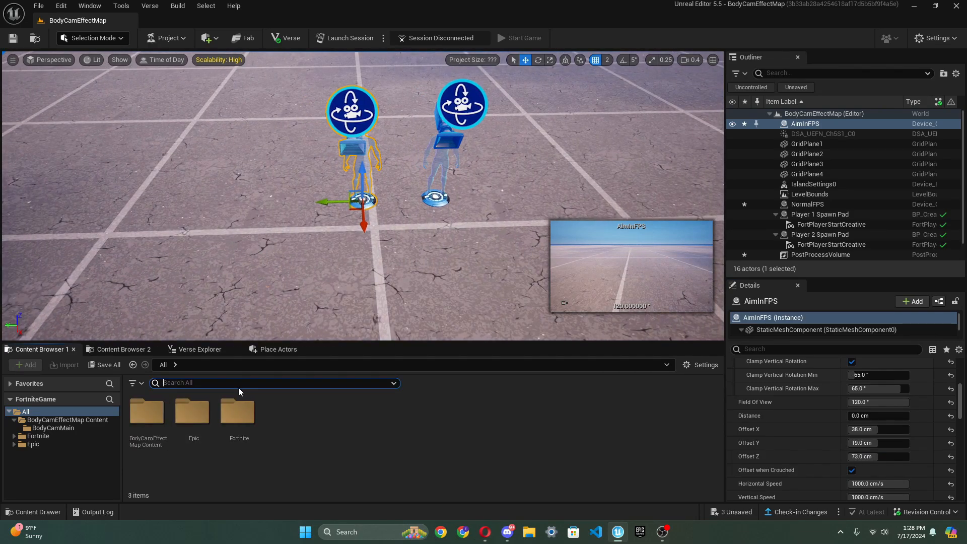
type("input")
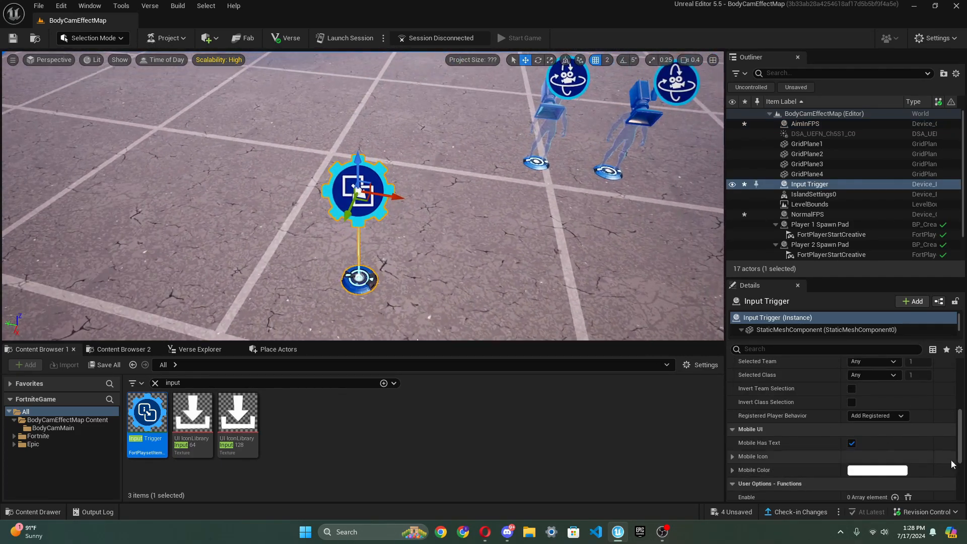
- Set the Input Trigger's Input Type to Standard Action and choose its input
scroll("up", 3)
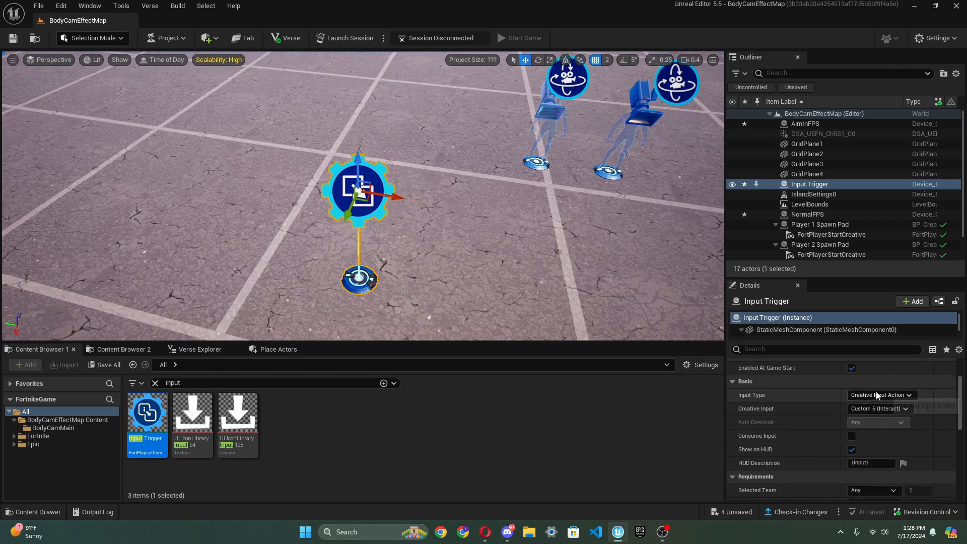
left_click(882, 395)
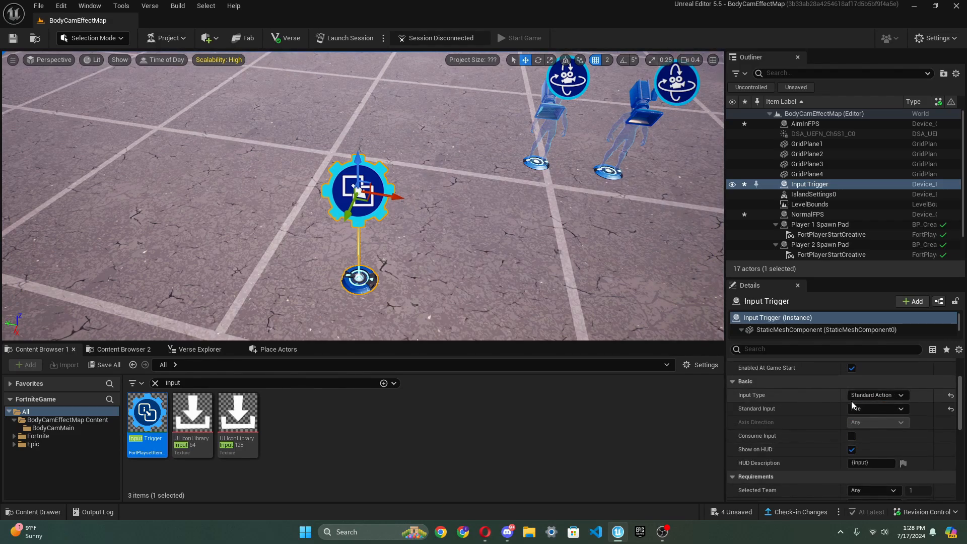
left_click(877, 408)
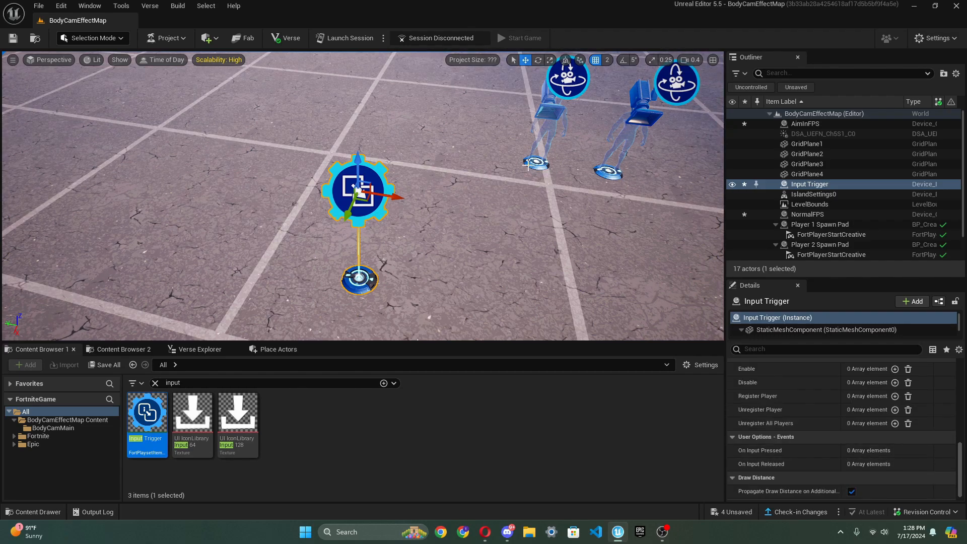
- Bind NormalFPS to leave players on Input Pressed and join on Input Released
left_click(805, 123)
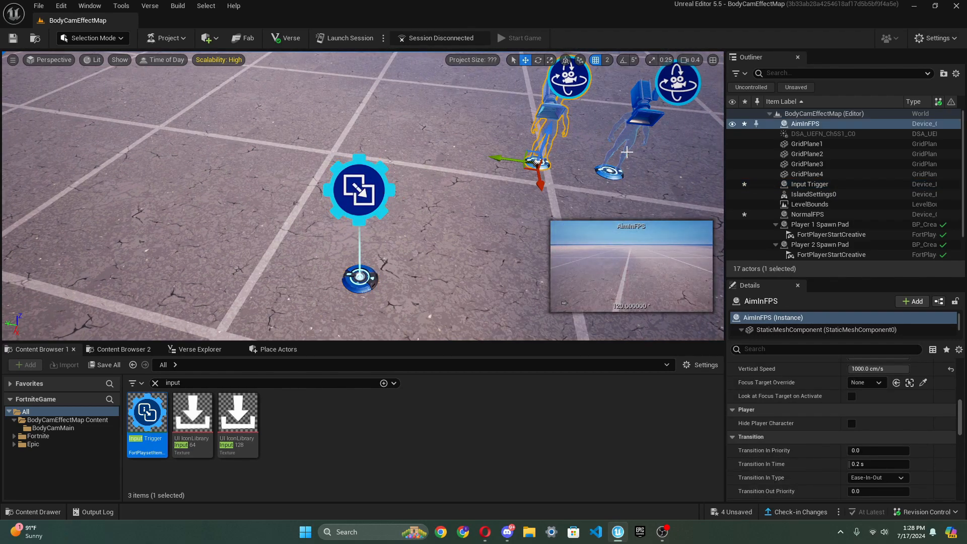
left_click(806, 214)
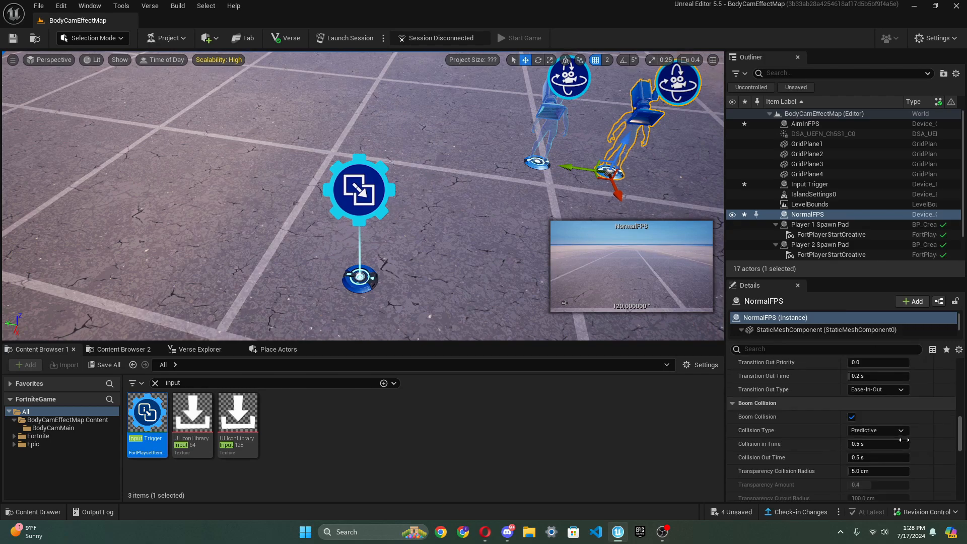
scroll("down", 3)
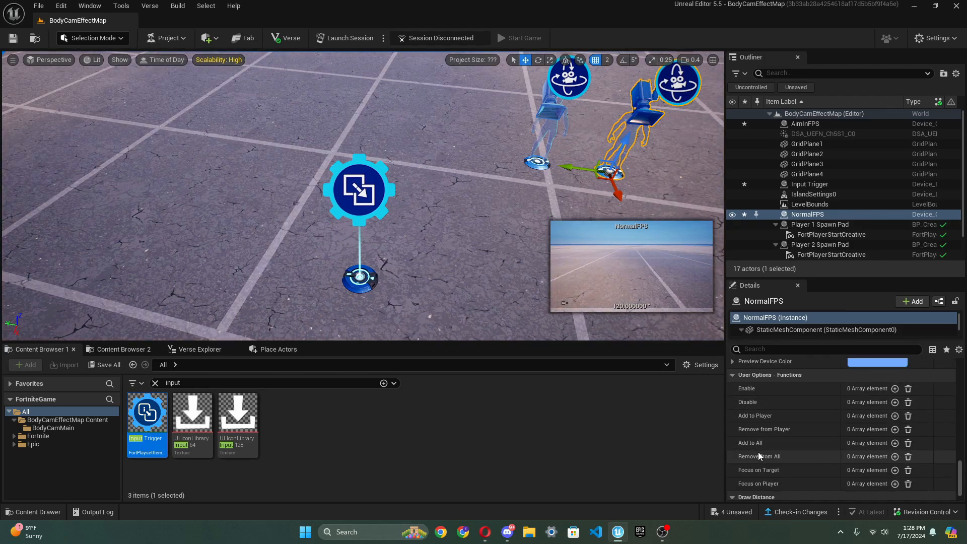
left_click(895, 429)
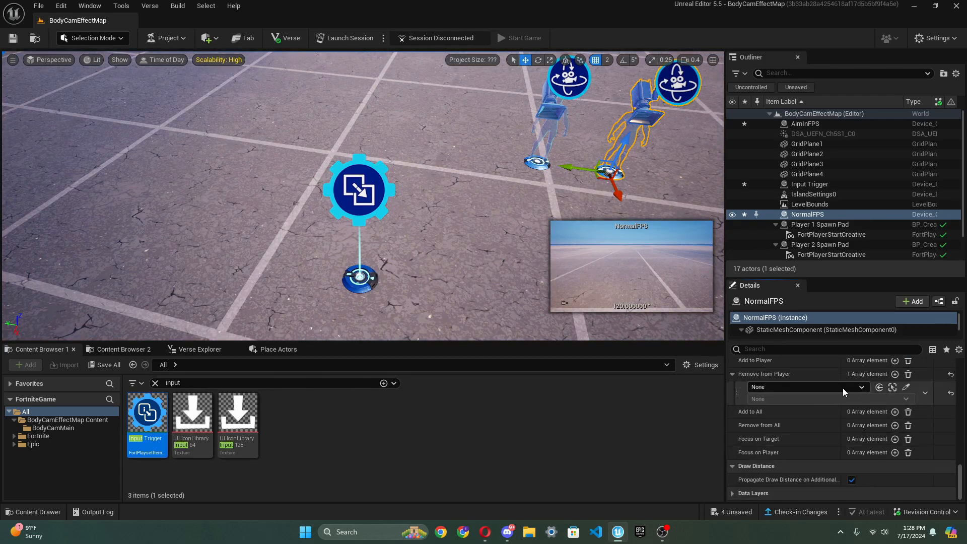
left_click(805, 387)
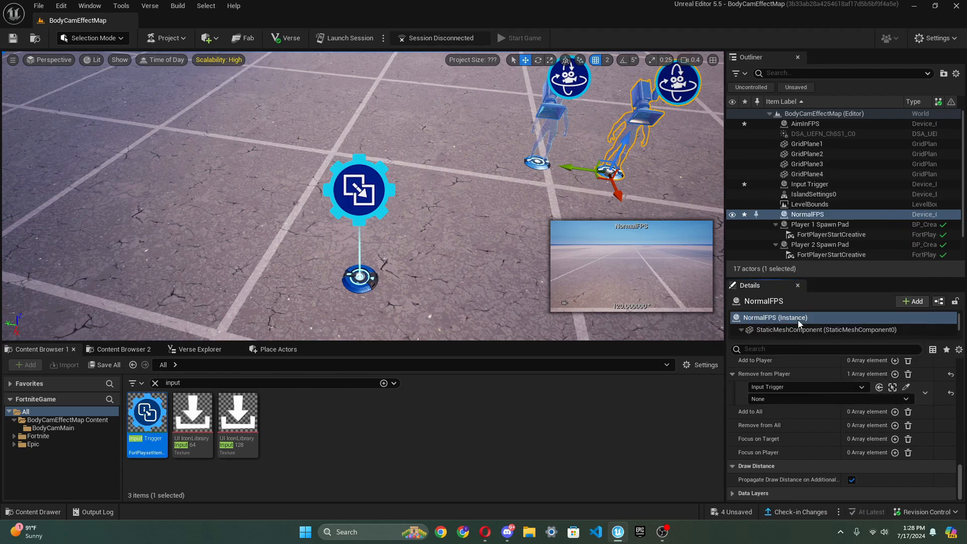
left_click(829, 399)
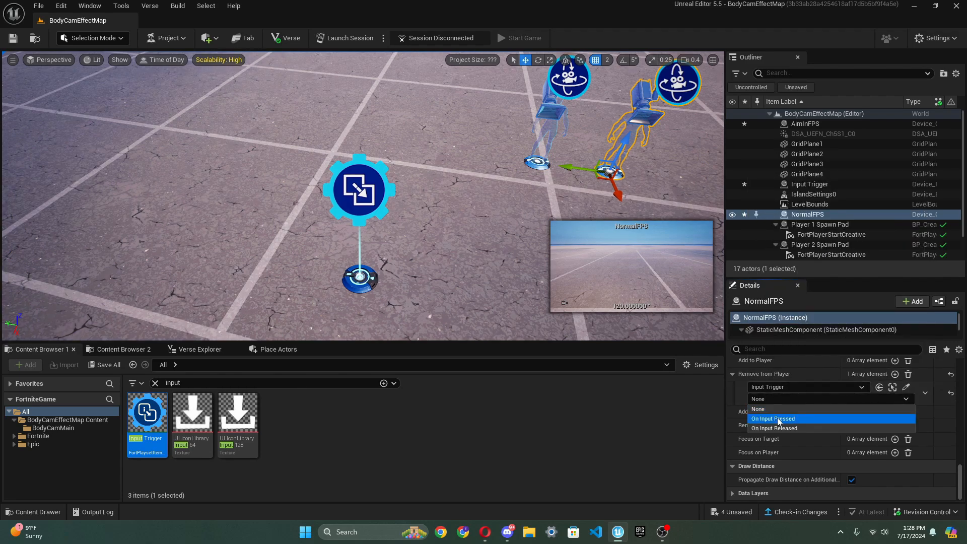
left_click(772, 418)
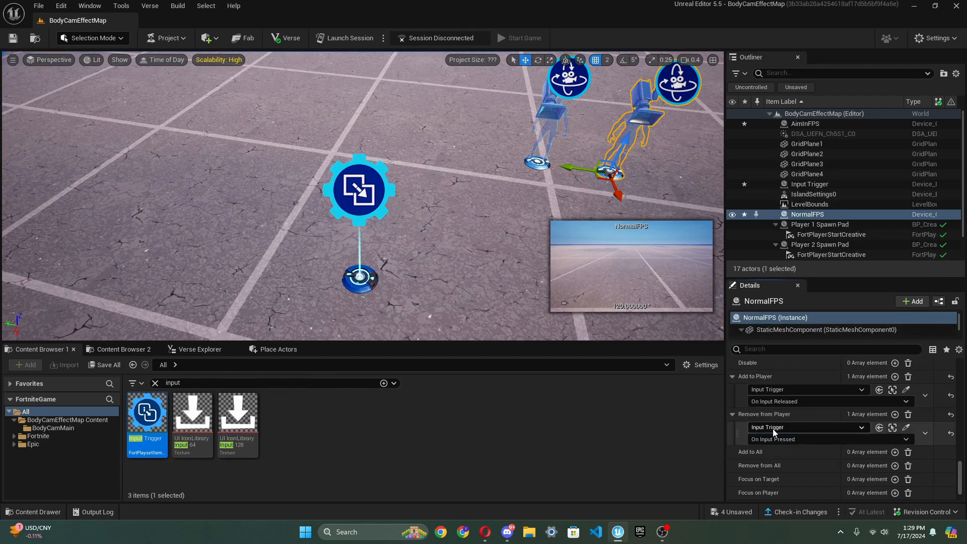
left_click(805, 123)
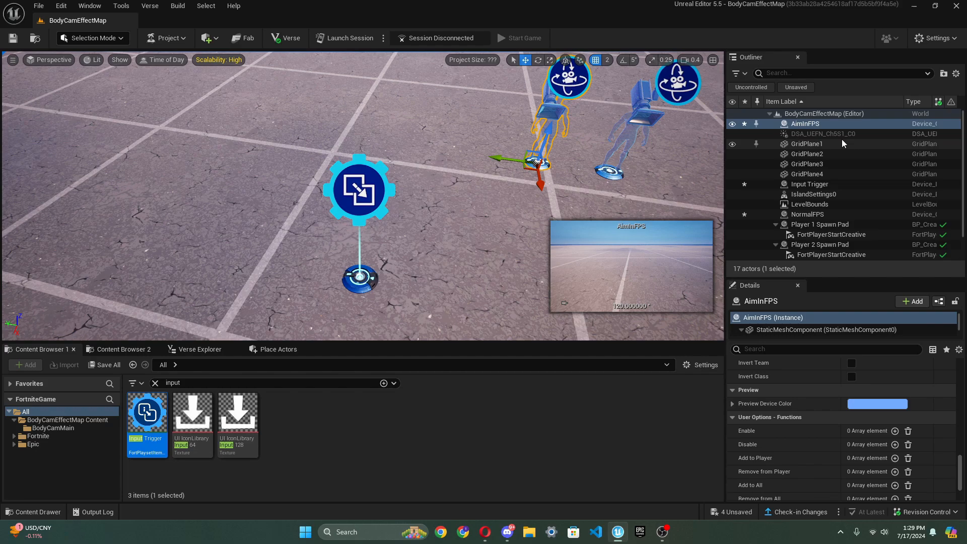
- Bind AimInFPS Add to Player to On Input Pressed, Remove from Player to On Input Released
scroll("down", 3)
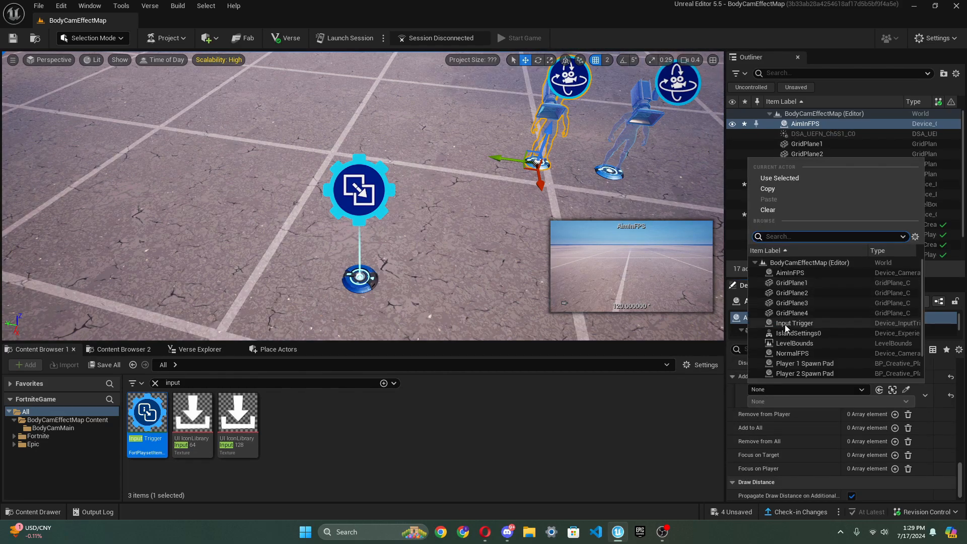
left_click(808, 402)
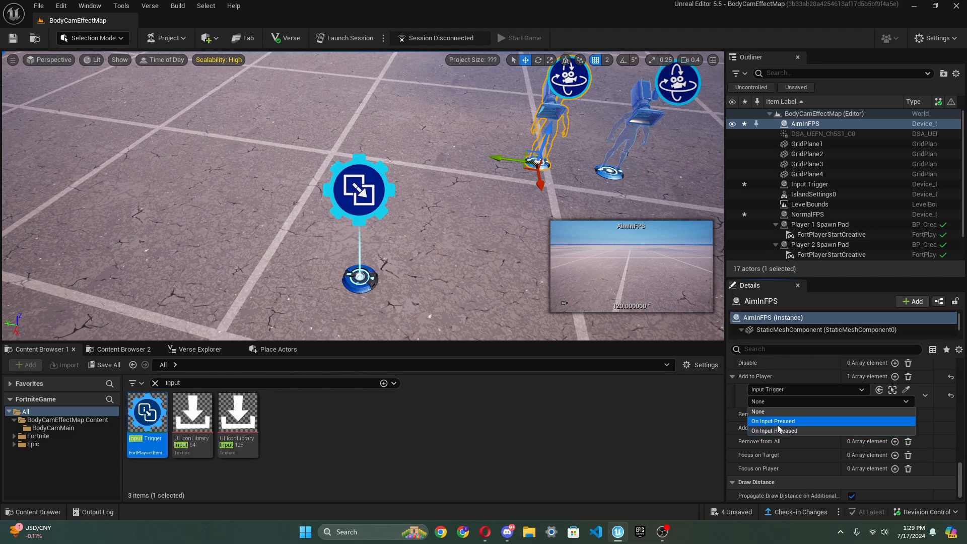
left_click(773, 421)
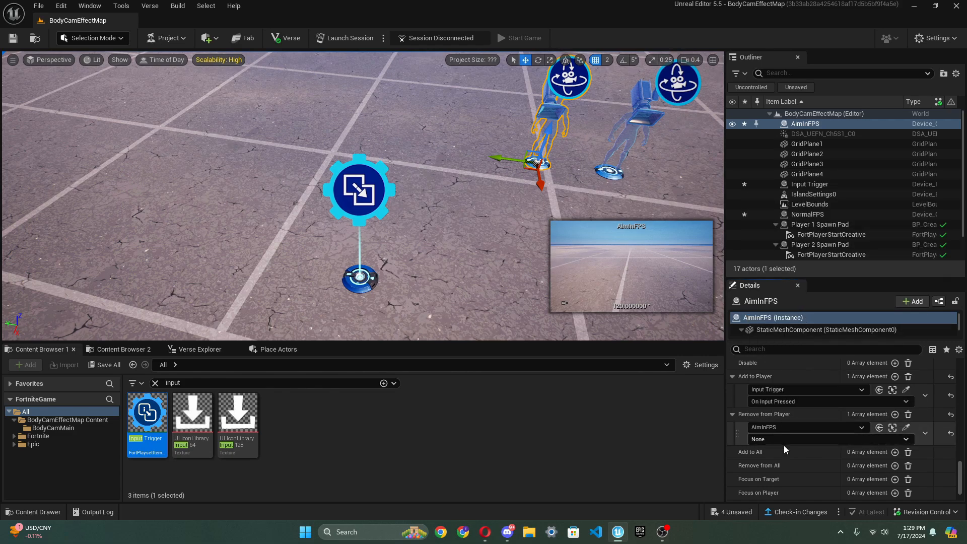
left_click(808, 426)
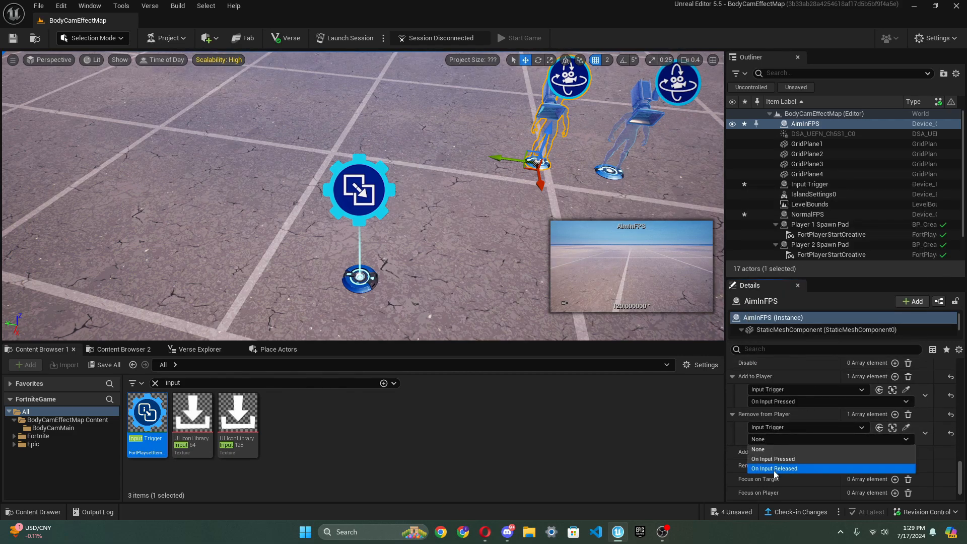
left_click(774, 468)
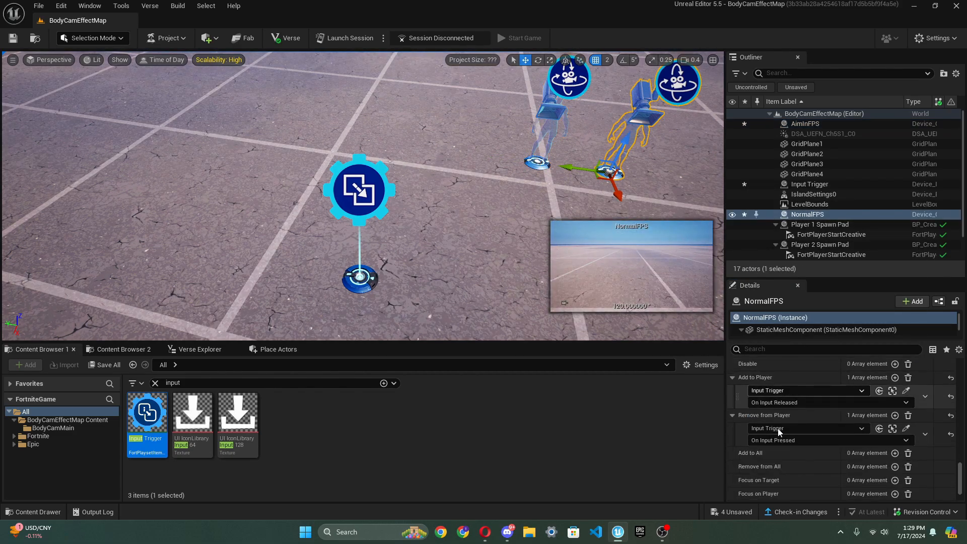
mouse_move(811, 399)
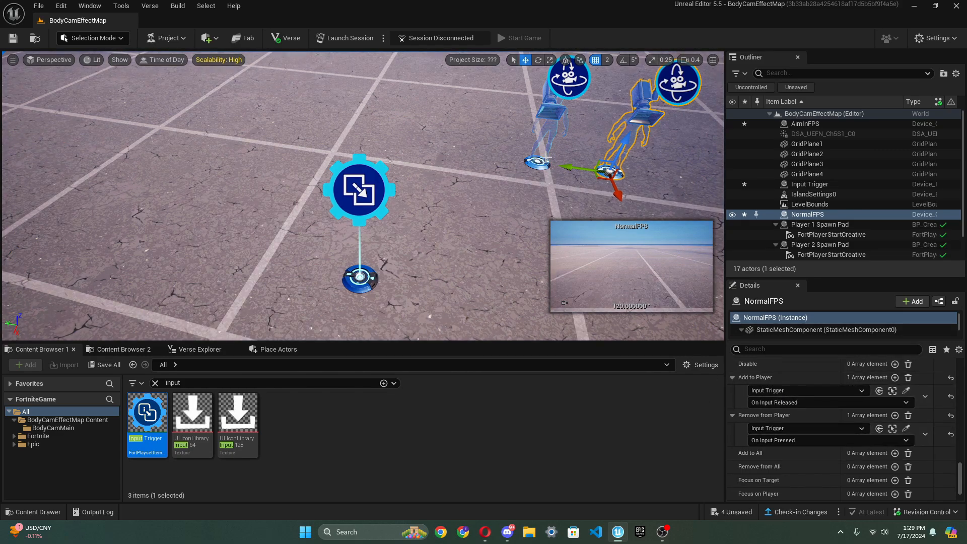
left_click(805, 123)
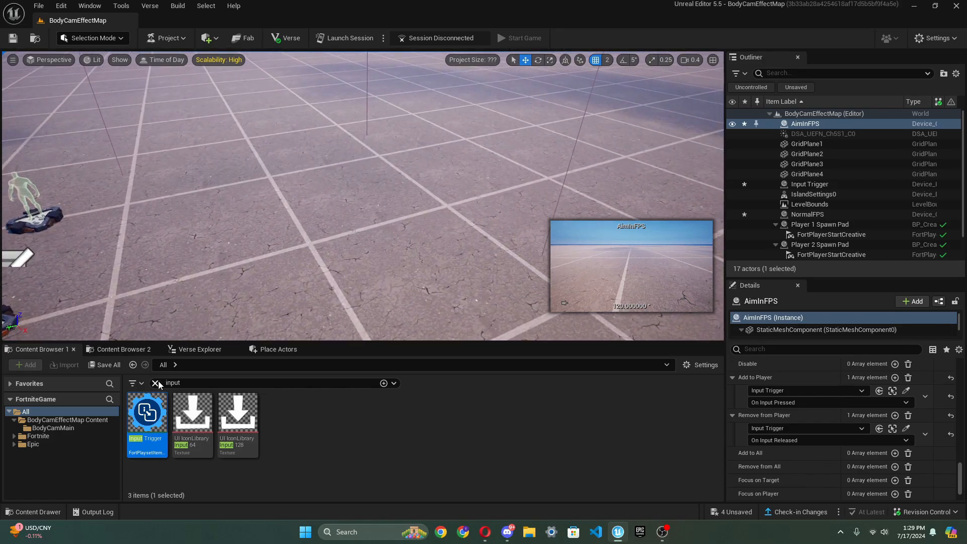
left_click(156, 382)
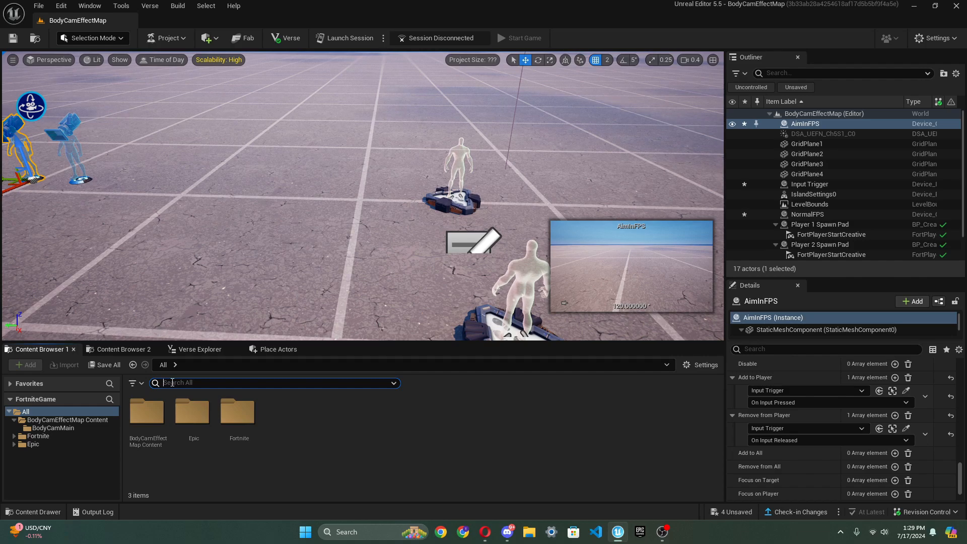
- Place an Item Spawner with zero spawn delays and a combat pistol Item List entry
type("item")
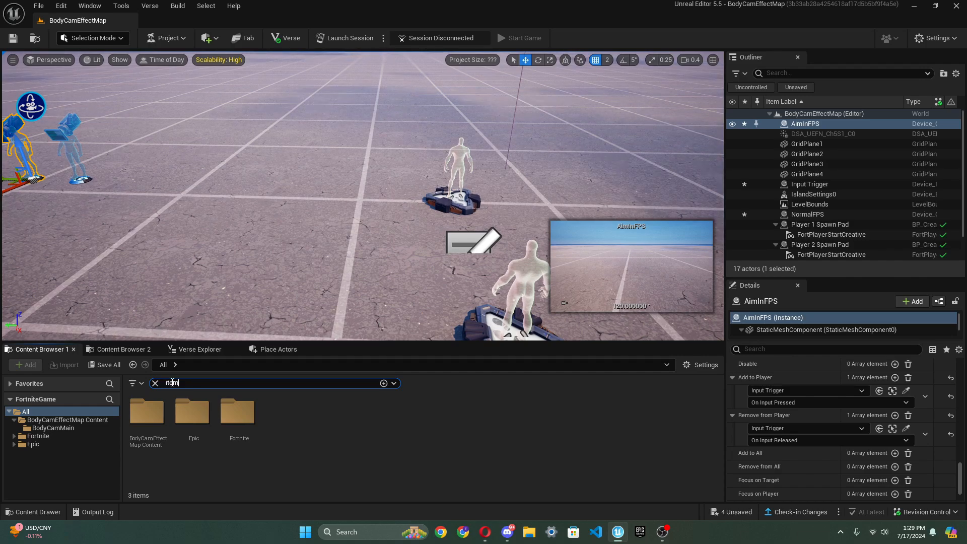
mouse_move(219, 379)
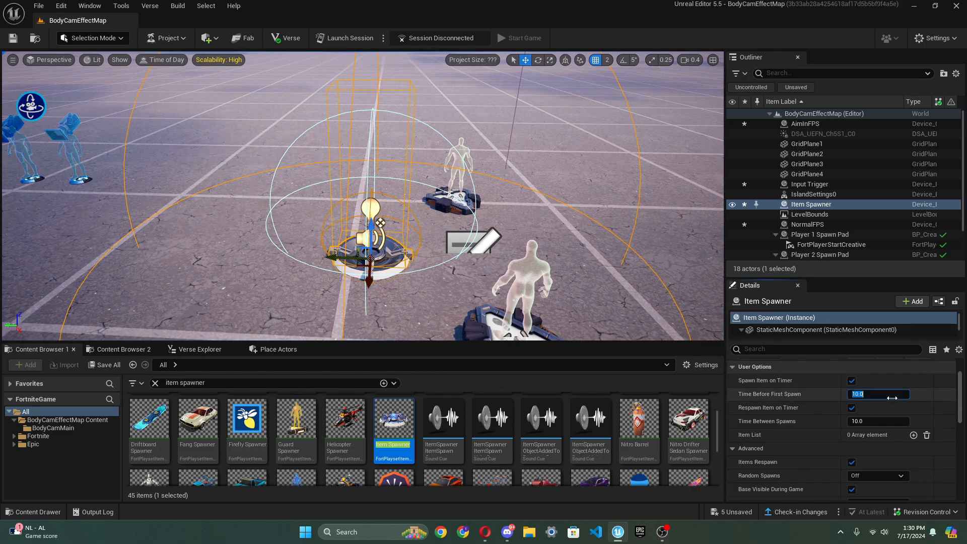
left_click(877, 421)
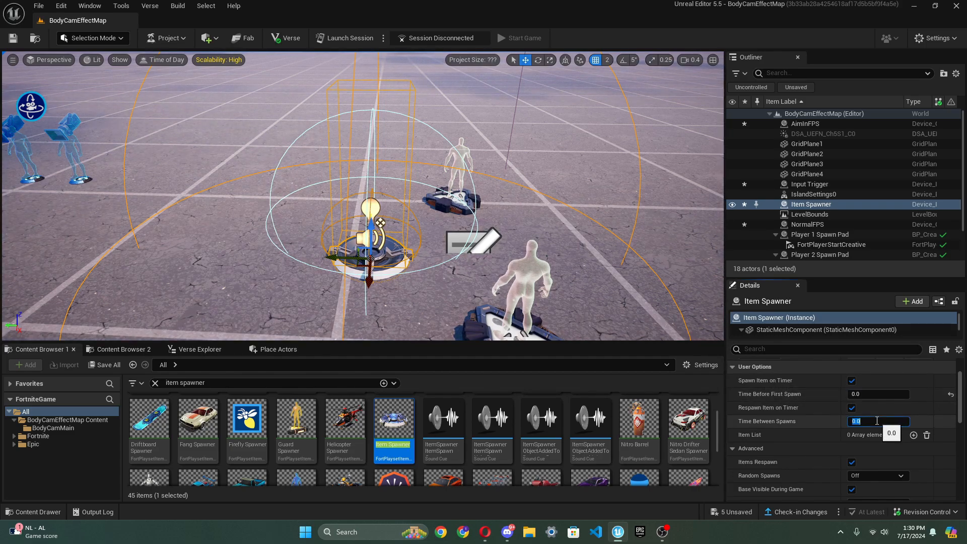
left_click(913, 435)
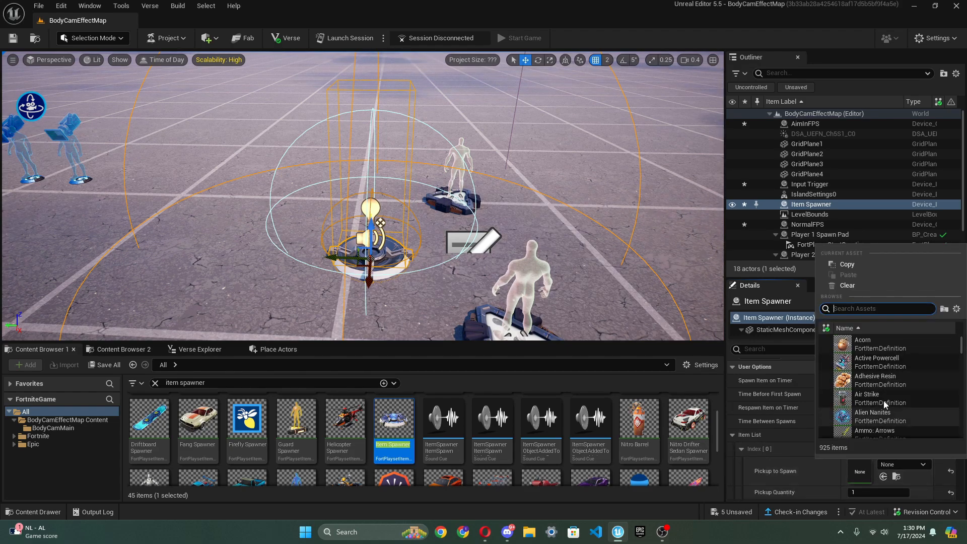
type("combat pis")
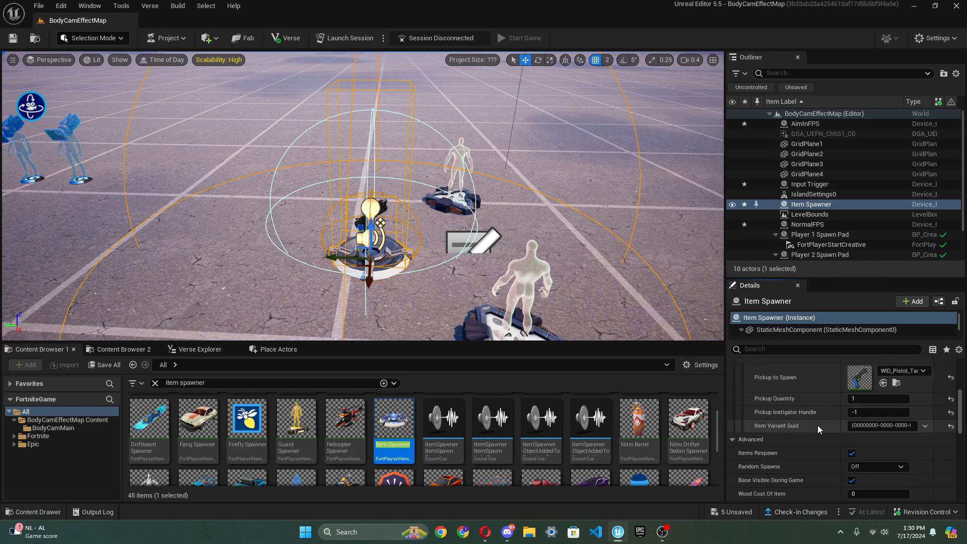
scroll("down", 3)
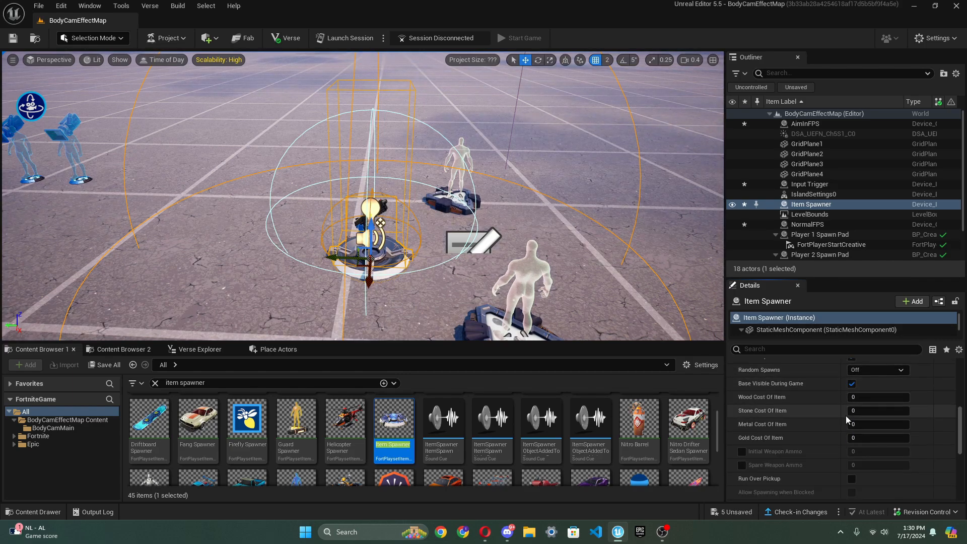
scroll("down", 3)
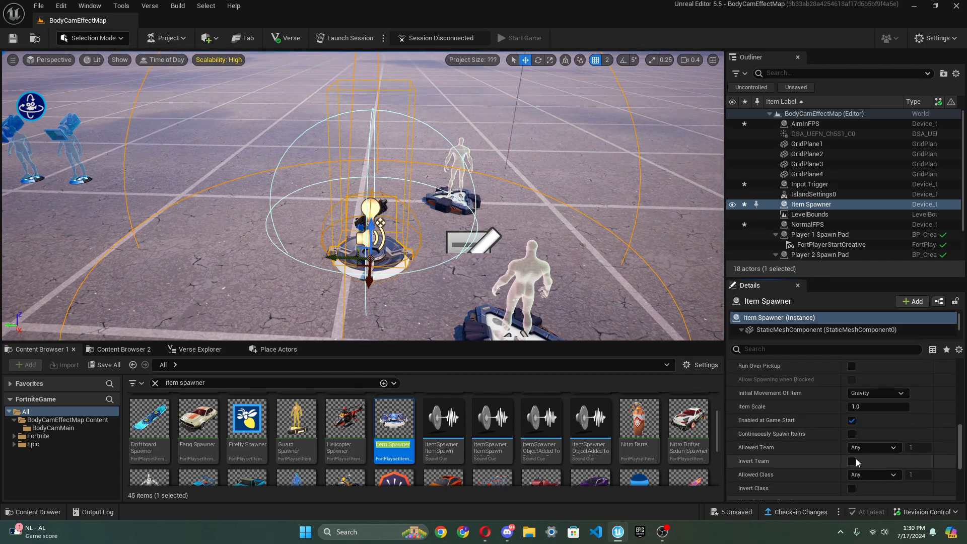
scroll("up", 3)
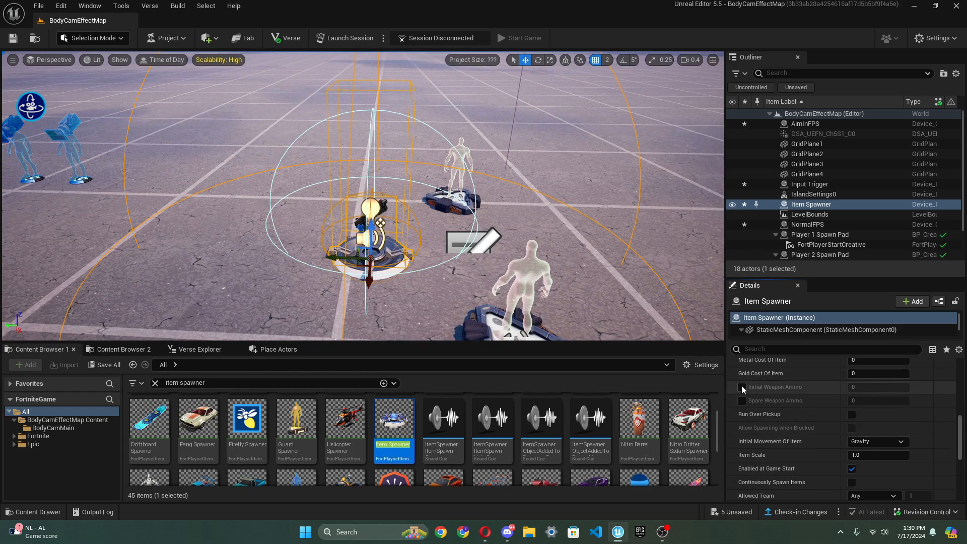
left_click(742, 386)
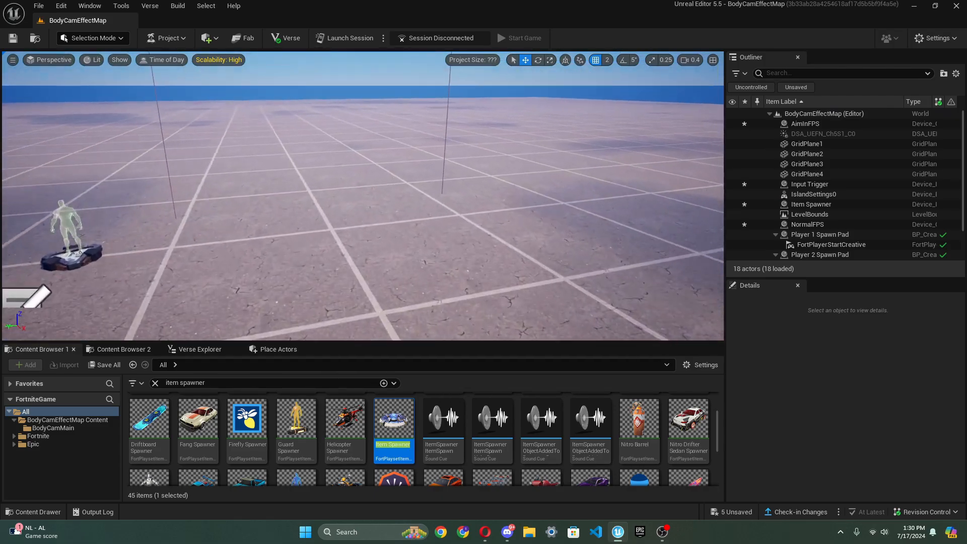
- Place a Guard Spawner and set its team to Team Wildlife & Creatures
left_click(821, 235)
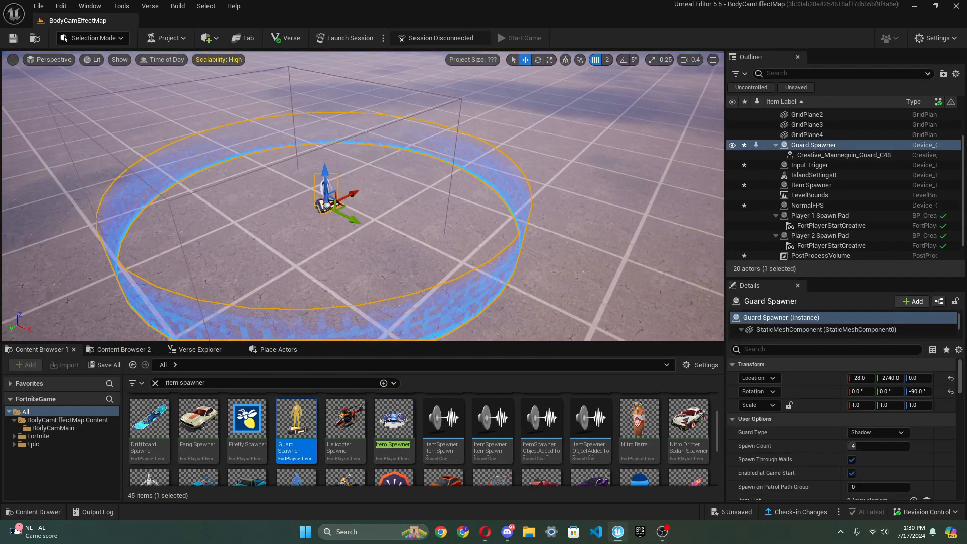
left_click(852, 460)
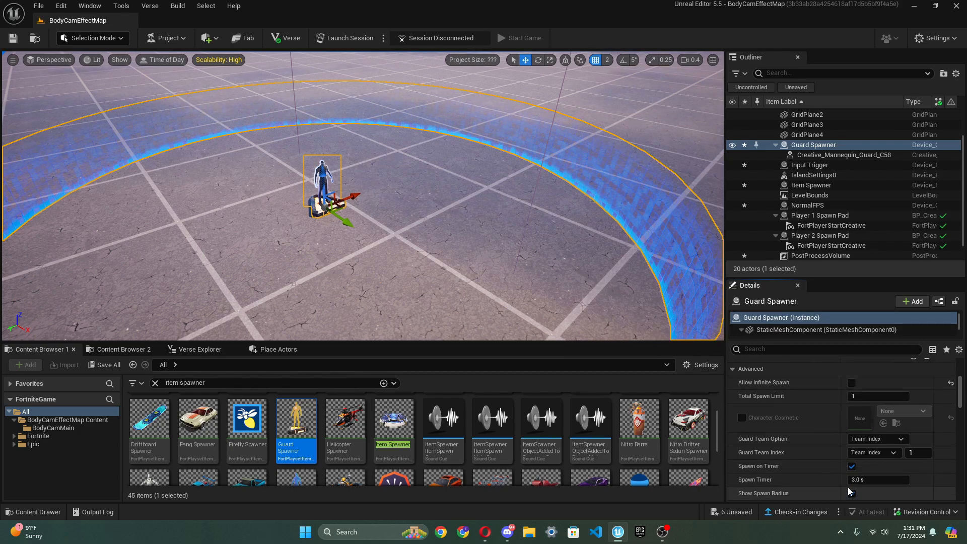
left_click(852, 494)
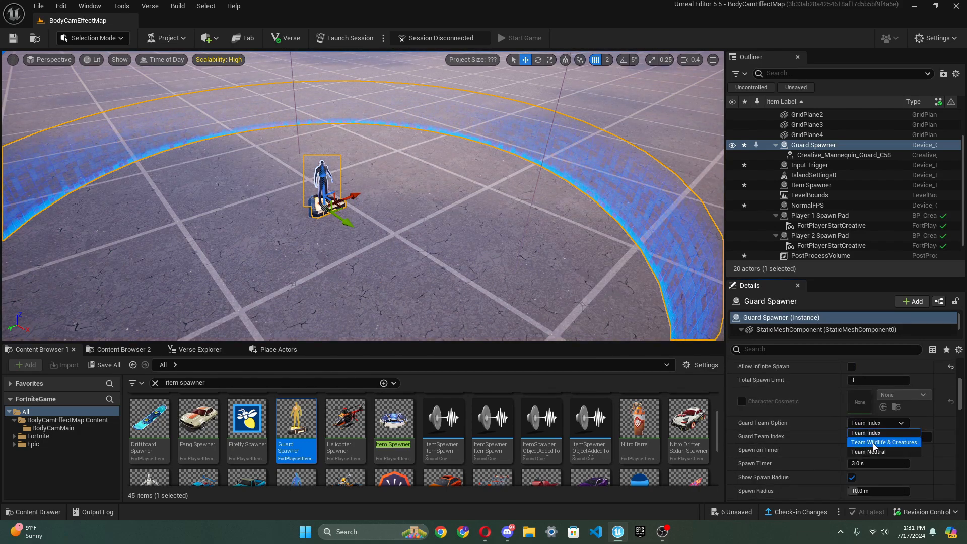
left_click(885, 442)
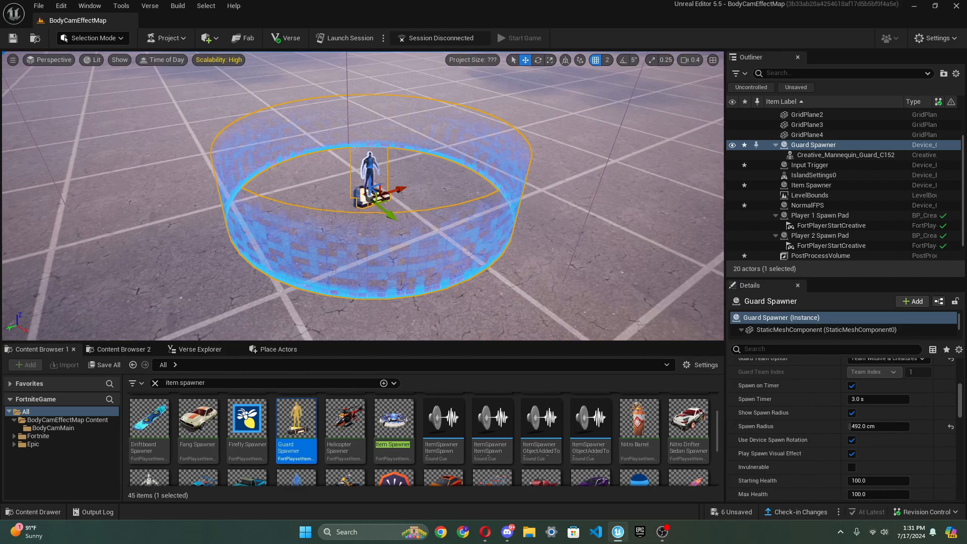
- Undo the accidental scaling, reselect the Guard Spawner and set Accuracy to HIGH
left_click(821, 255)
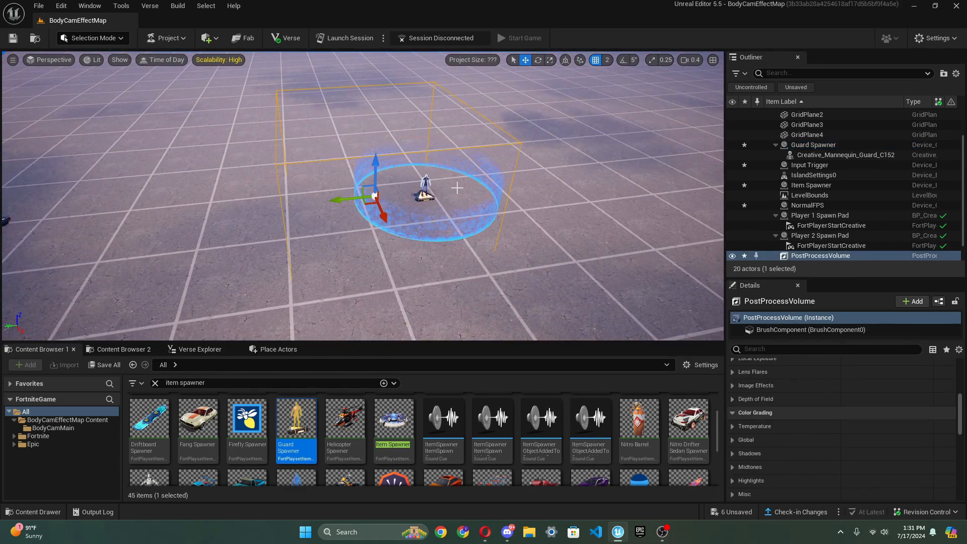
left_click(547, 60)
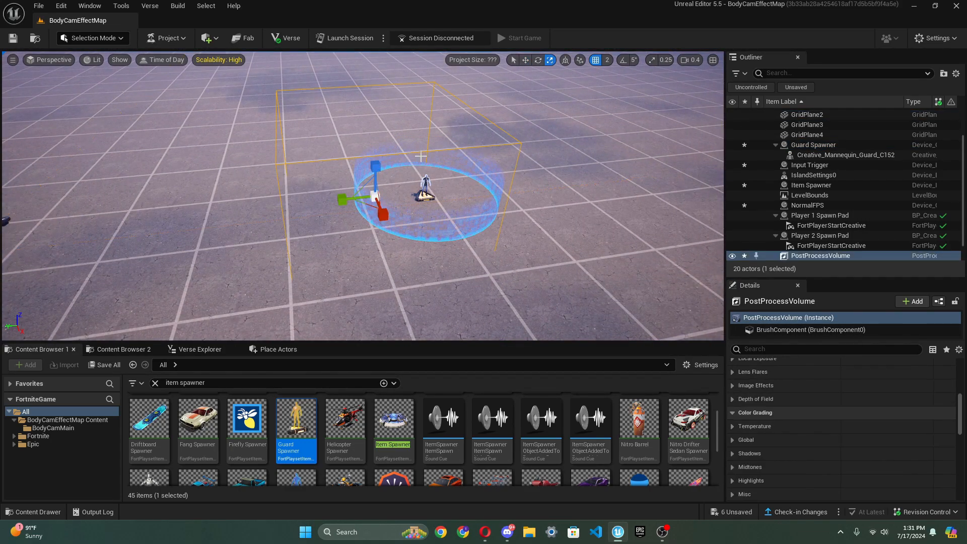
key("ctrl+z")
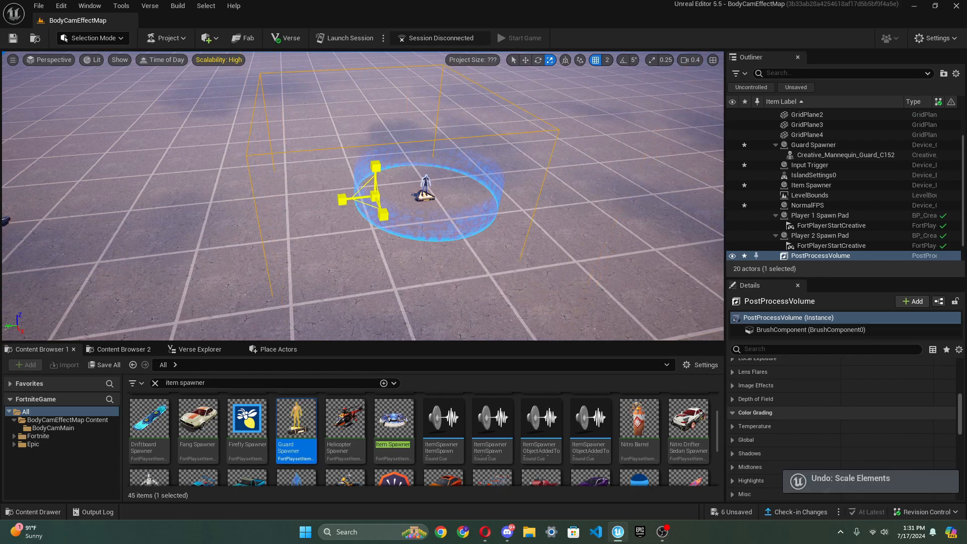
left_click(813, 145)
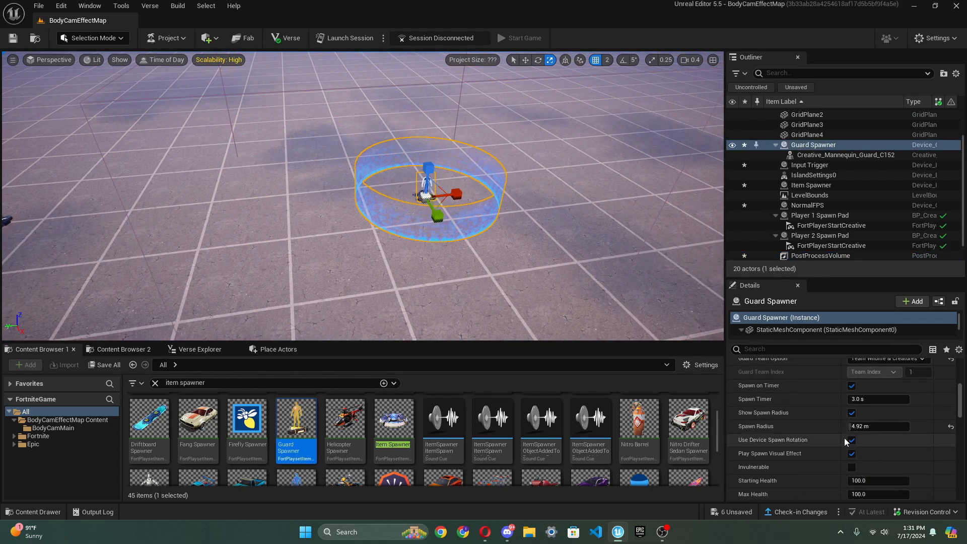
scroll("down", 3)
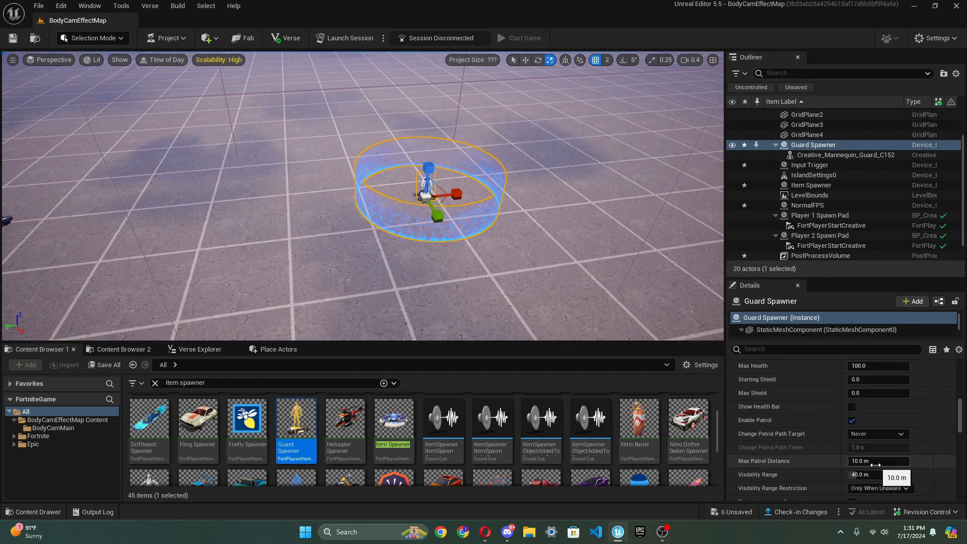
scroll("down", 3)
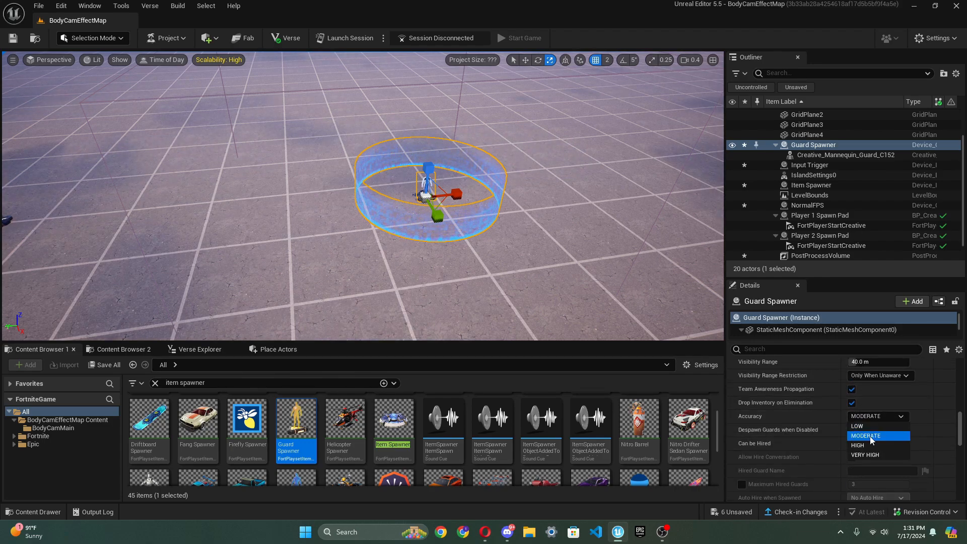
left_click(857, 445)
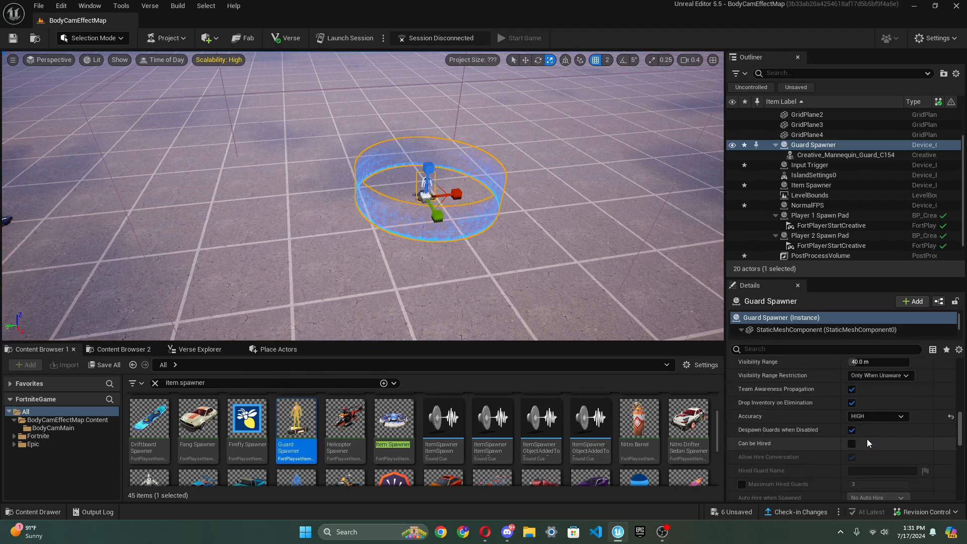
left_click(876, 416)
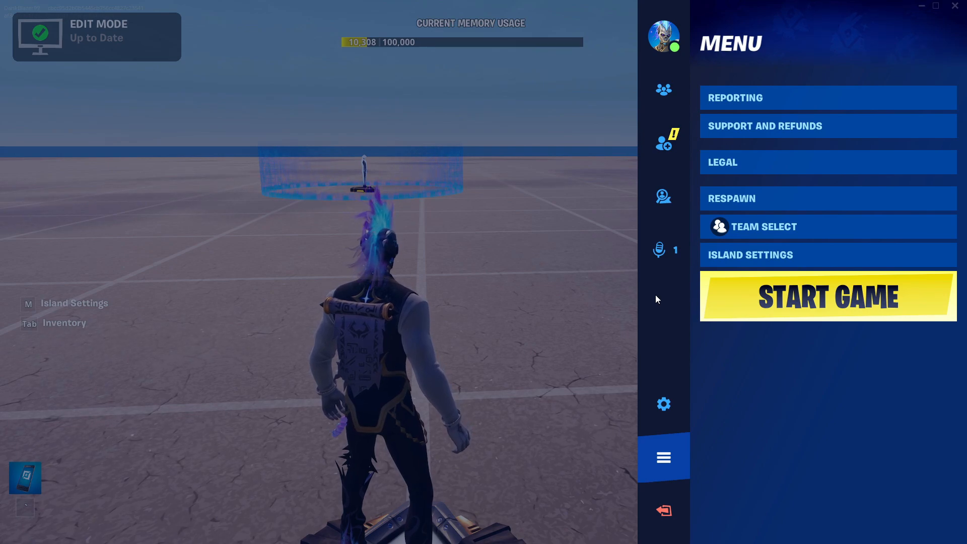
- Start the island playtest from the Fortnite game menu
left_click(828, 296)
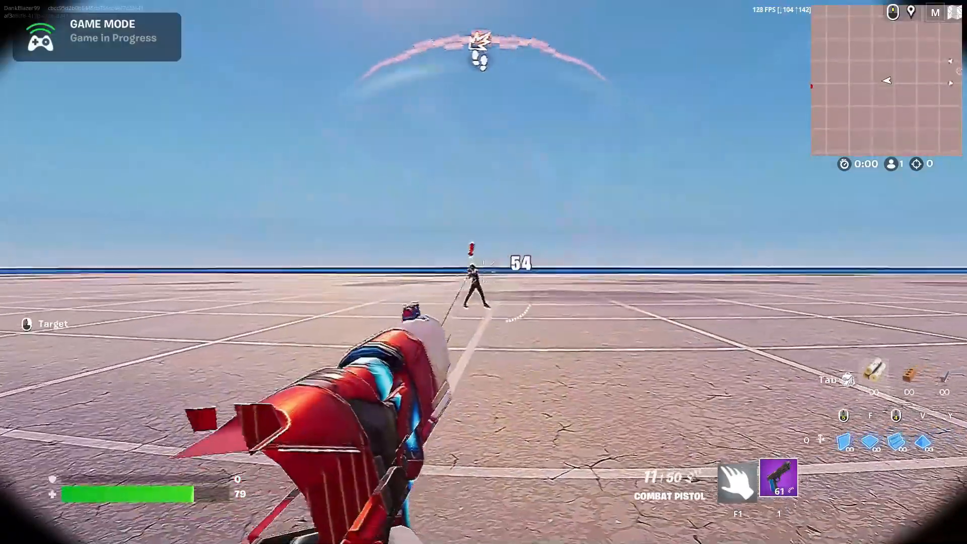
- Shoot the guard, pick up its dropped Legacy Tactical Assault Rifle, then aim it
left_click(484, 272)
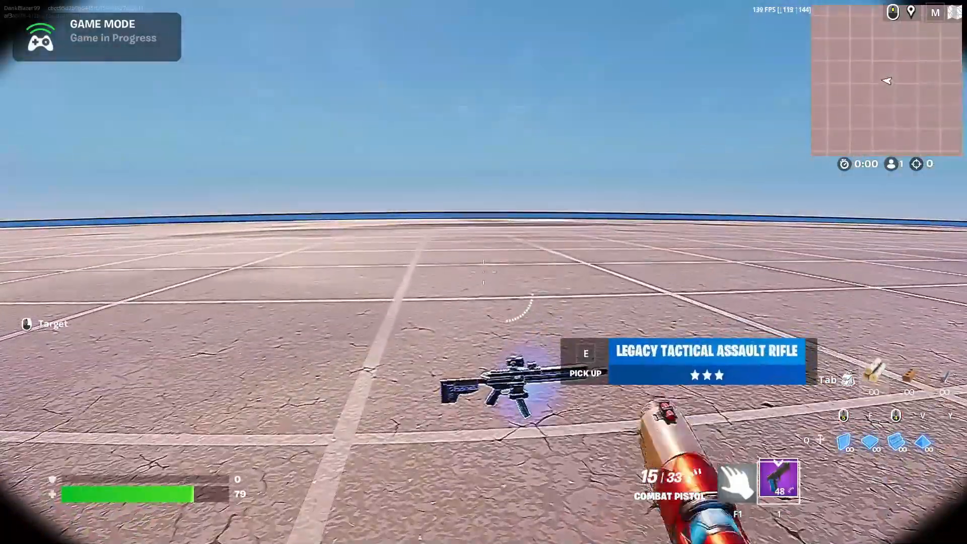
key("e")
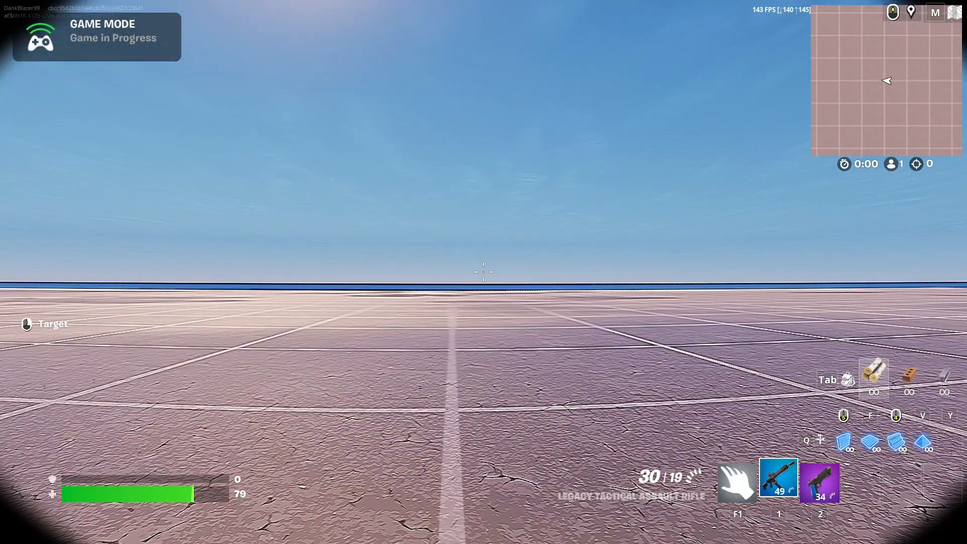
left_click(483, 271)
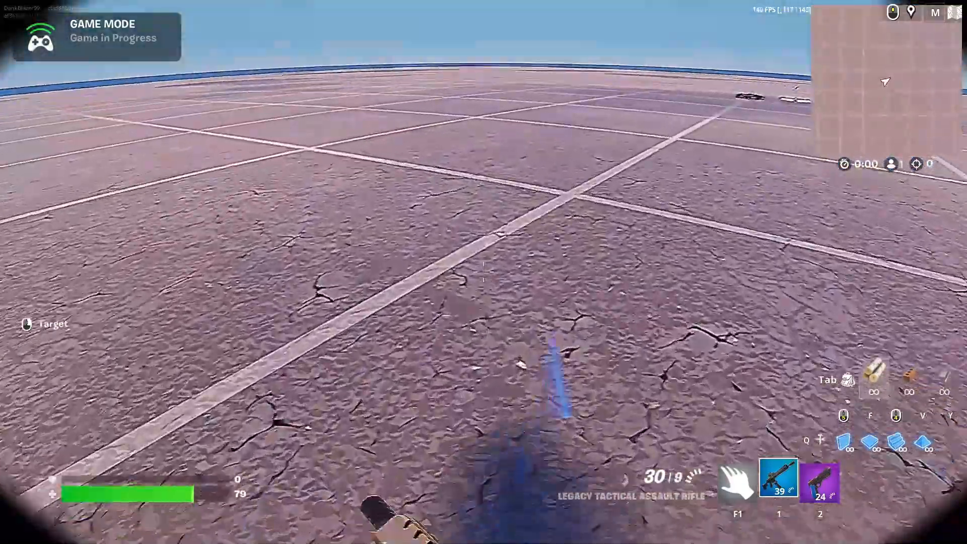
mouse_move(484, 267)
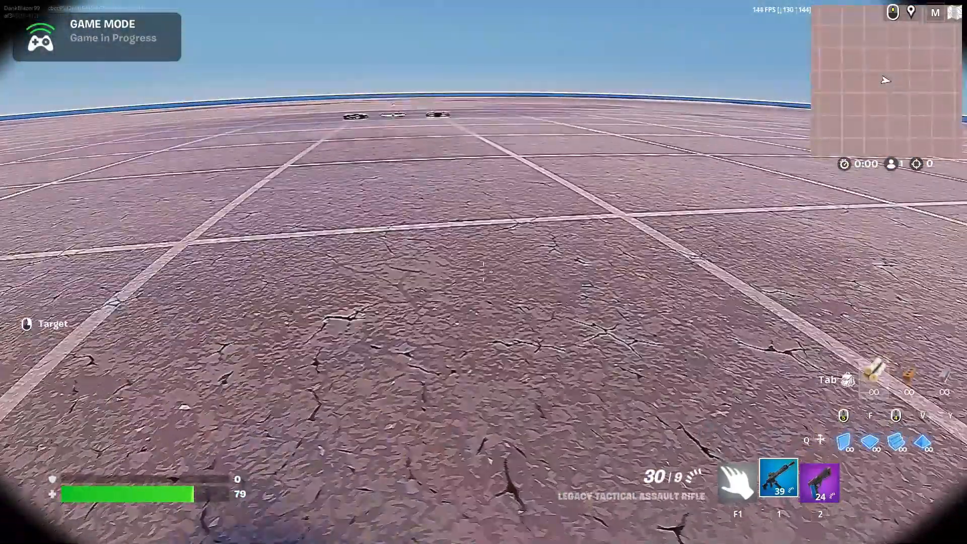